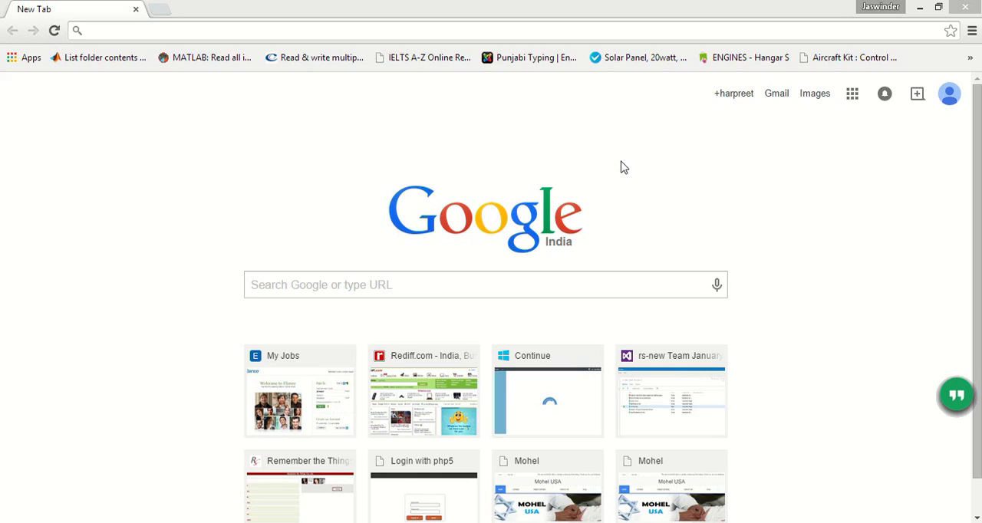
mouse_move(458, 186)
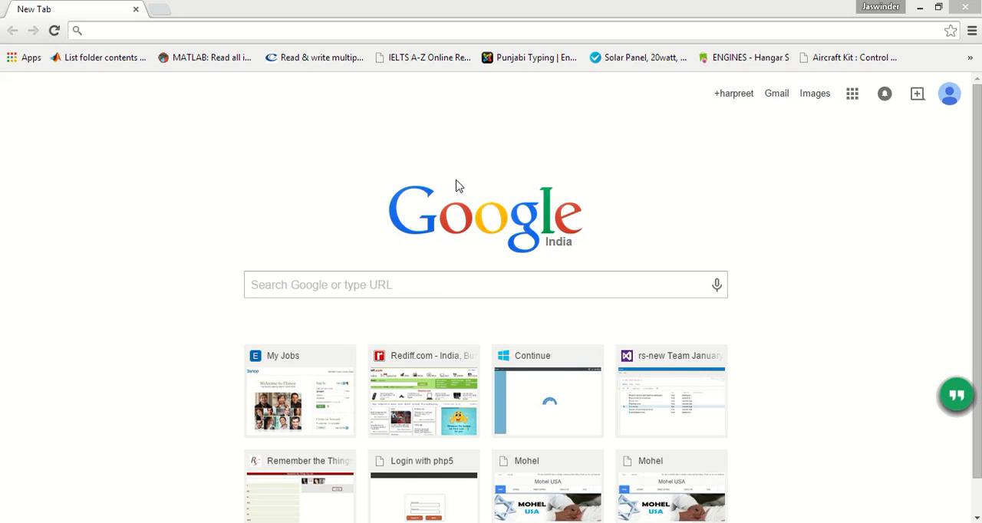
mouse_move(196, 192)
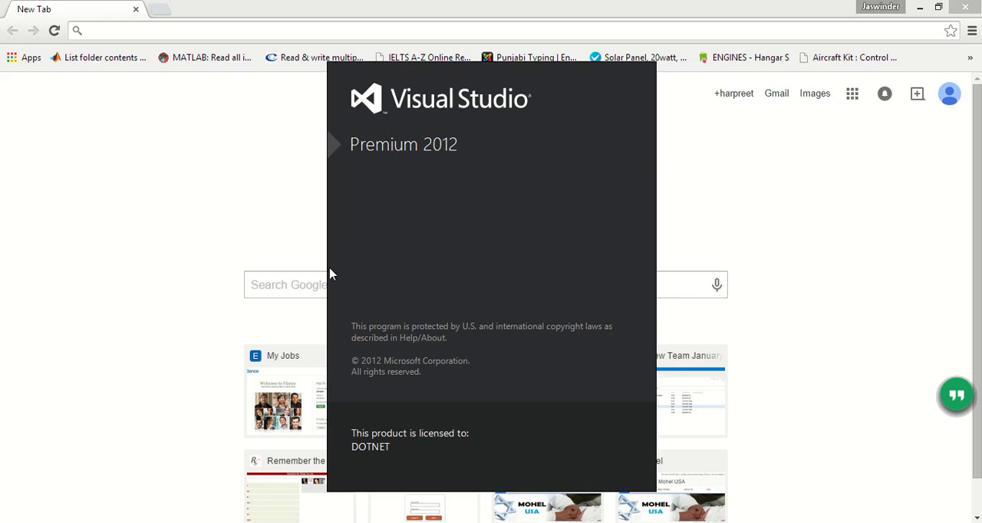
mouse_move(259, 241)
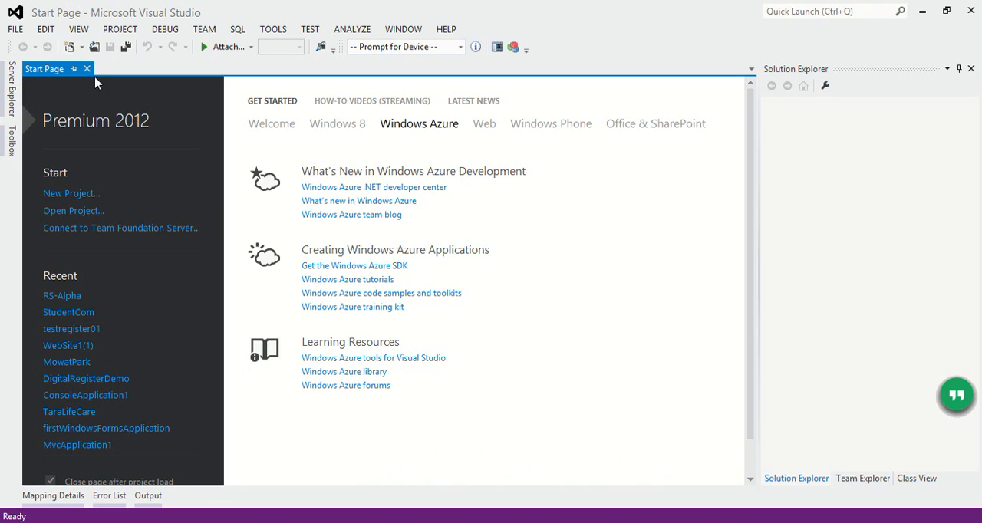
- Create a Visual C# ASP.NET MVC 4 Web Application project named 'StudentsCol'
click(14, 28)
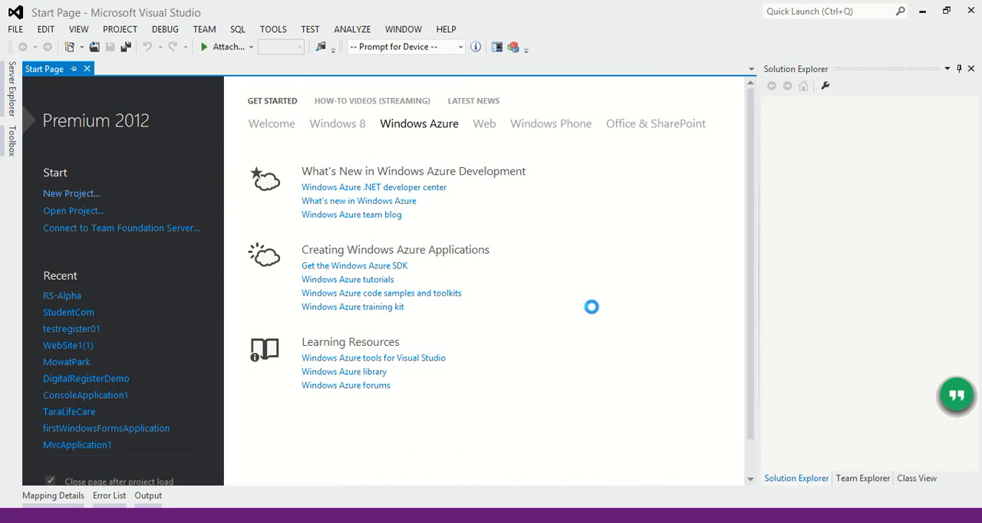
click(71, 192)
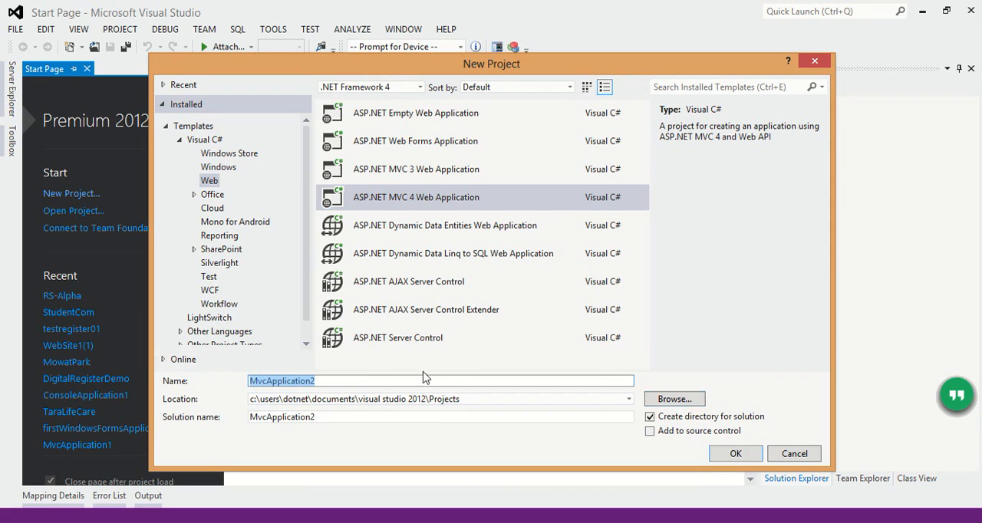
mouse_move(878, 401)
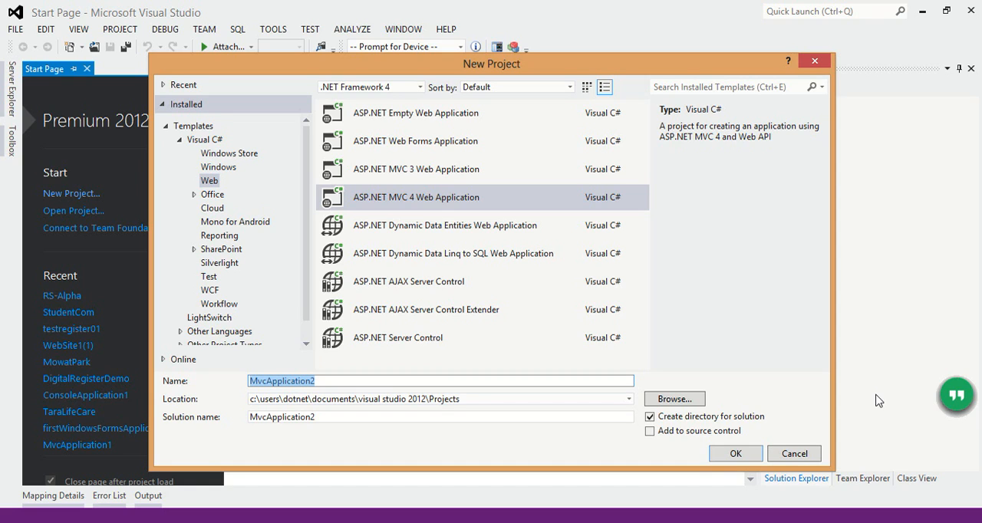
text(S)
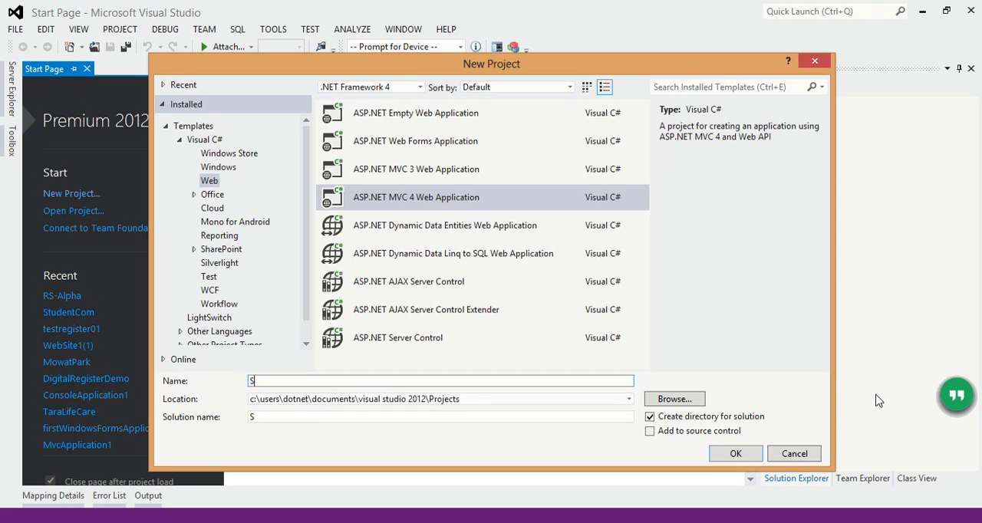
text(tuden)
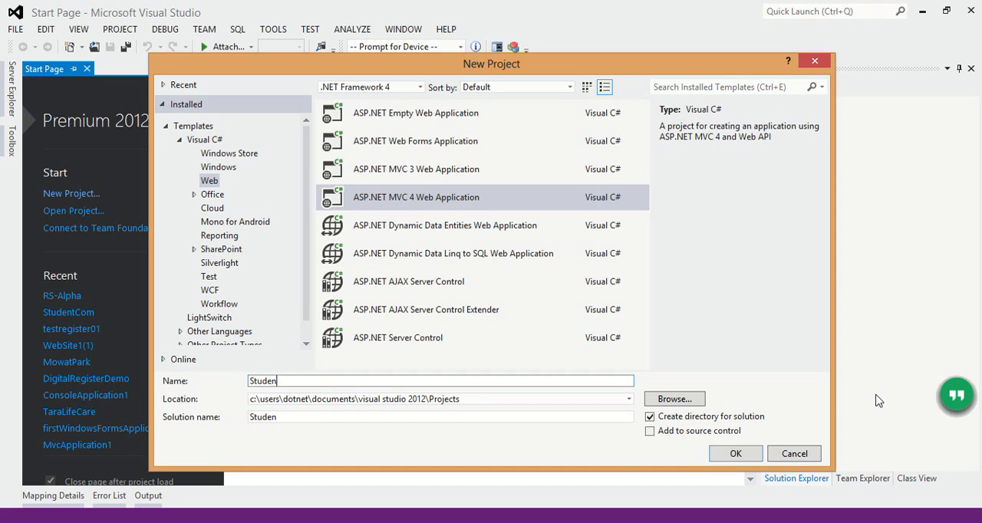
text(ts)
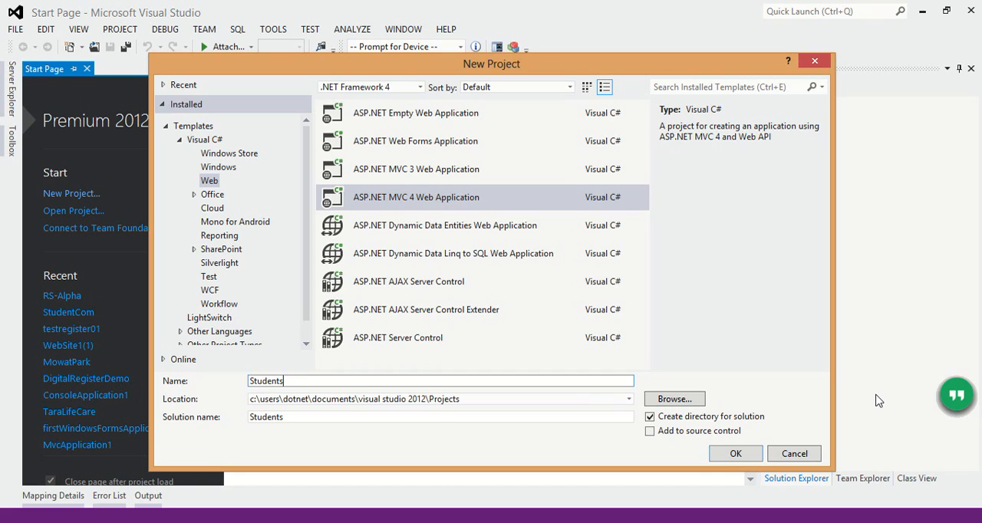
text(Co)
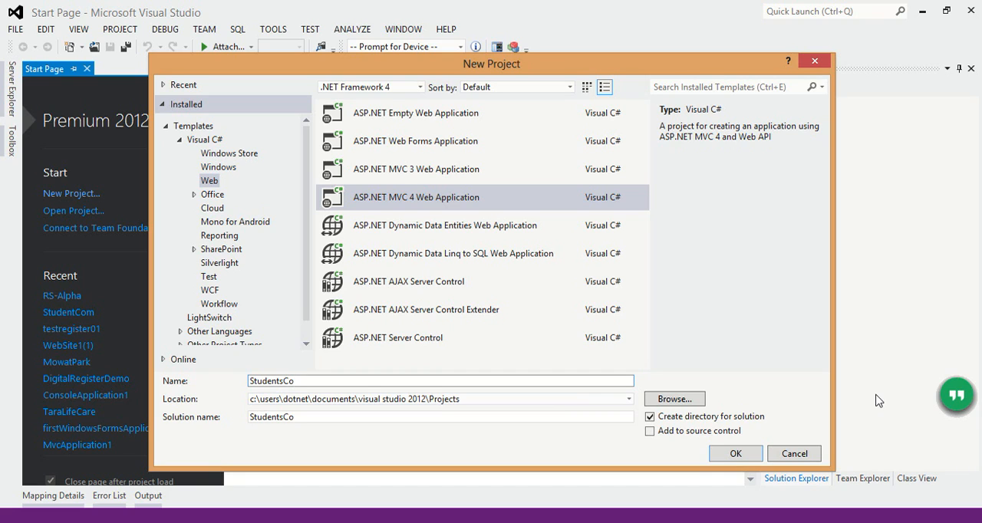
text(l)
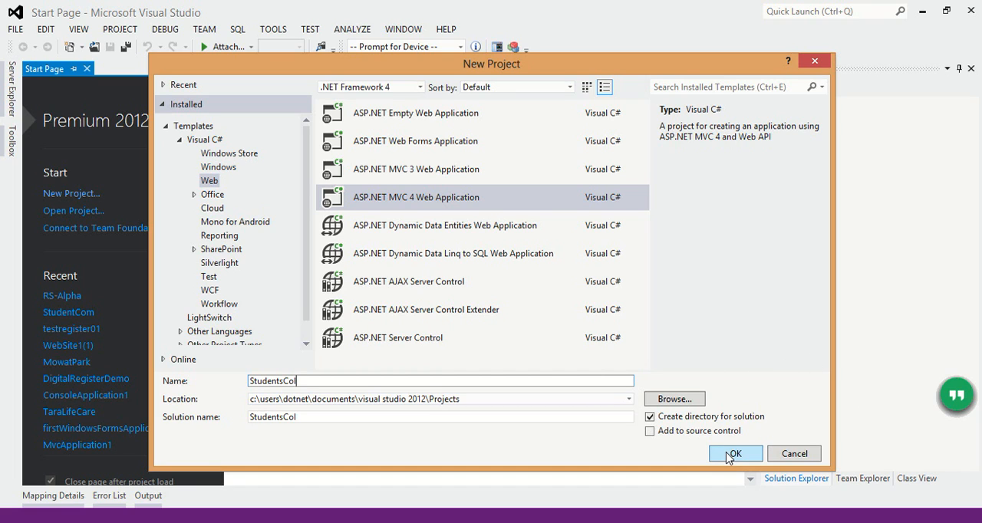
mouse_move(639, 334)
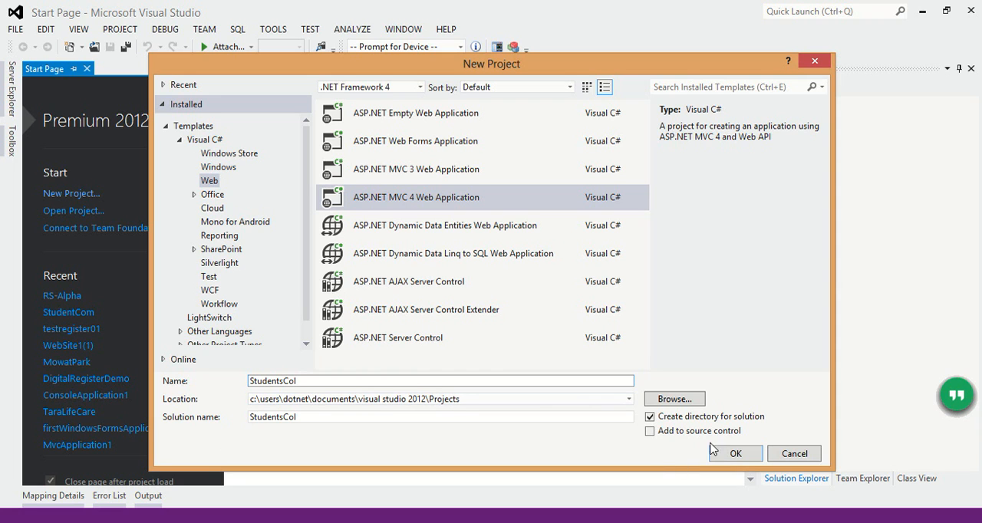
click(734, 453)
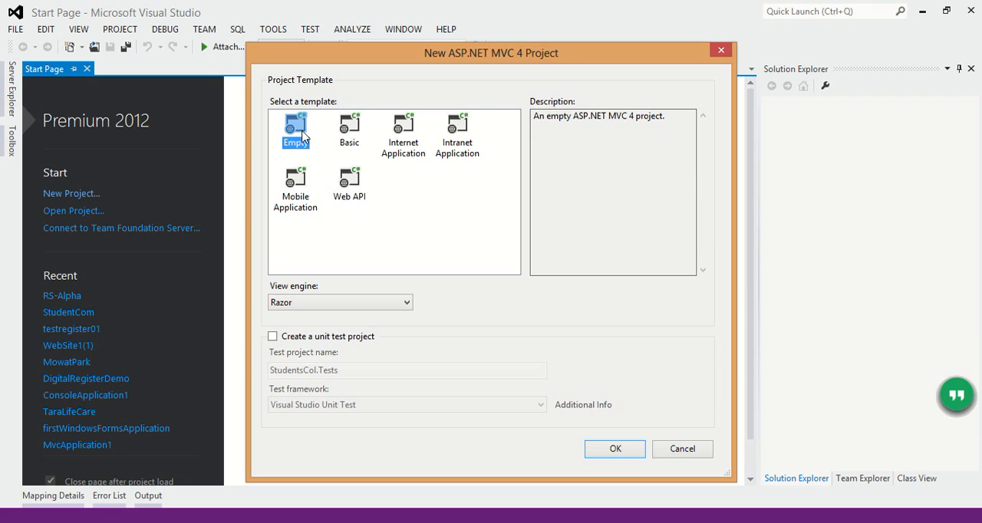
mouse_move(402, 142)
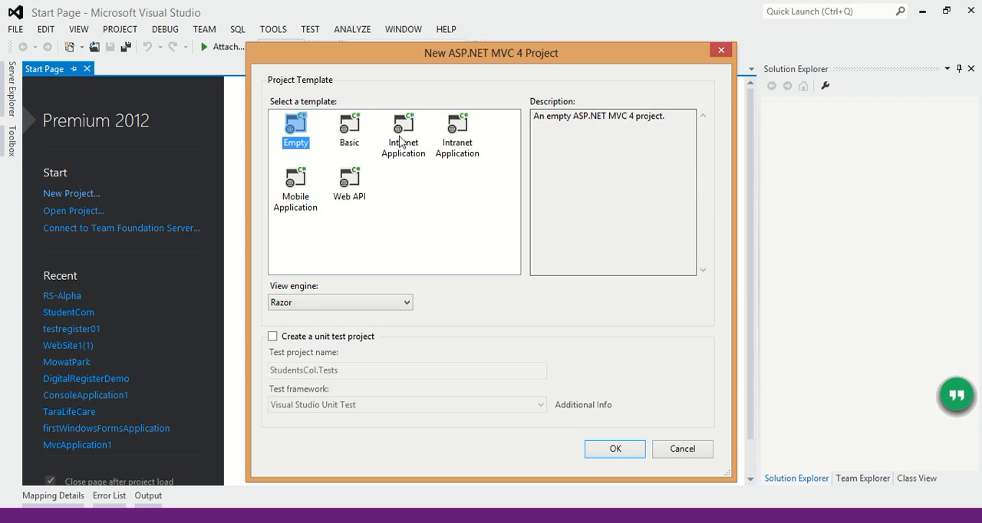
mouse_move(541, 293)
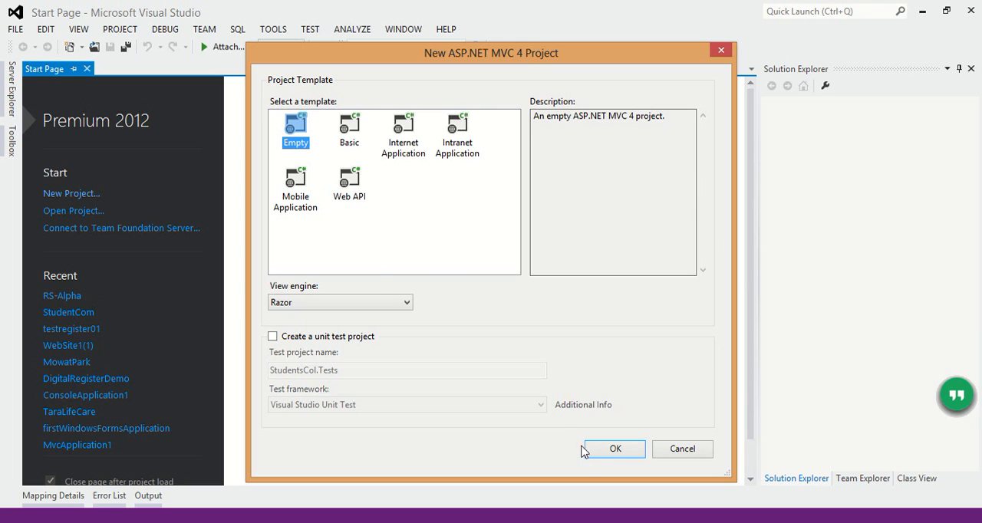
- Choose the Empty template with the Razor view engine and confirm
click(615, 449)
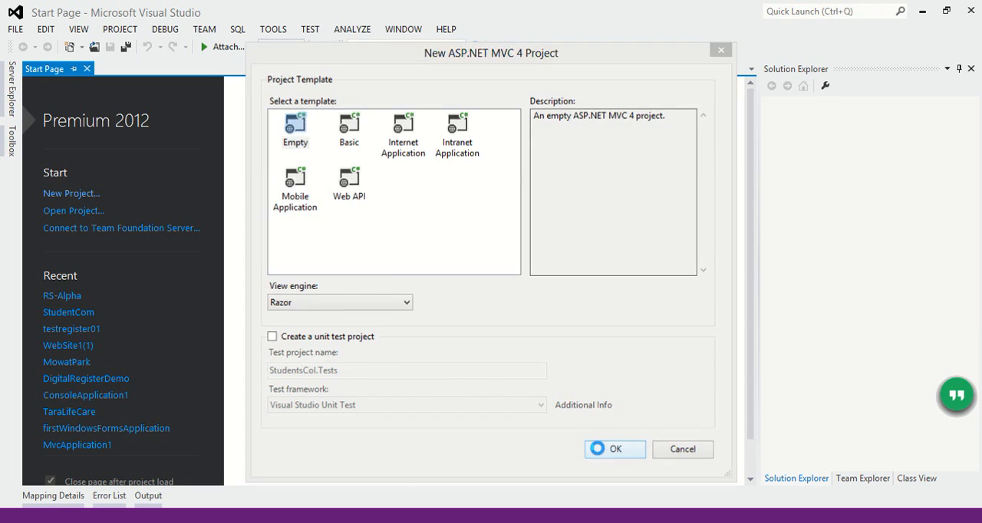
click(614, 449)
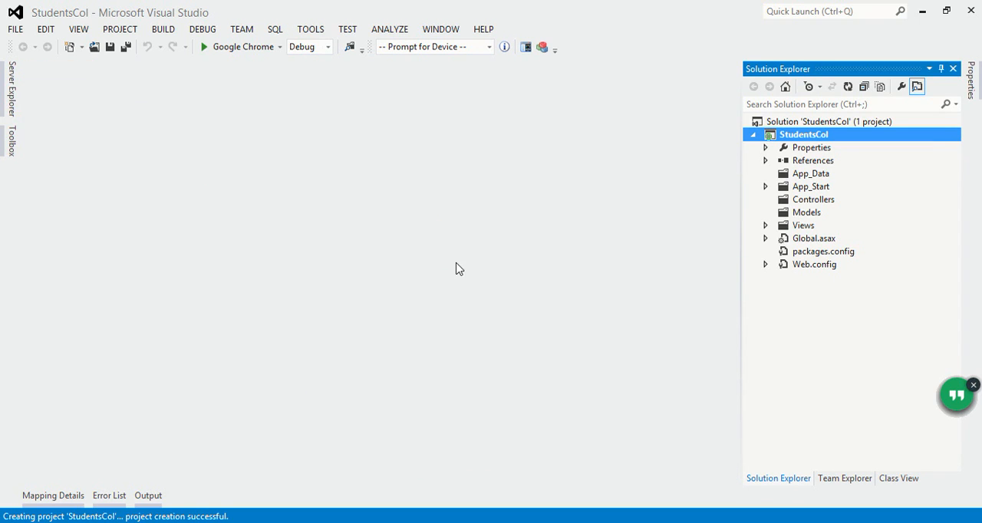
mouse_move(771, 72)
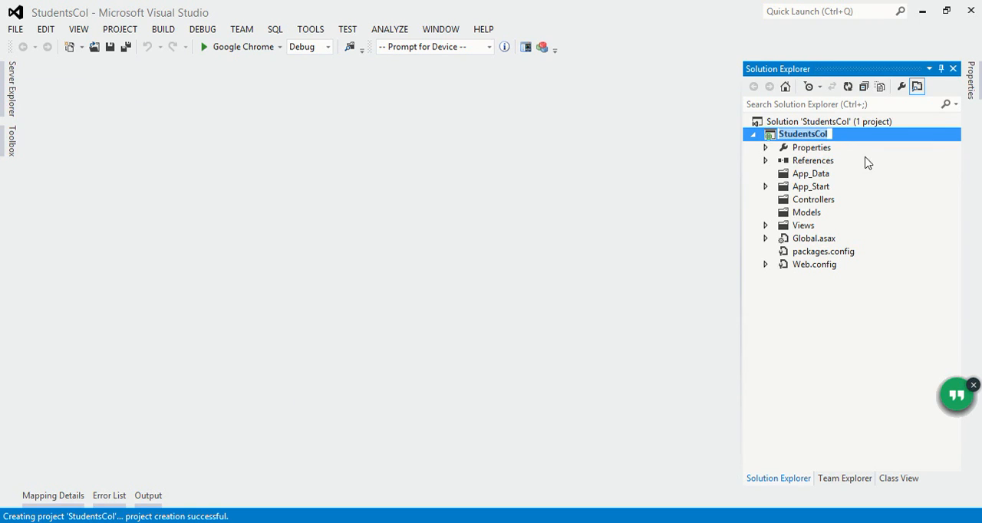
- Reopen Solution Explorer and expand the Views folder to show its Web.config
click(829, 121)
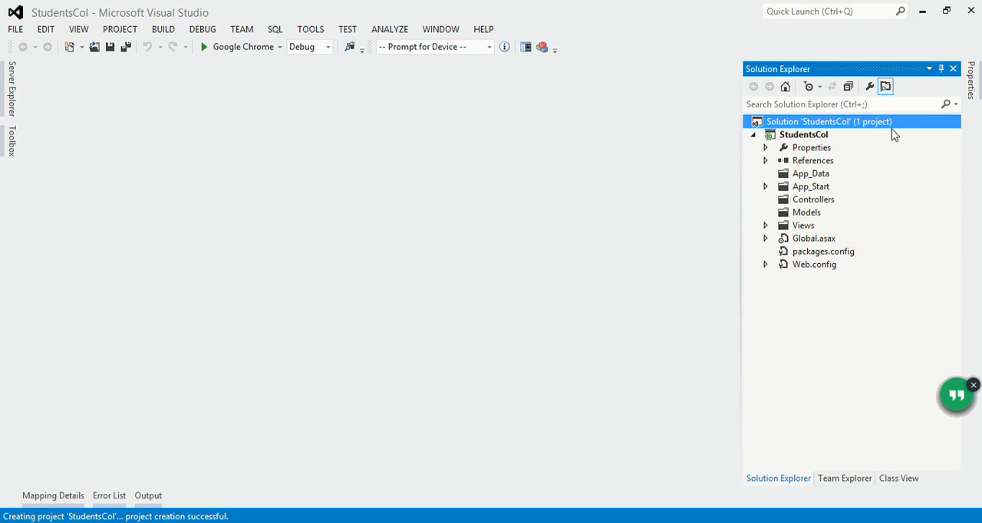
mouse_move(954, 69)
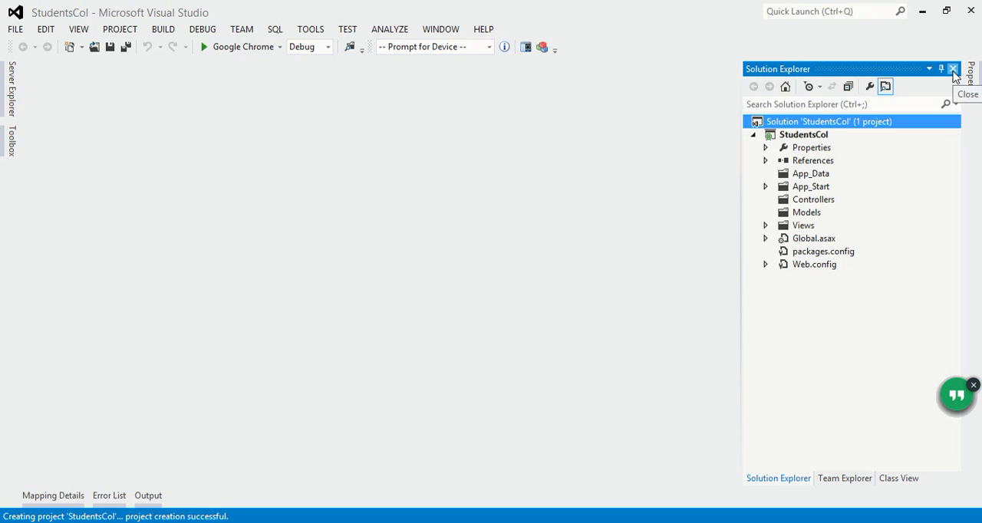
mouse_move(78, 29)
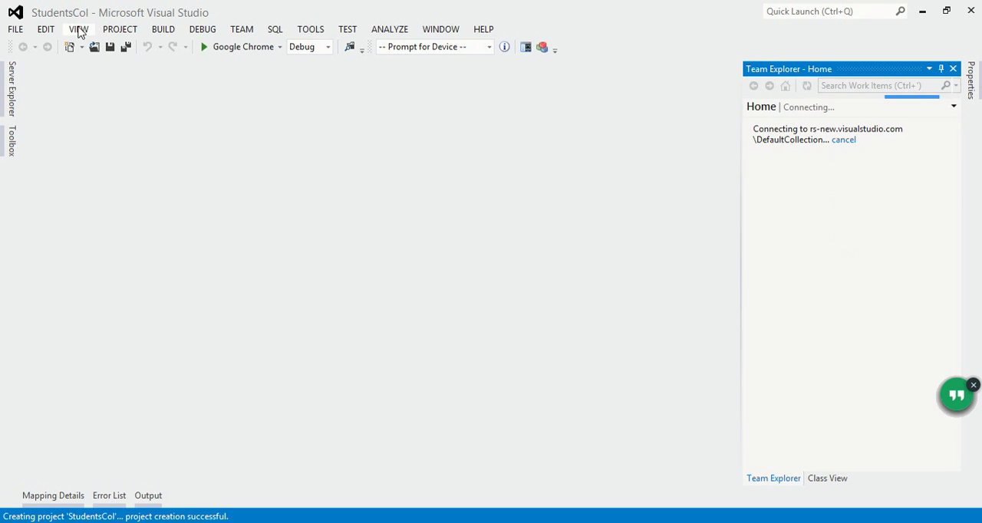
click(79, 29)
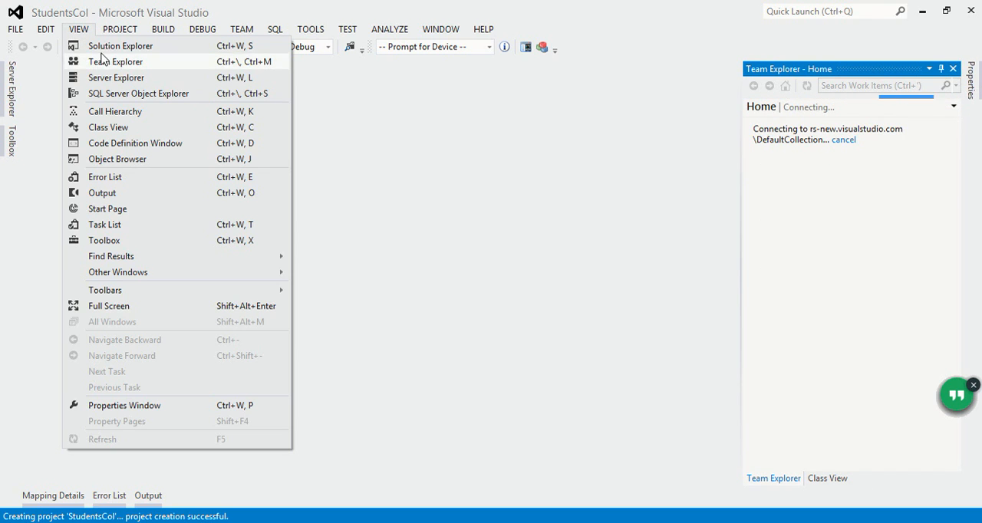
click(120, 46)
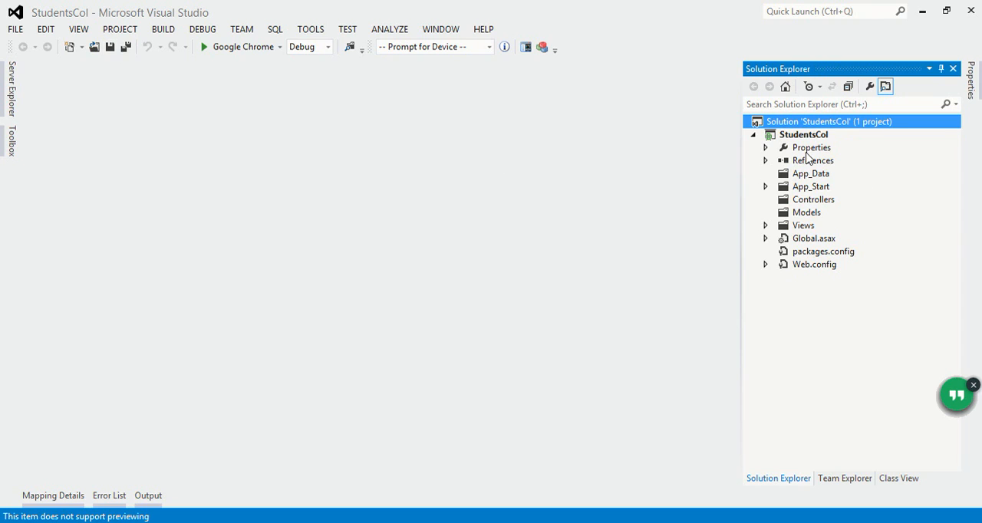
click(804, 134)
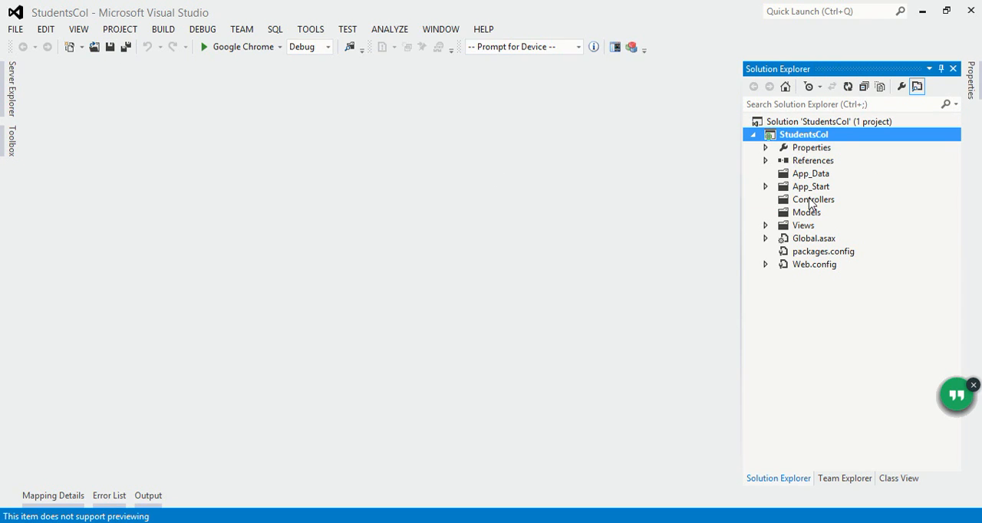
click(806, 212)
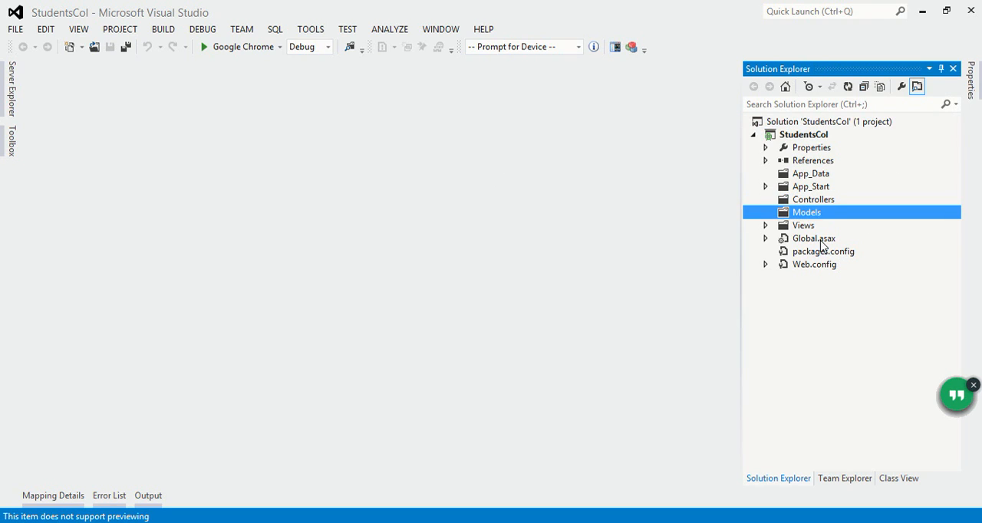
click(765, 225)
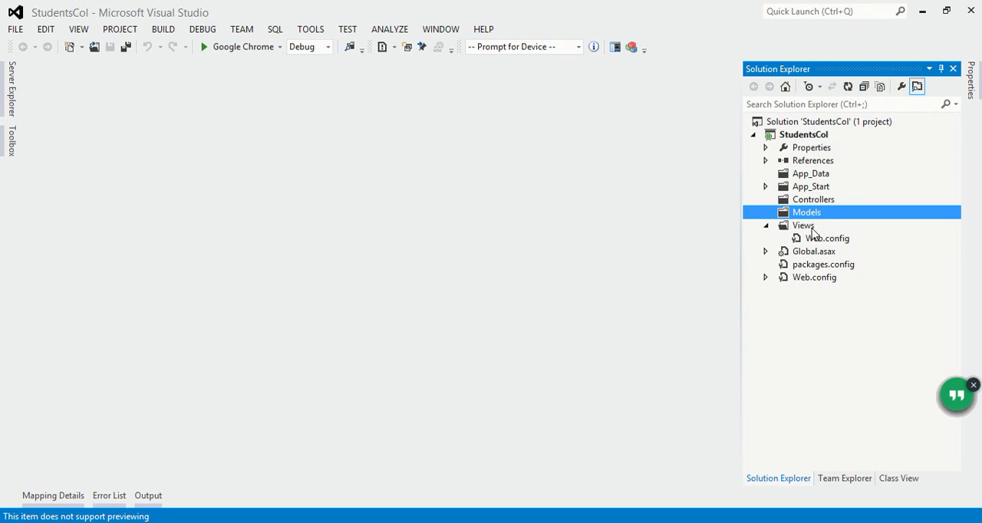
click(803, 225)
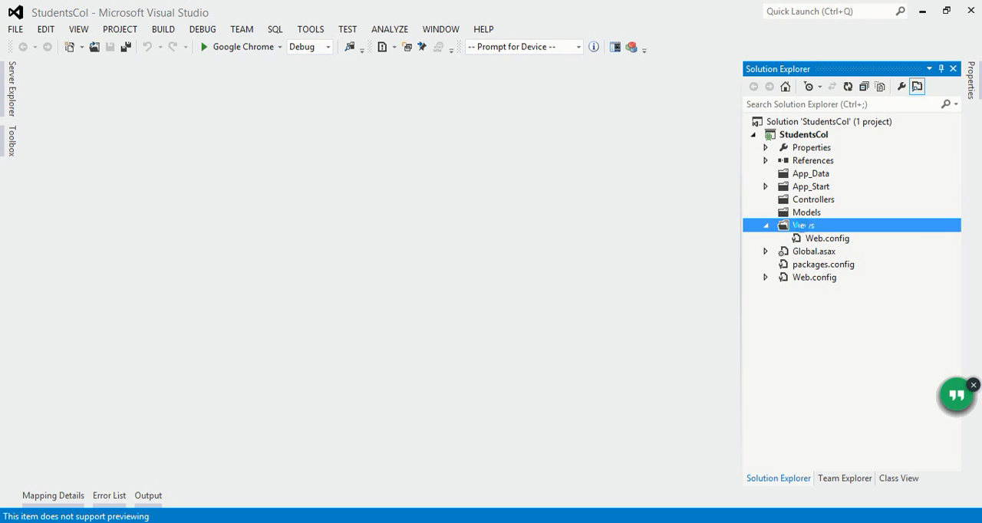
- Try adding an MVC 4 View Page with Layout to Views, then return to its Add options
right_click(803, 225)
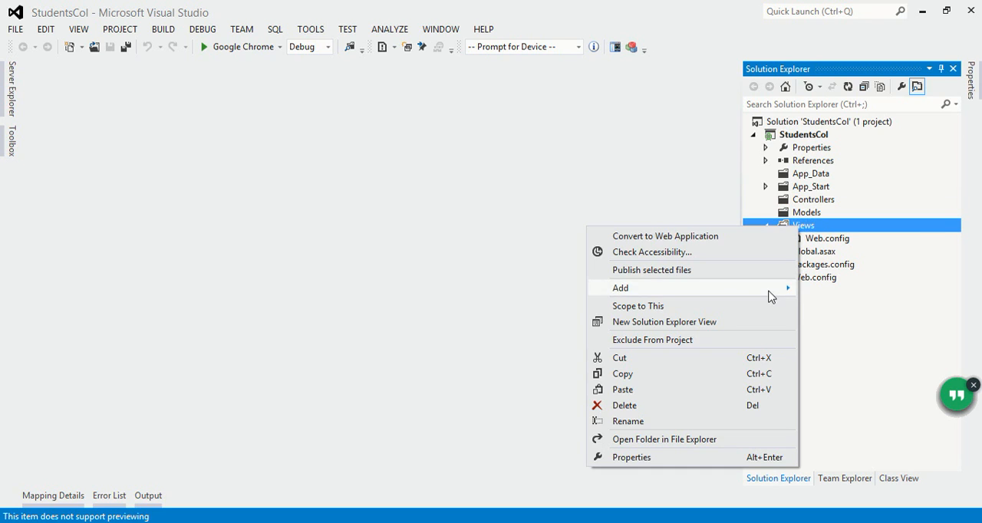
click(620, 287)
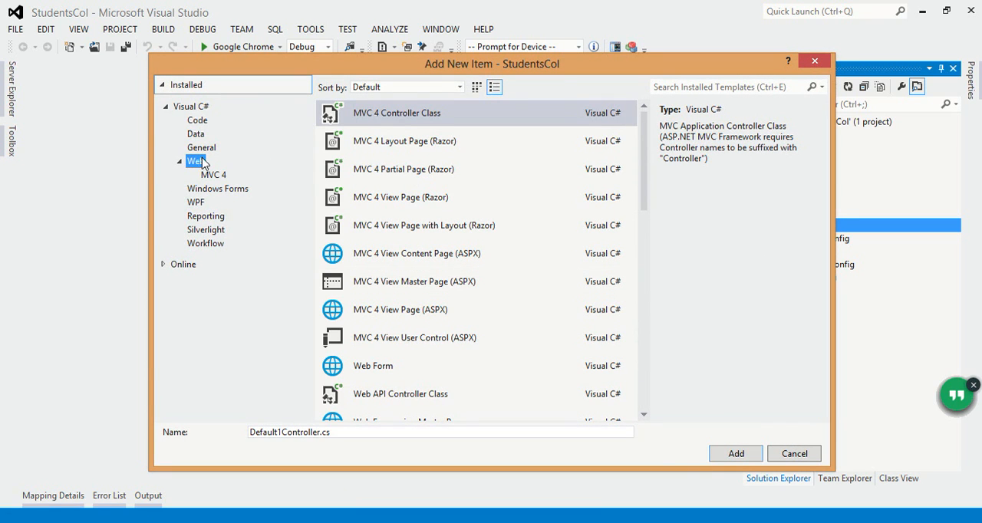
mouse_move(394, 225)
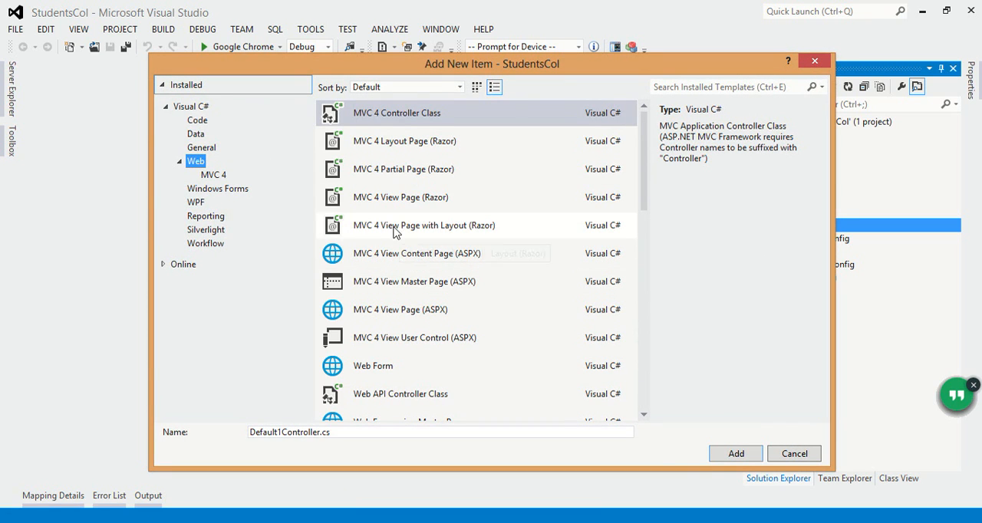
click(424, 225)
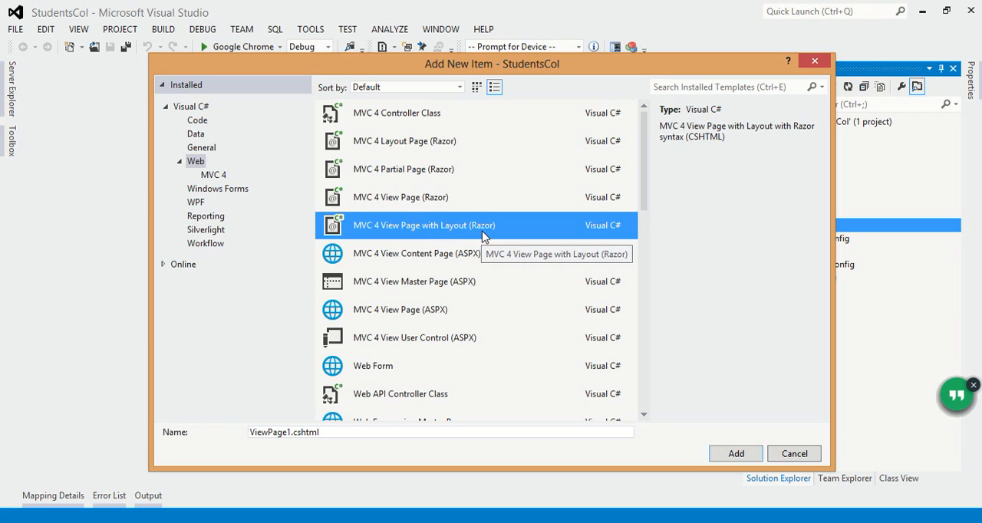
mouse_move(398, 163)
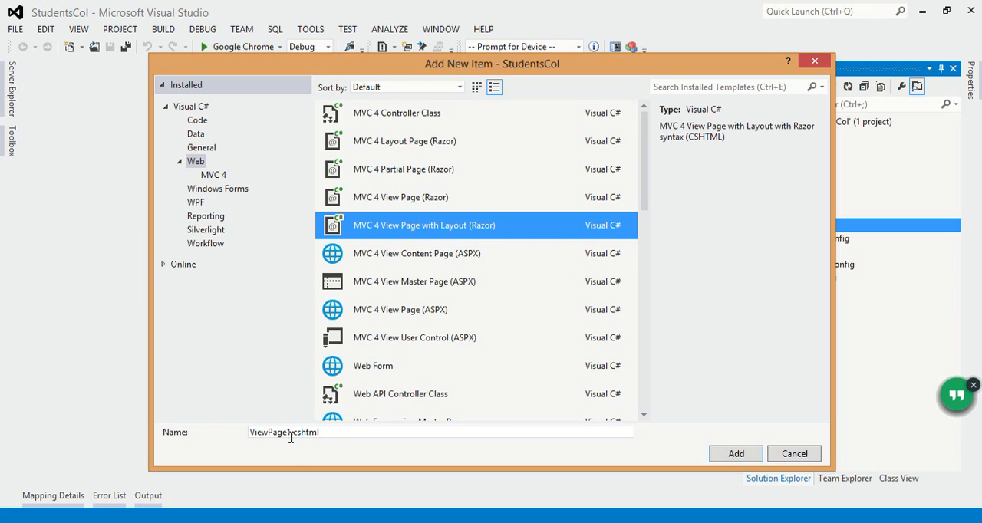
click(291, 432)
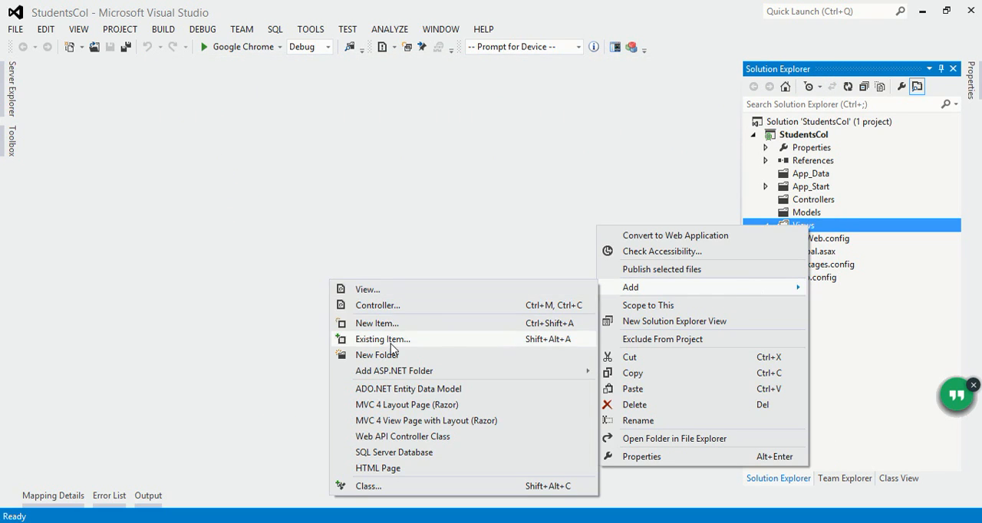
- Create a new folder named 'shared' under Views
click(377, 355)
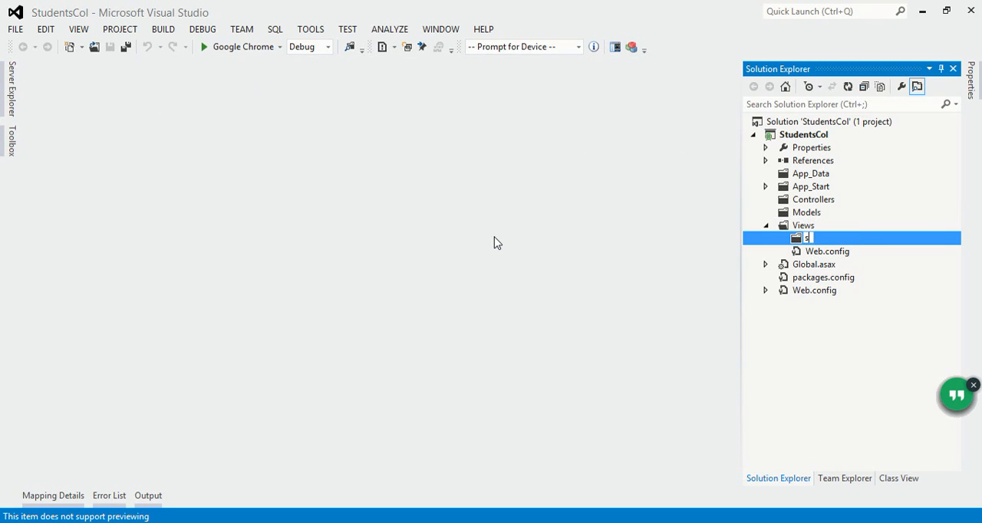
text(shared)
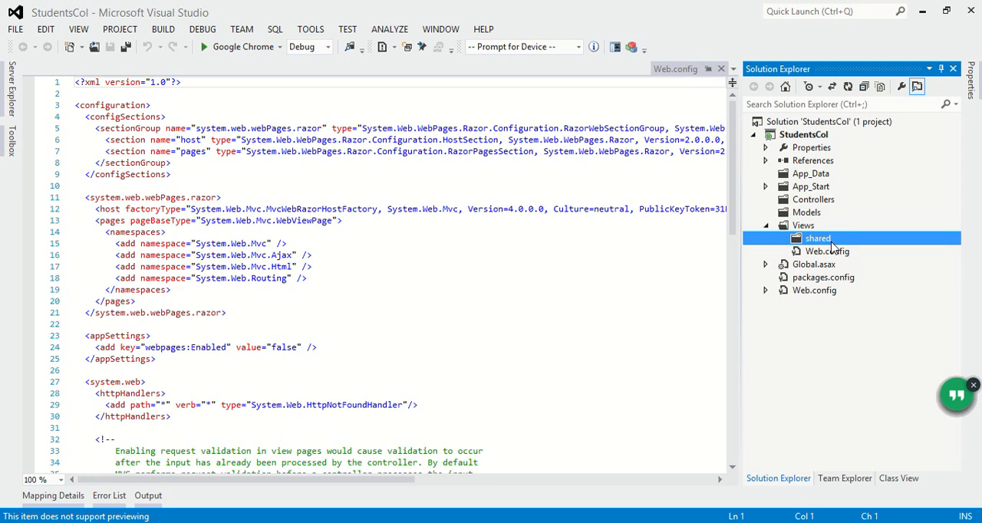
- Add an MVC 4 View Page with Layout (Razor) named '_Layout.cshtml' to shared
right_click(817, 238)
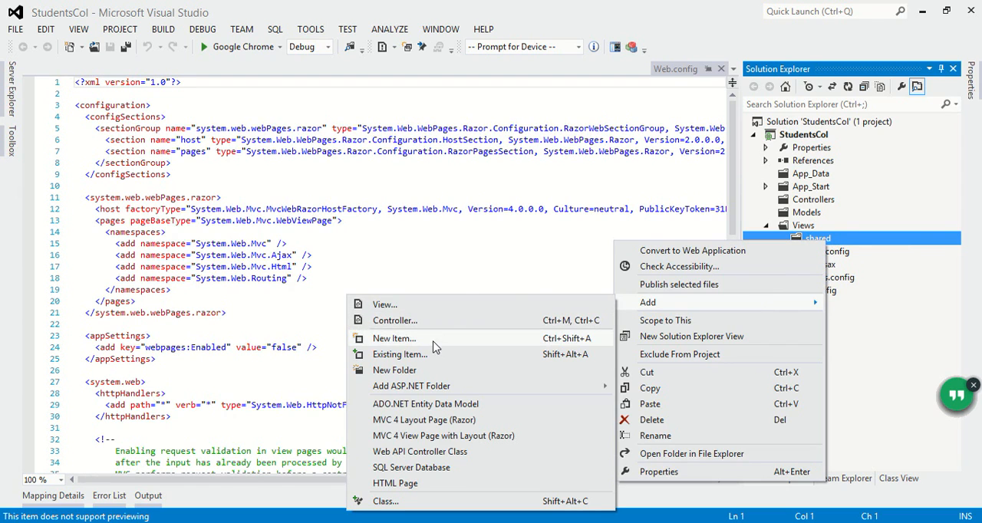
click(393, 339)
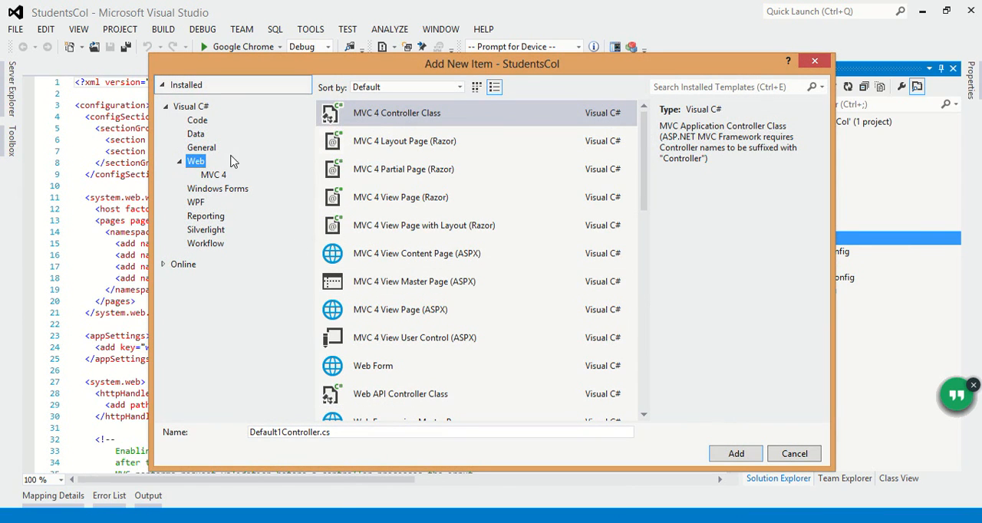
click(424, 225)
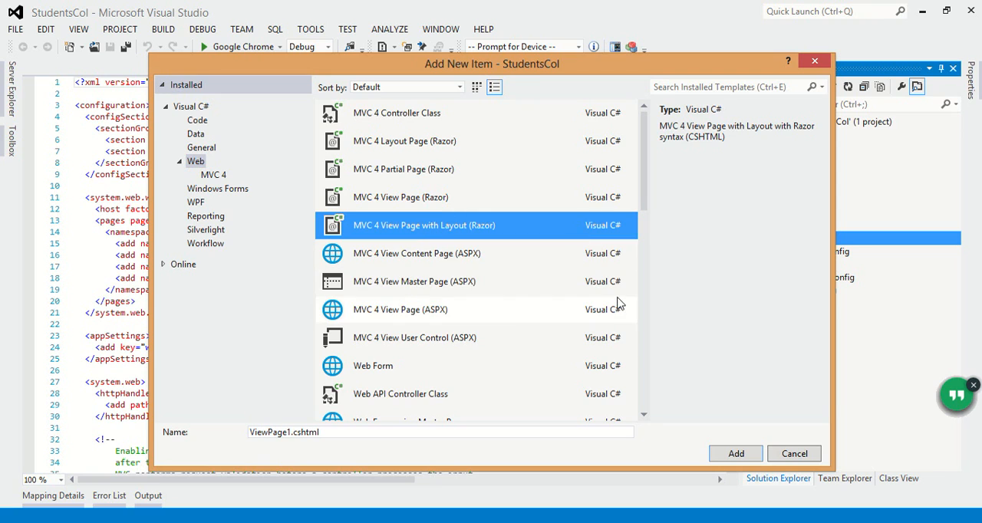
mouse_move(328, 429)
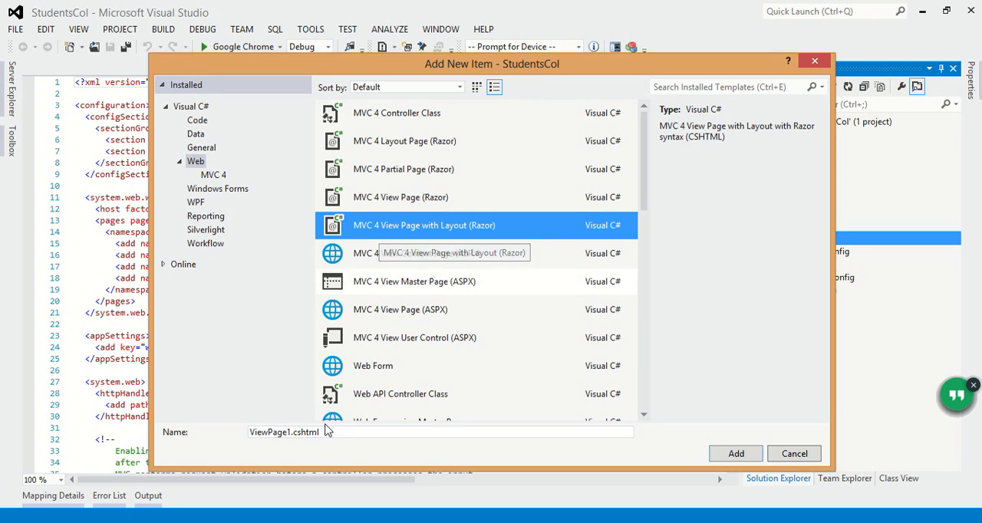
click(292, 432)
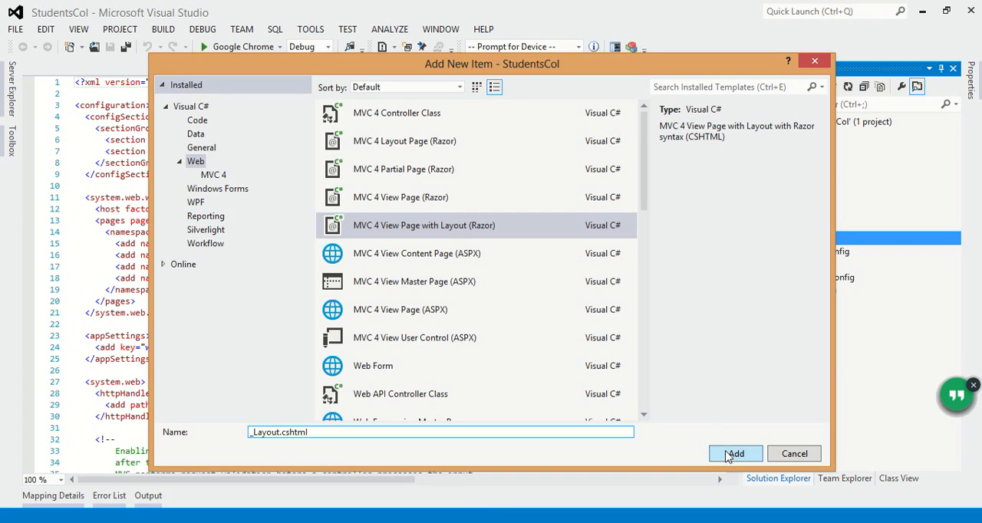
click(734, 453)
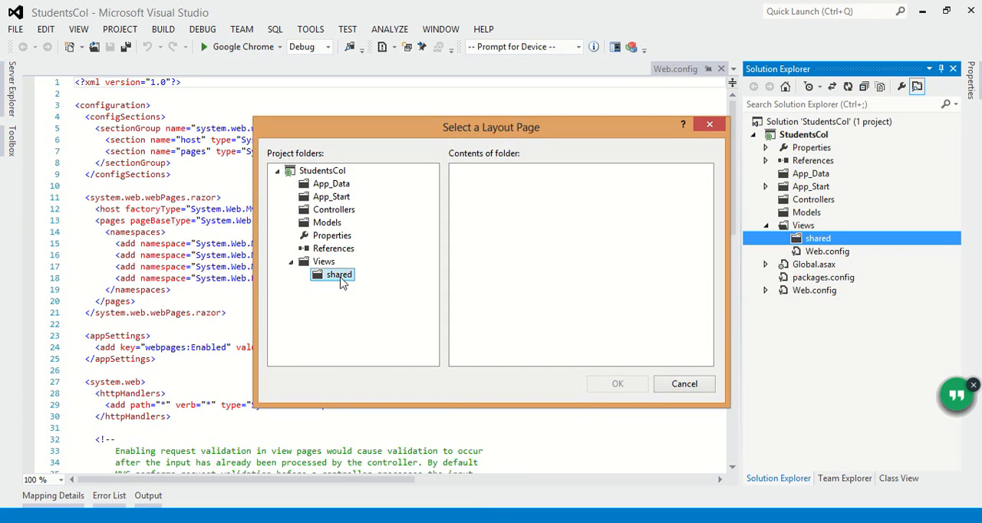
- Browse the shared and Controllers folders for a layout page, then cancel the picker
click(338, 274)
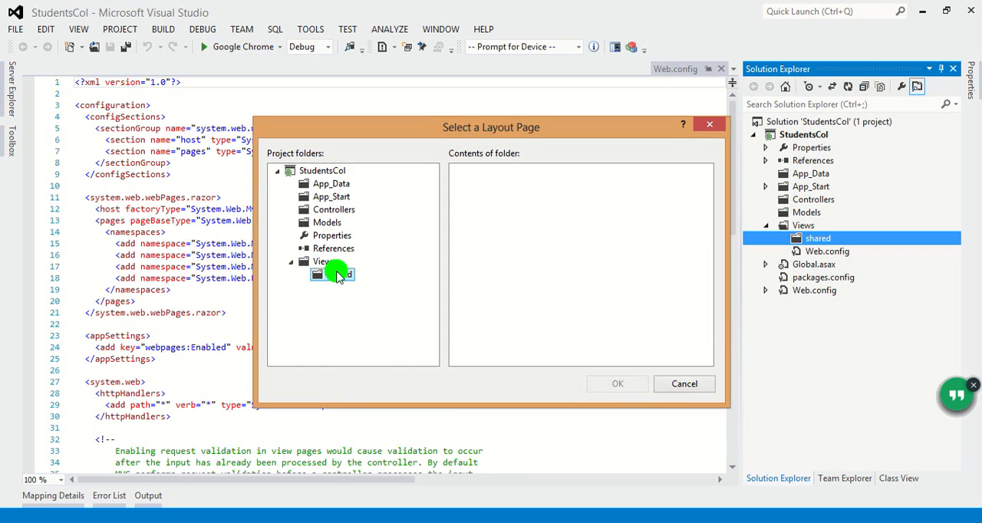
click(338, 274)
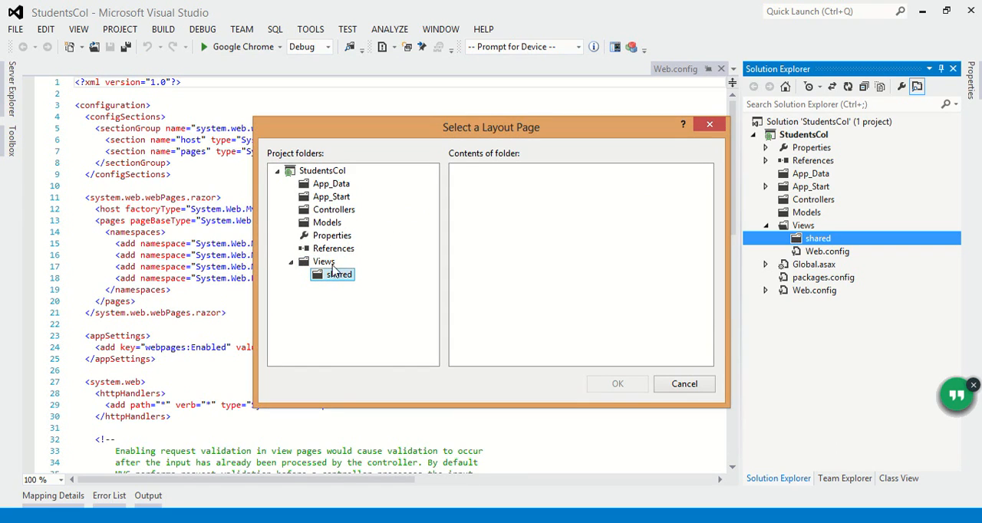
click(333, 209)
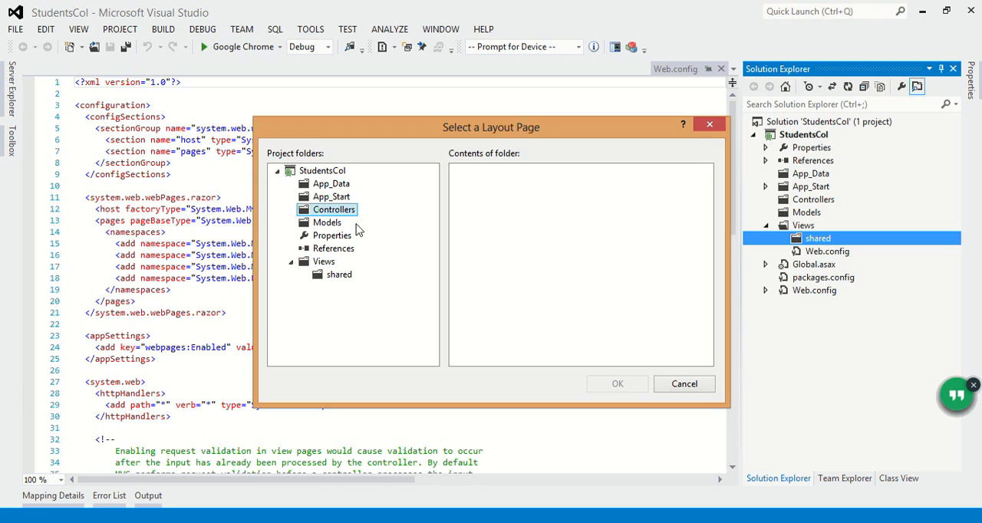
click(339, 274)
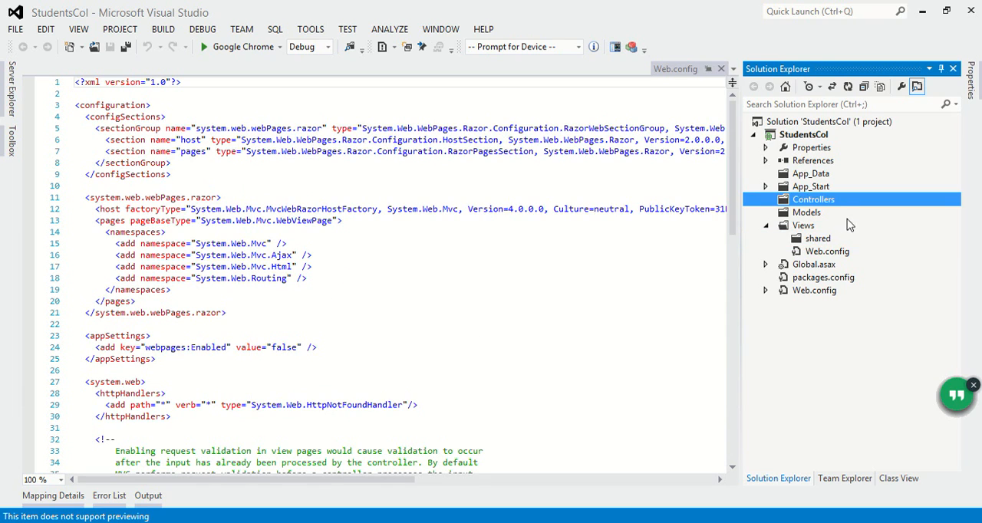
- Add an empty MVC controller named 'AccountController' to the Controllers folder
right_click(813, 199)
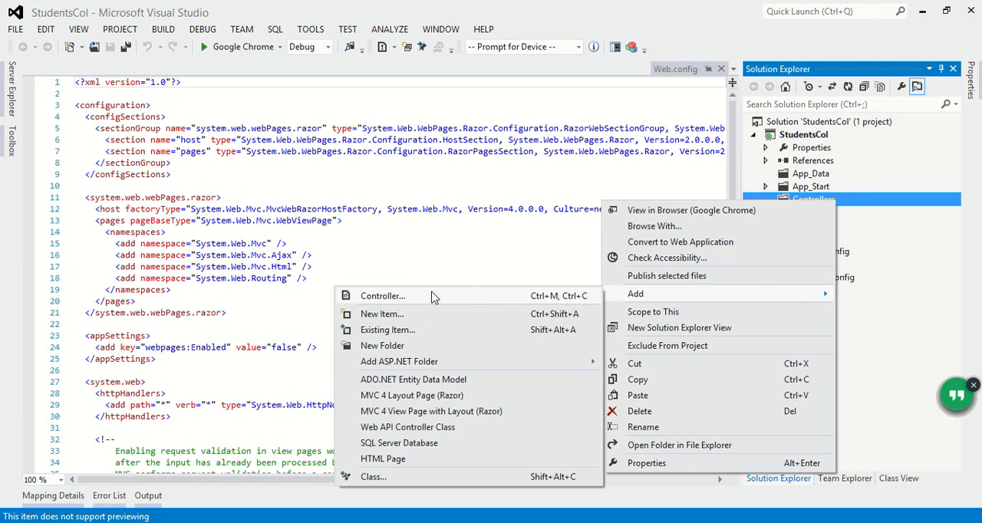
mouse_move(383, 301)
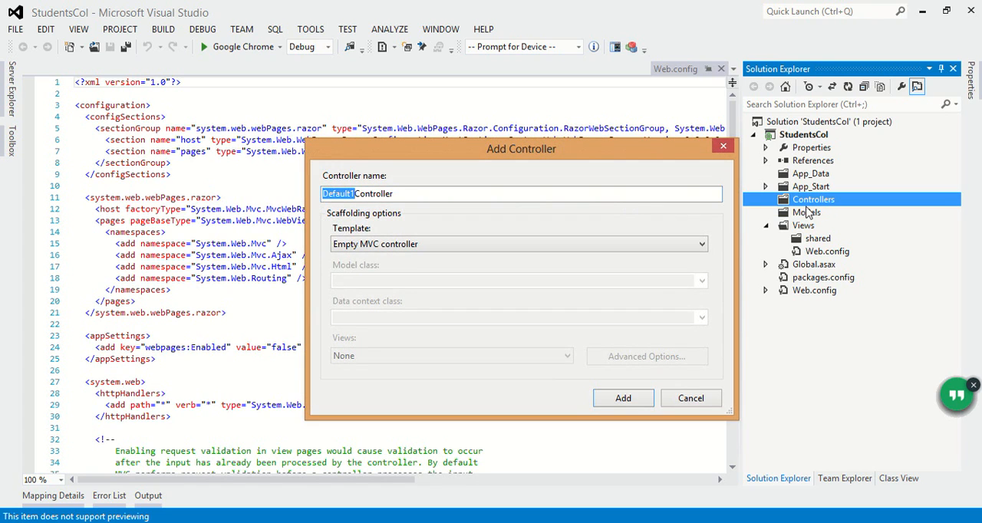
text(Accou)
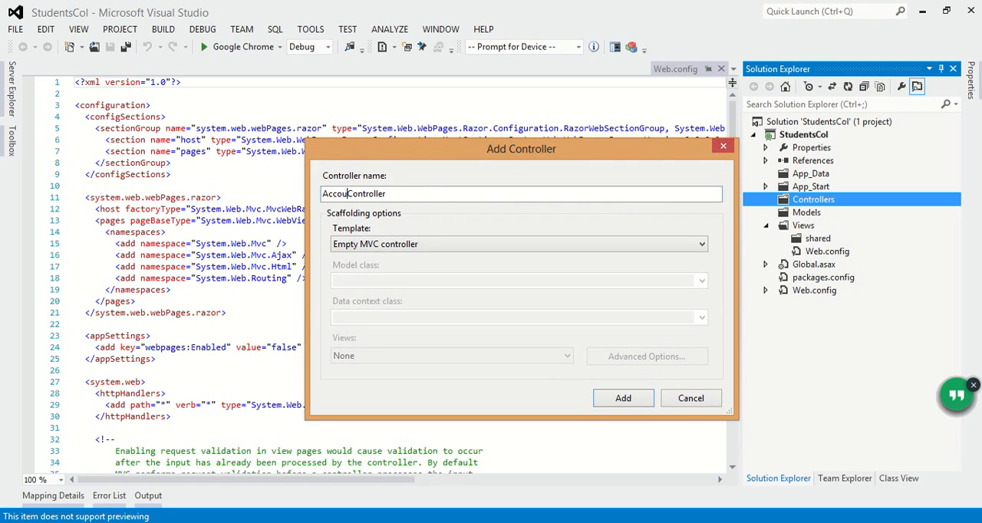
text(nt)
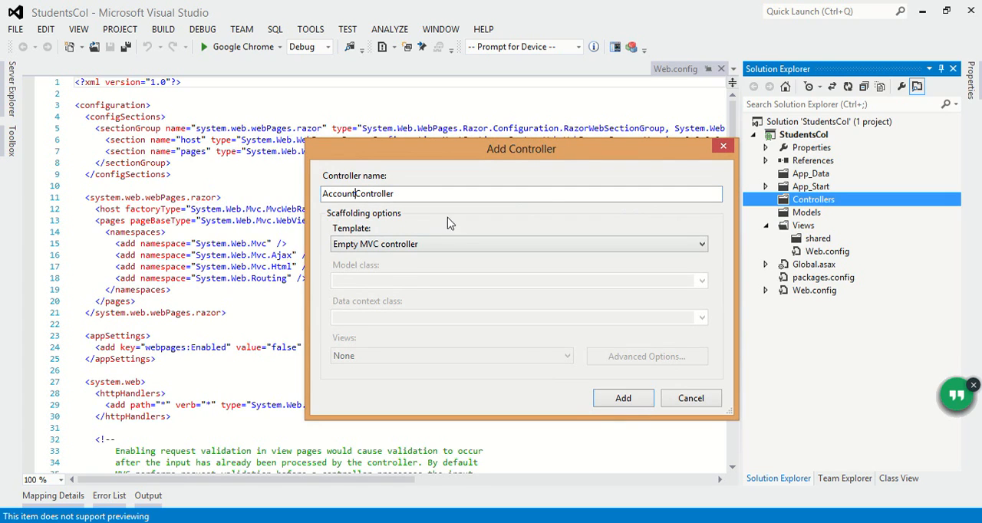
click(623, 397)
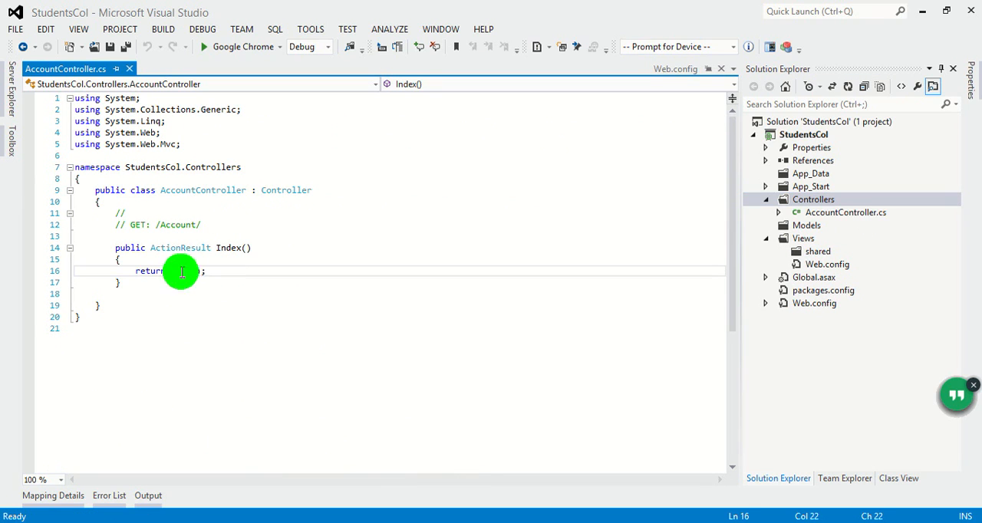
- Add the Index view from the Index action, then go back to AccountController.cs
right_click(182, 270)
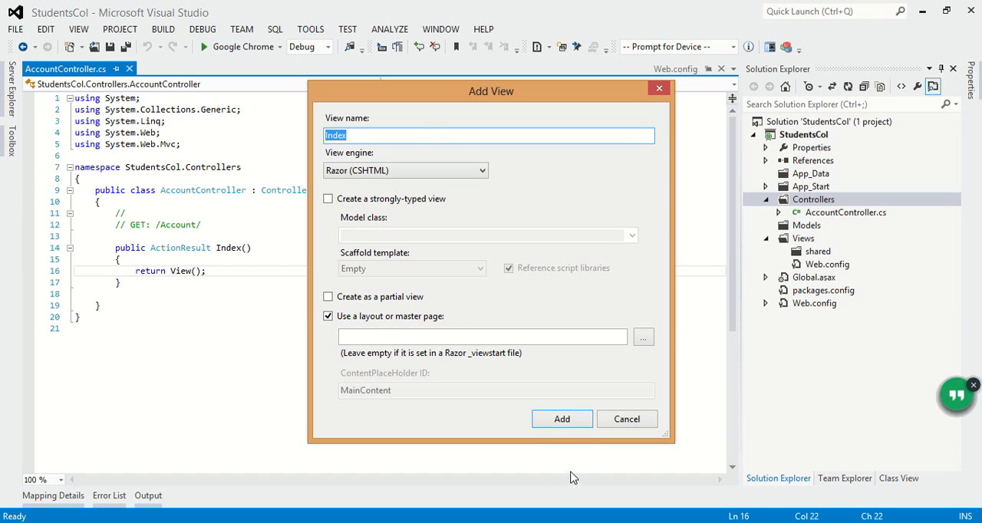
click(562, 419)
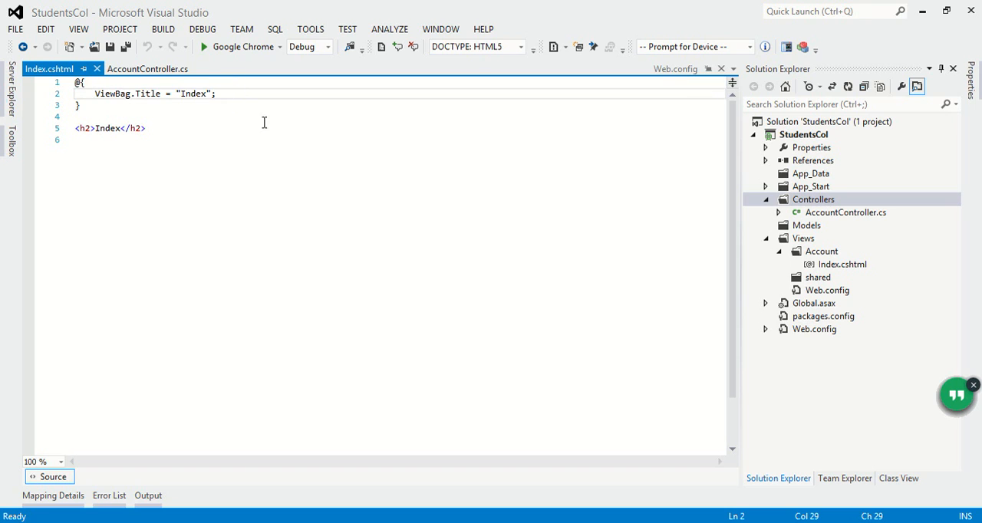
click(147, 69)
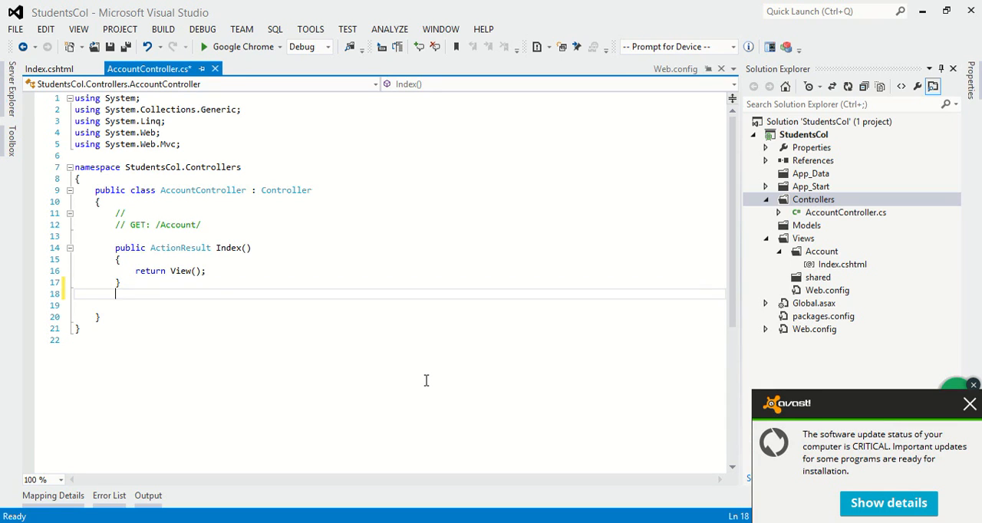
- Add a Login view for the Login action, then select the shared folder
right_click(191, 317)
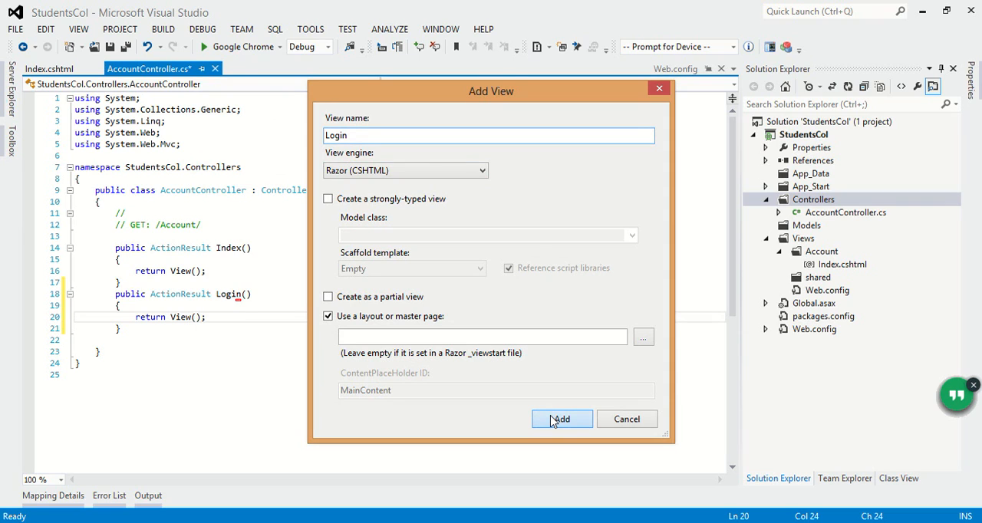
mouse_move(581, 409)
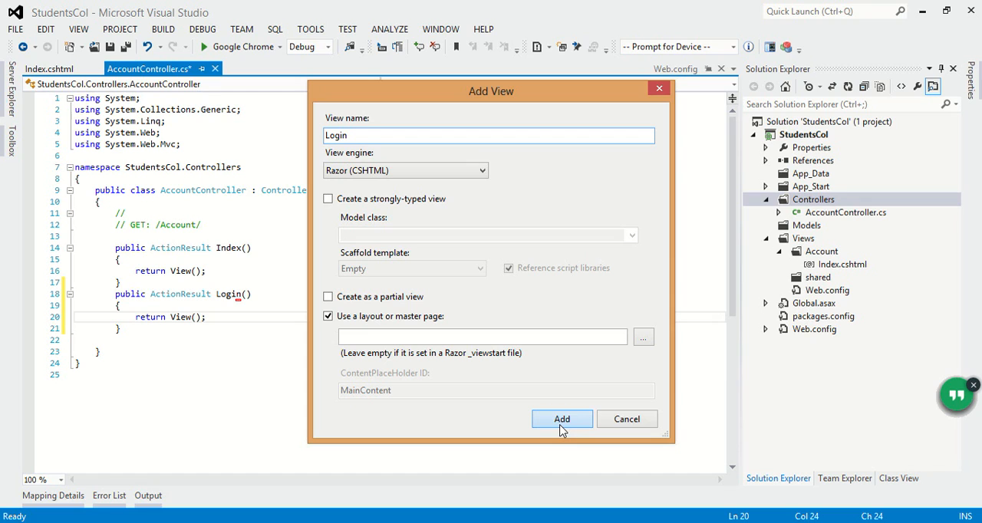
click(561, 419)
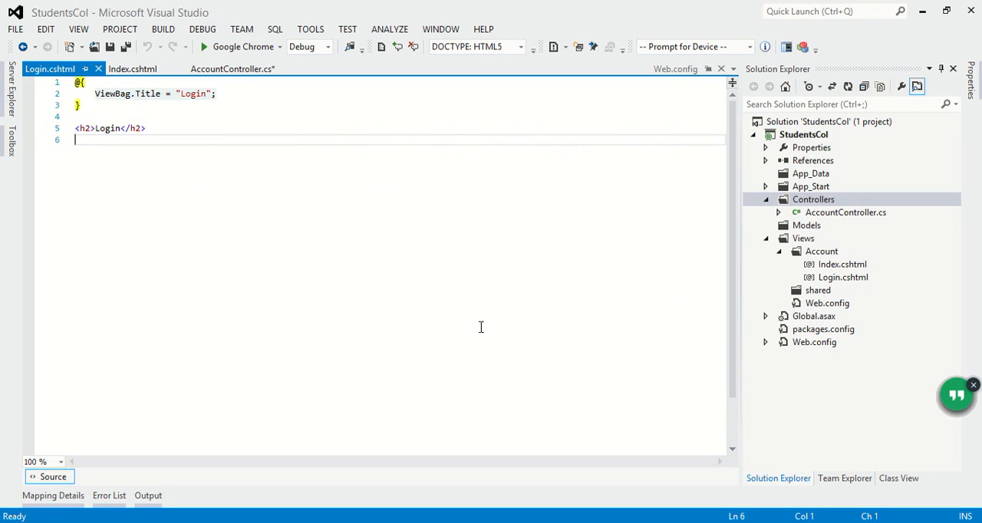
click(818, 290)
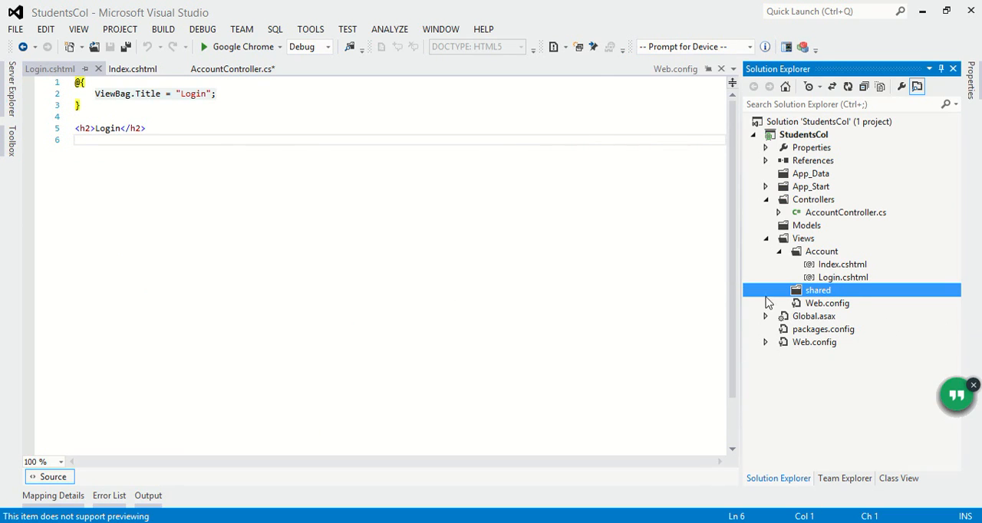
- Add _Layout.cshtml to the Shared folder with Views/Account/Index.cshtml as its layout page
right_click(818, 290)
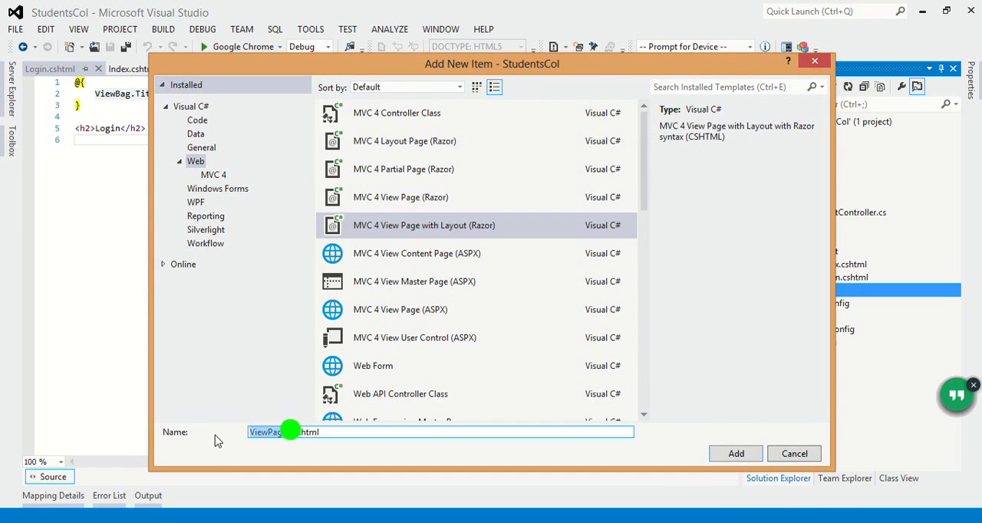
key(Delete)
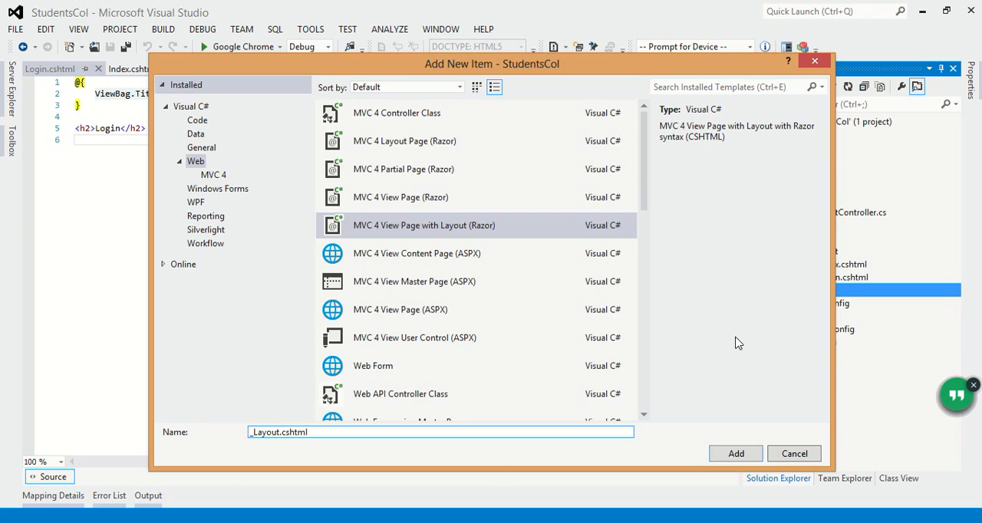
click(735, 453)
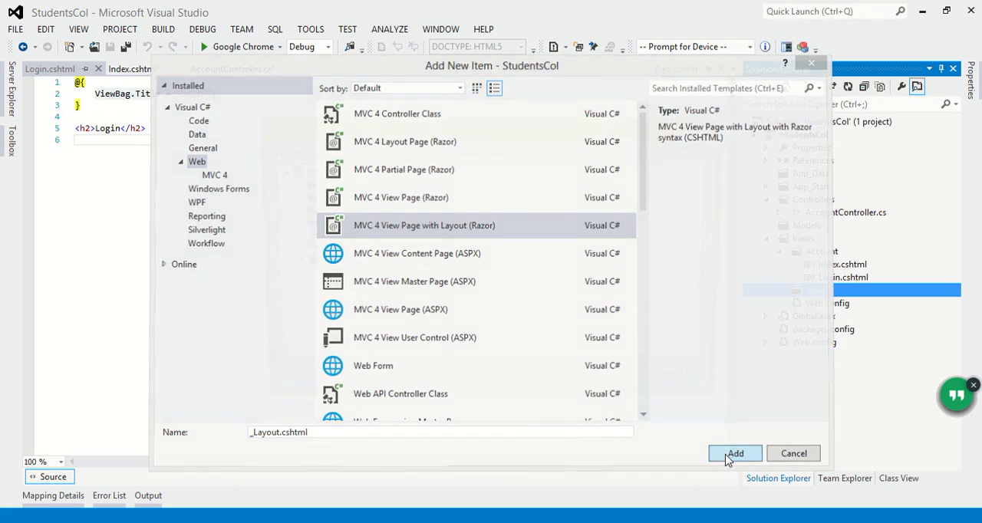
click(734, 454)
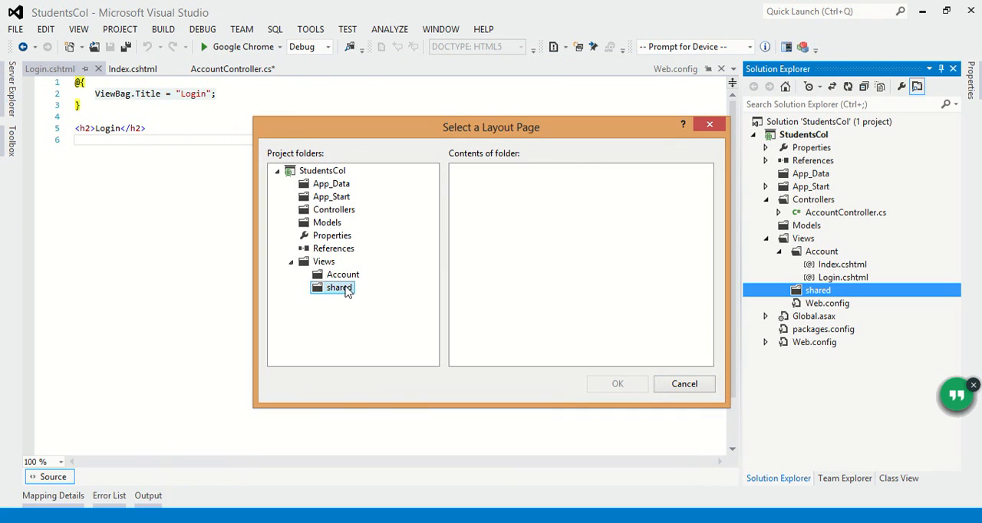
click(343, 274)
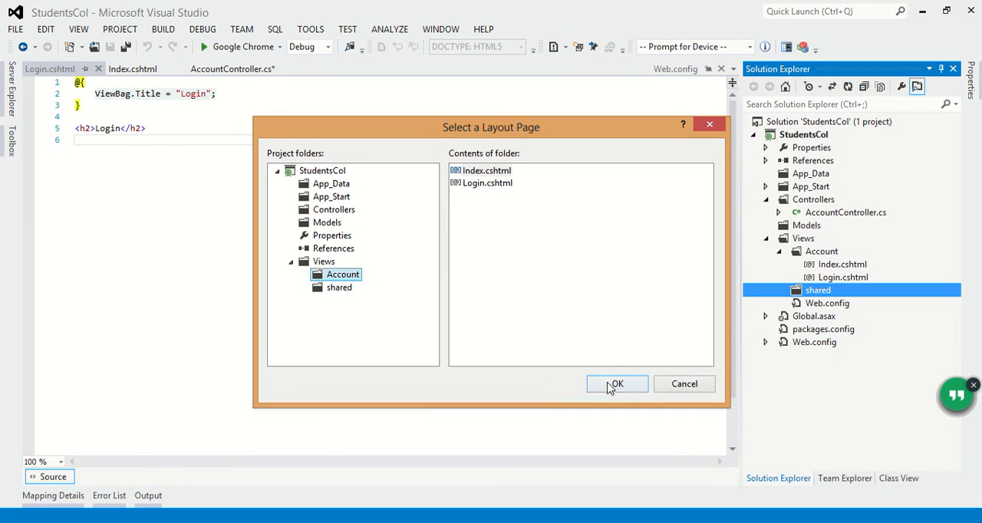
click(617, 384)
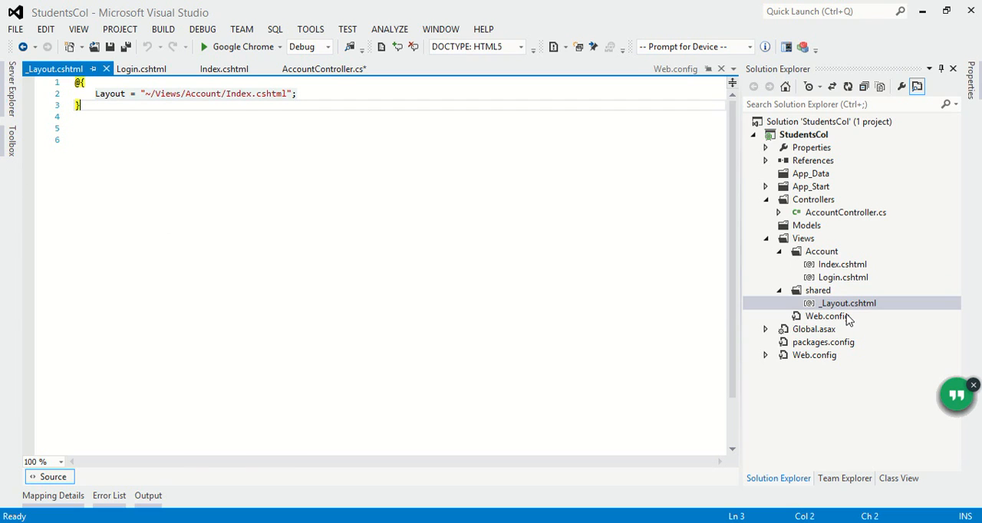
mouse_move(835, 325)
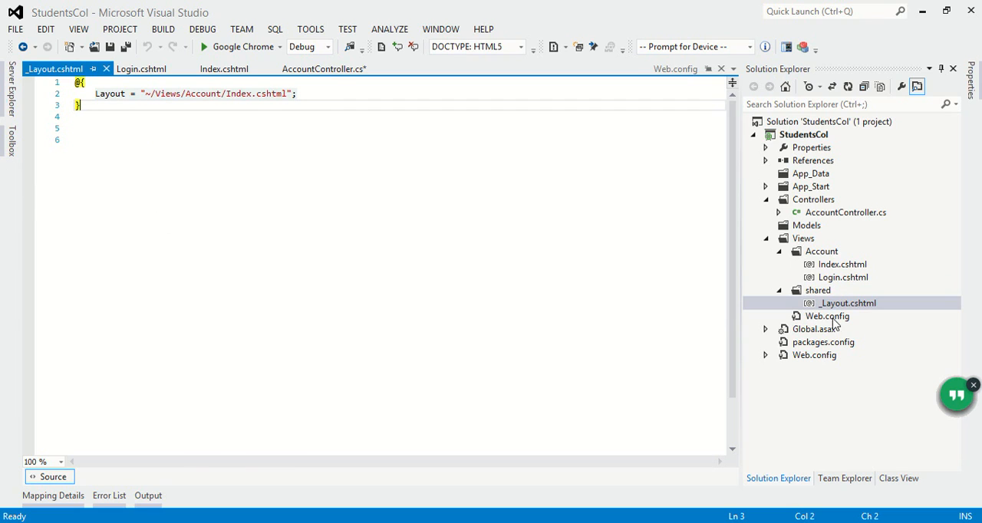
click(818, 290)
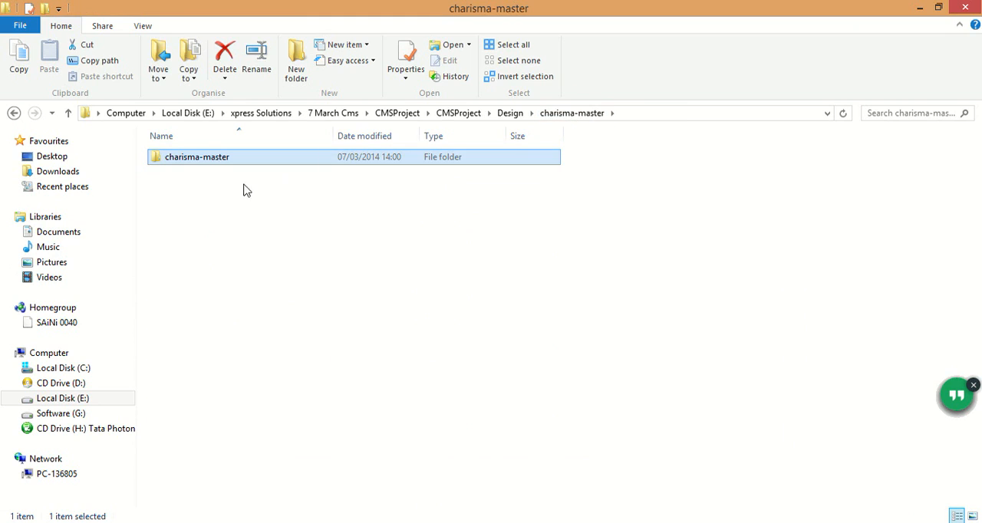
mouse_move(222, 165)
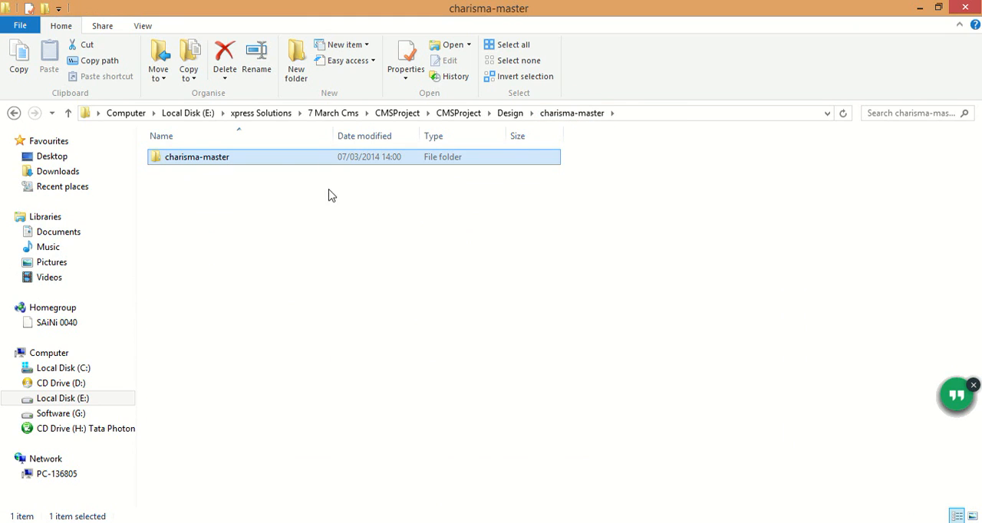
- Open the inner charisma-master folder and select the css, doc, img and js folders
double_click(197, 156)
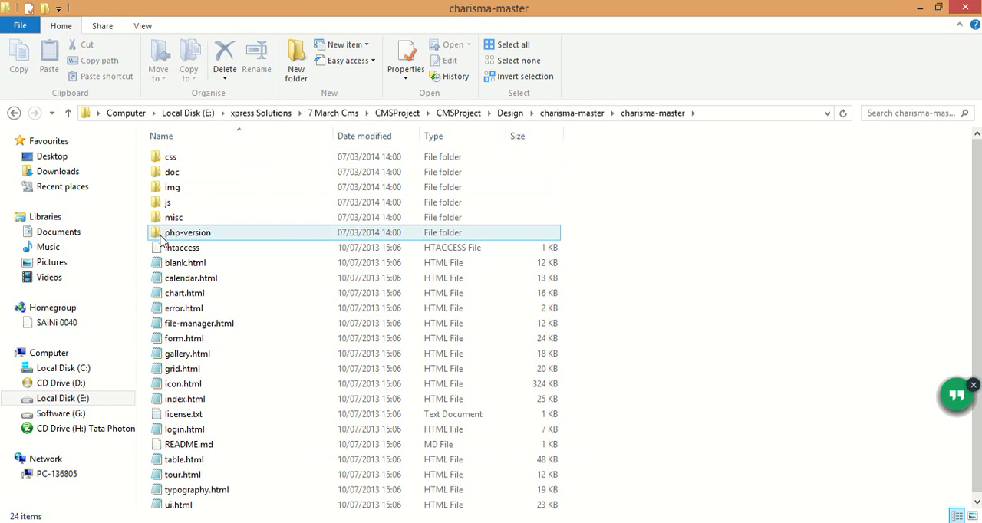
mouse_move(171, 157)
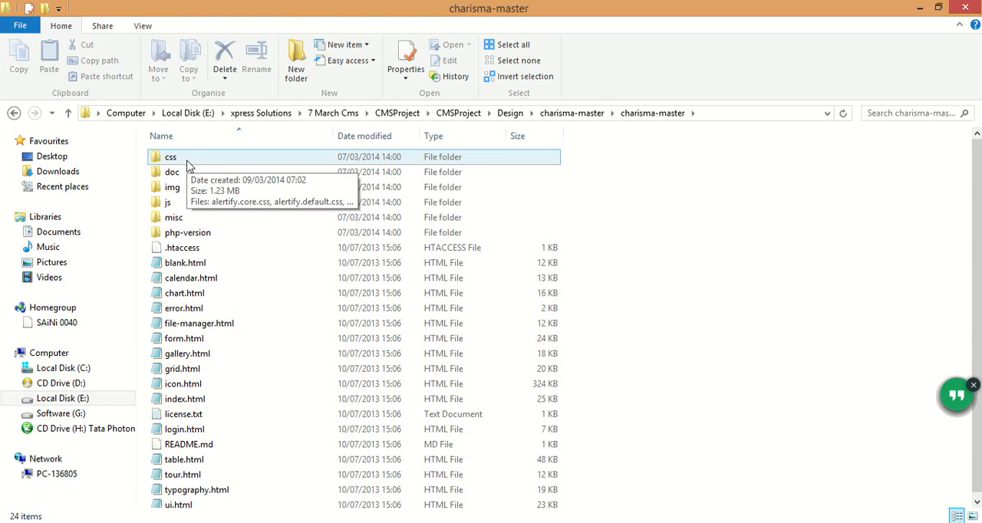
click(184, 172)
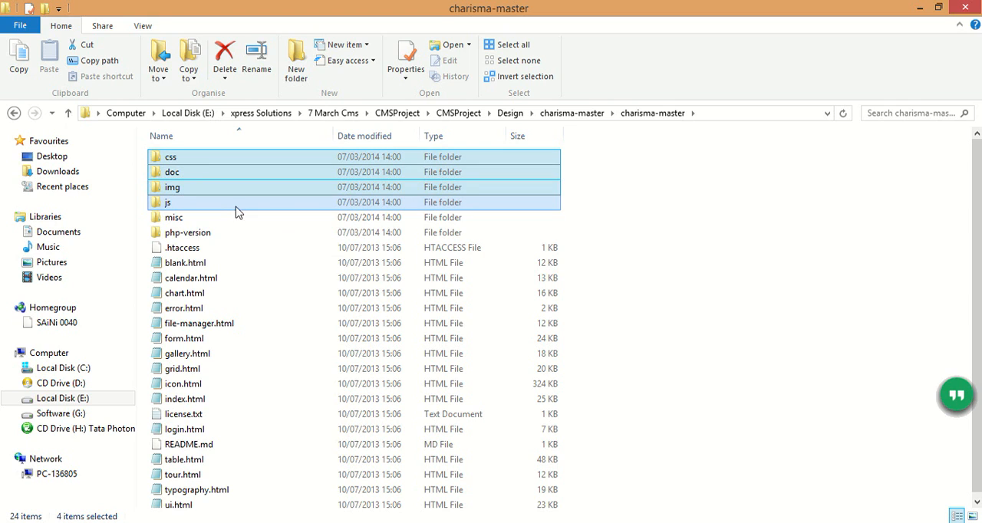
click(174, 217)
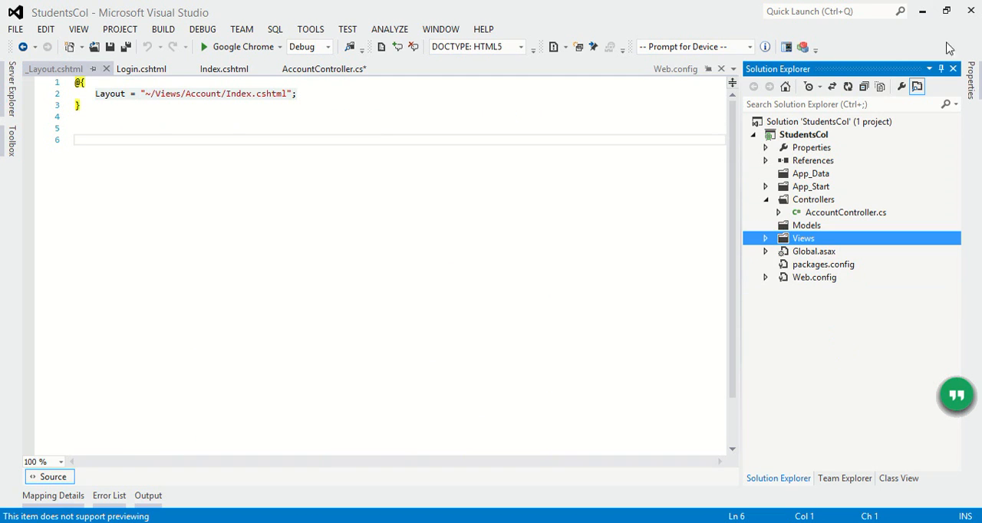
- Create a folder named Design under the StudentsCol project
right_click(804, 134)
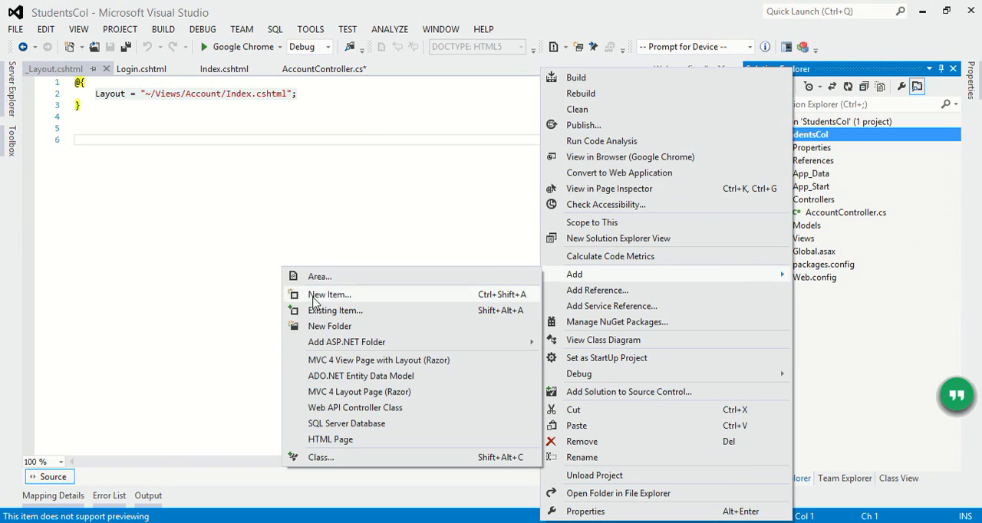
click(329, 326)
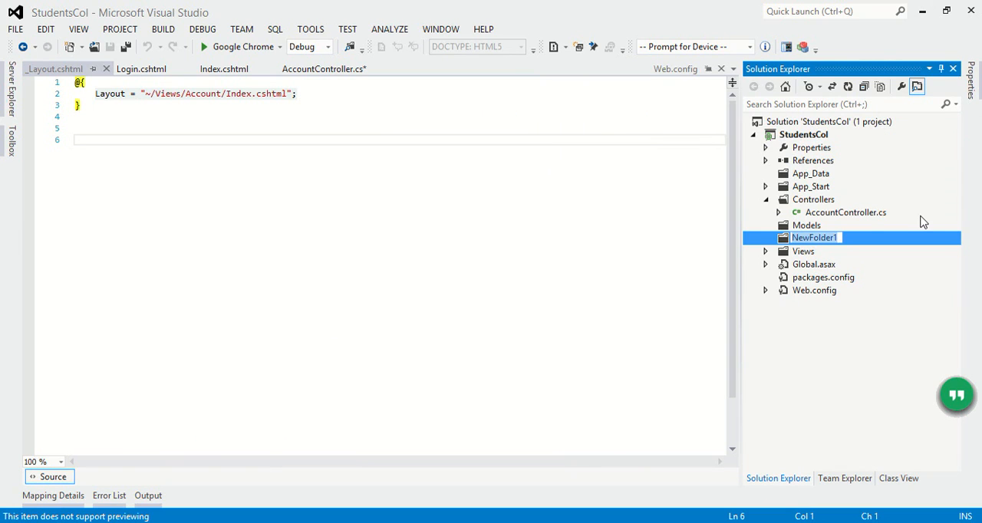
text(Design)
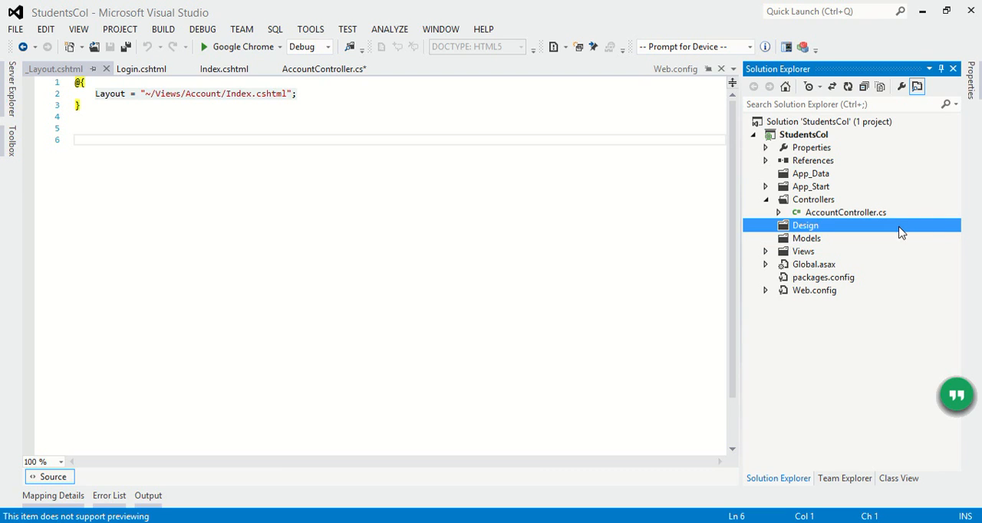
right_click(805, 225)
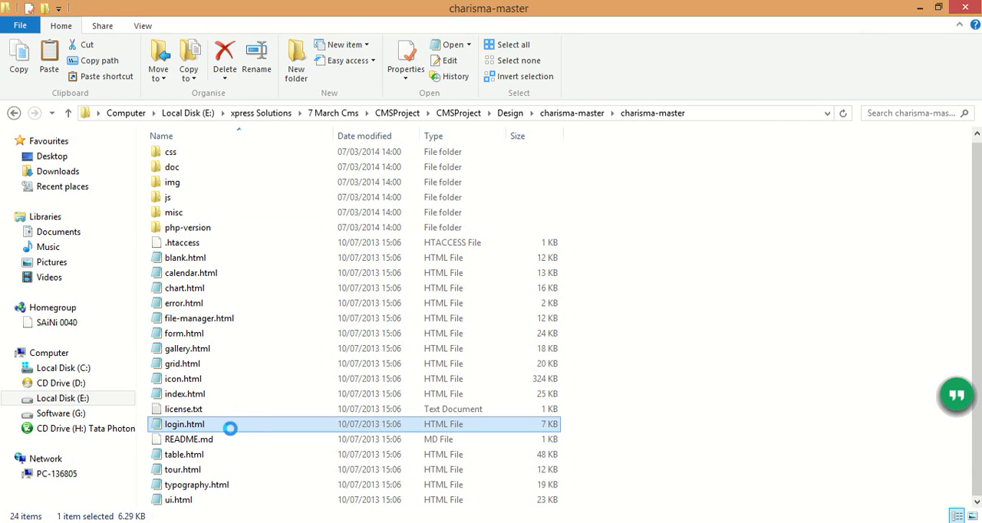
- Open Charisma's login.html with Microsoft Visual Studio 2012
right_click(184, 424)
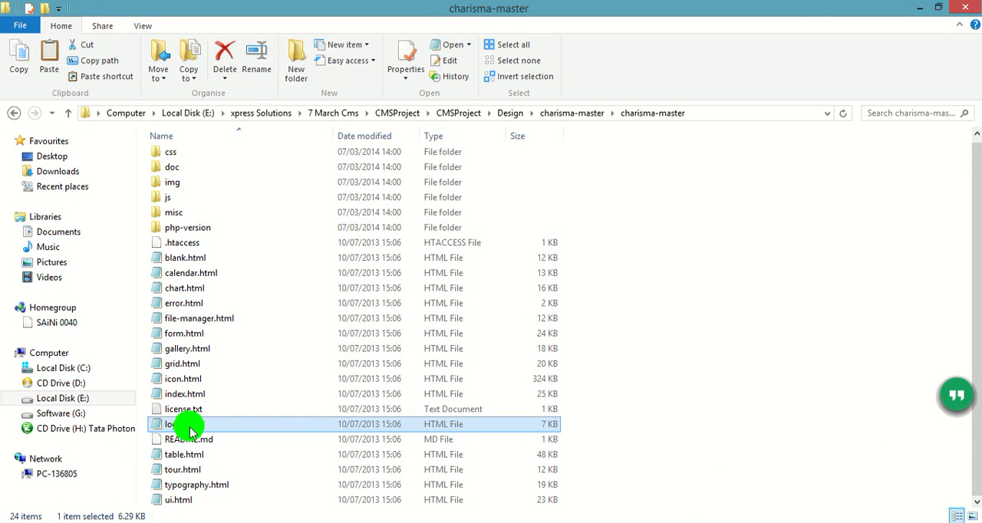
right_click(184, 423)
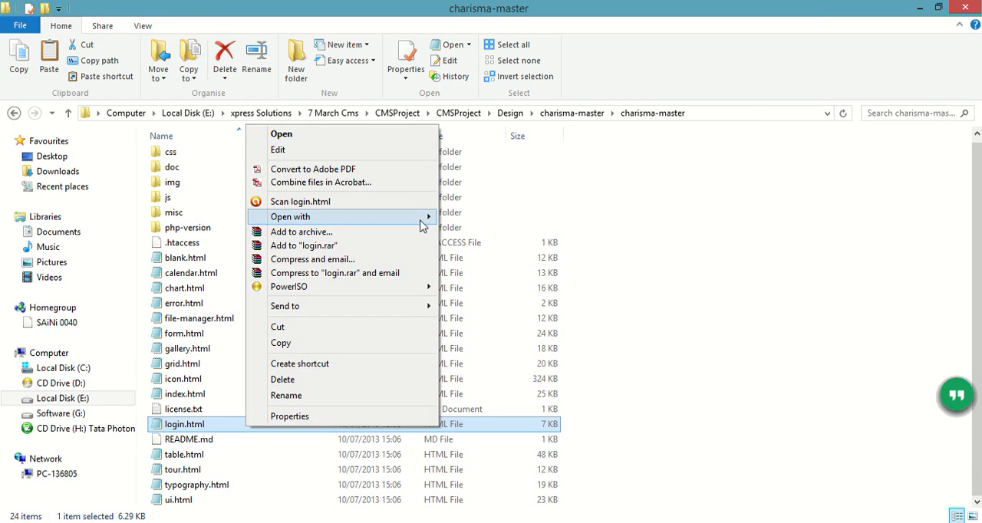
click(290, 217)
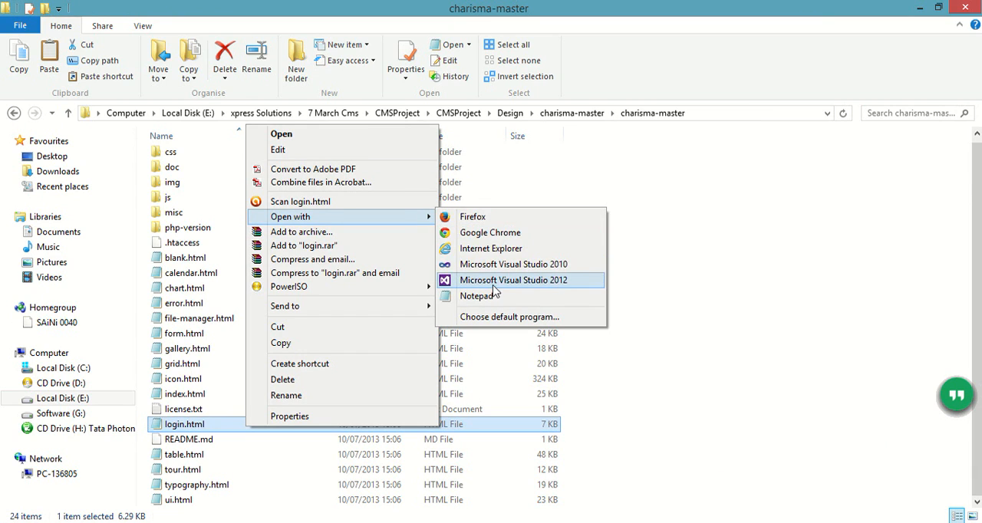
click(512, 280)
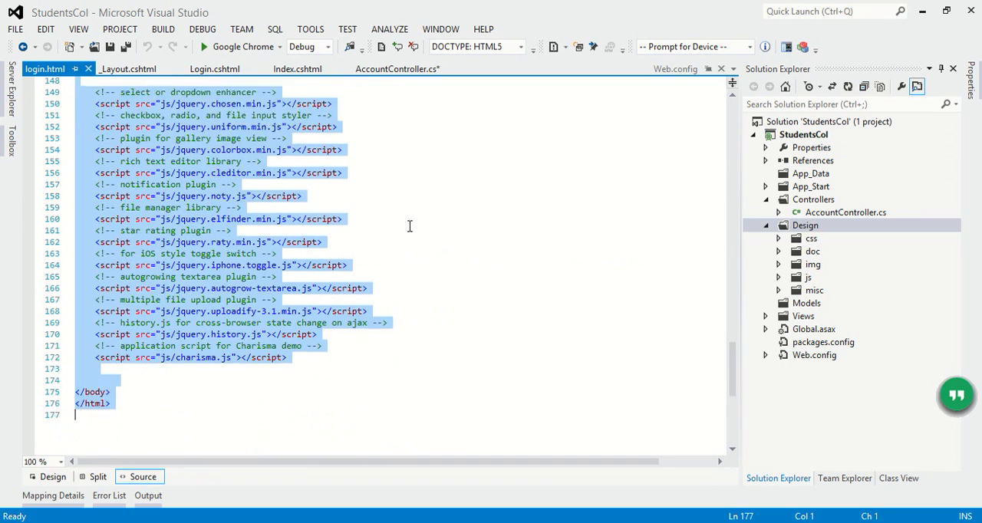
- Scroll back up through login.html's markup in the editor
scroll(up, 3)
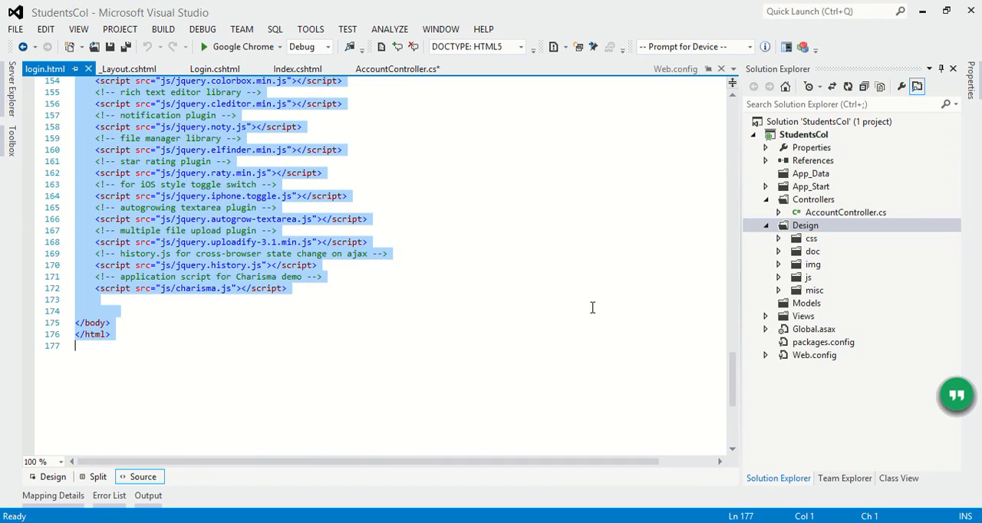
mouse_move(796, 262)
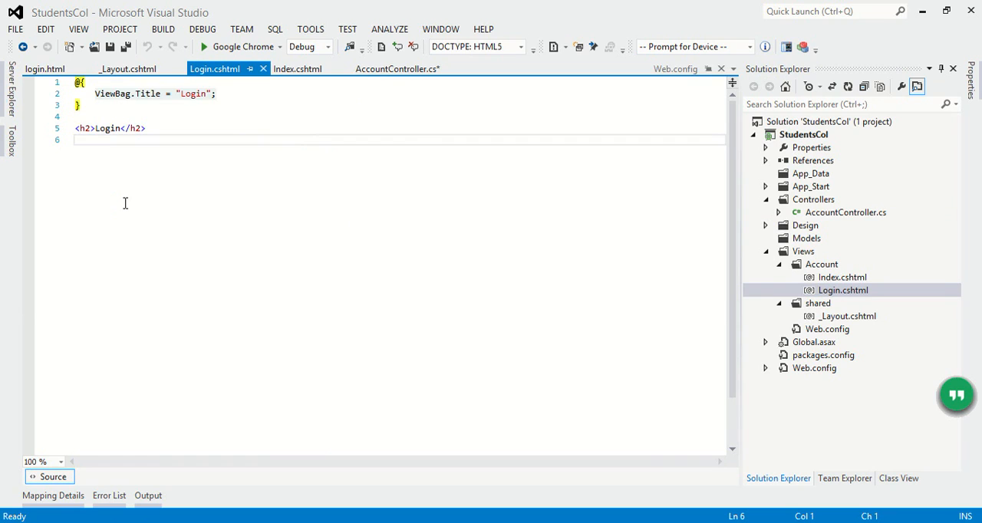
- Check Login.cshtml's bootstrap-responsive.css stylesheet path against the Design css folder
scroll(down, 3)
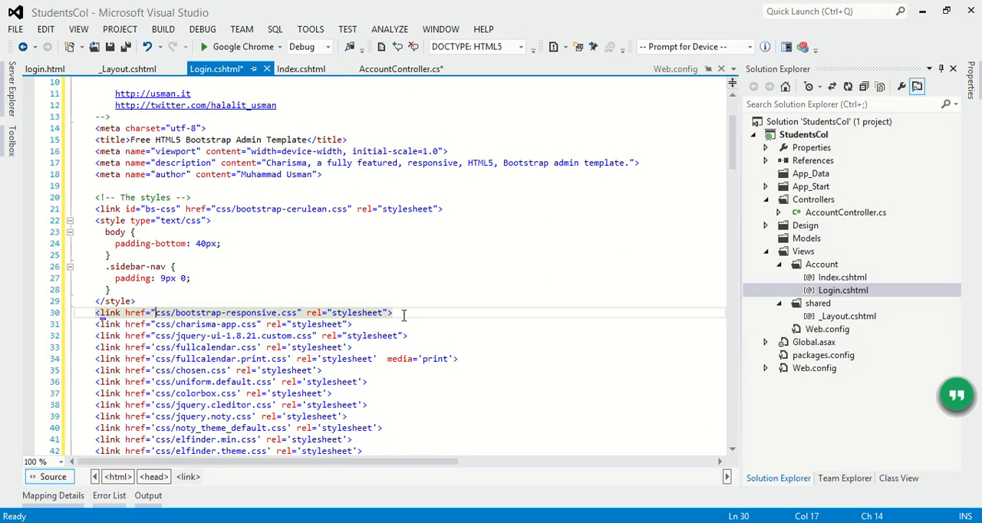
scroll(down, 3)
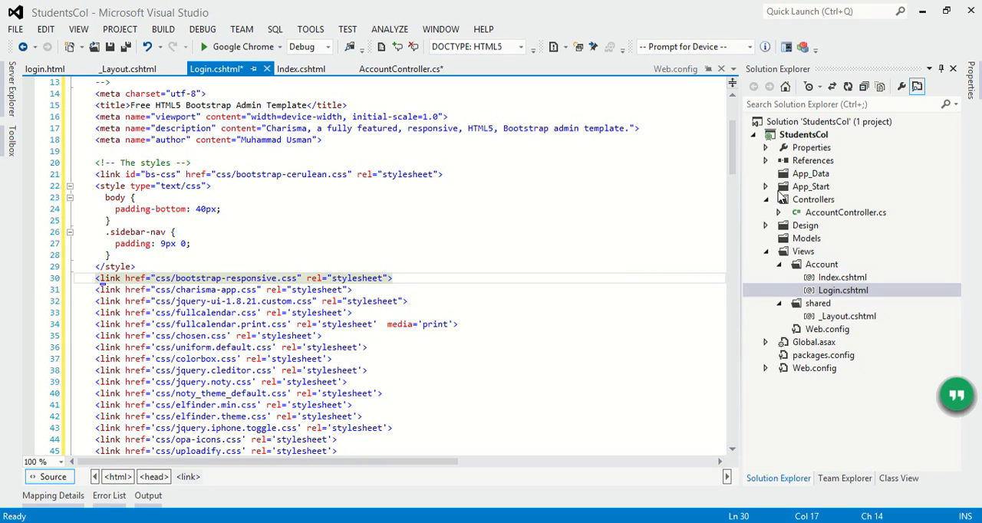
mouse_move(770, 229)
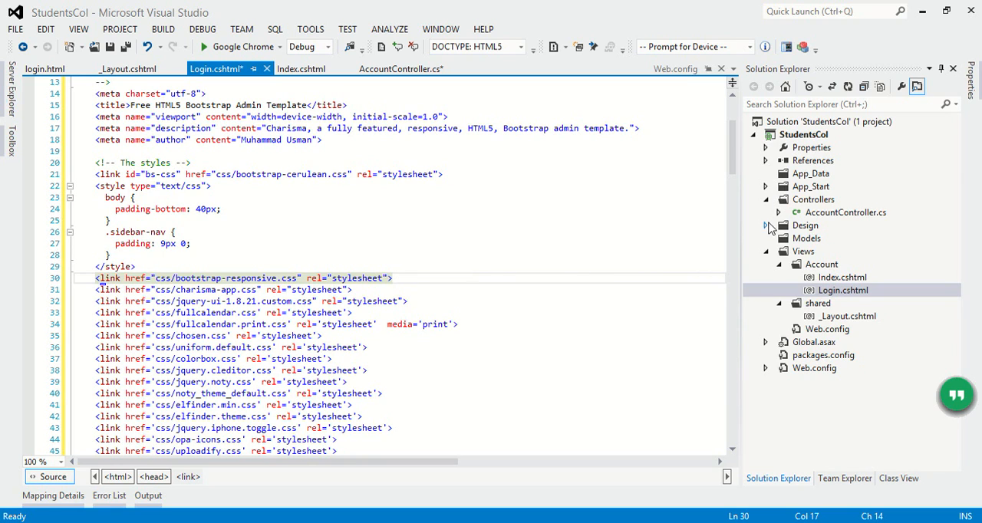
click(765, 224)
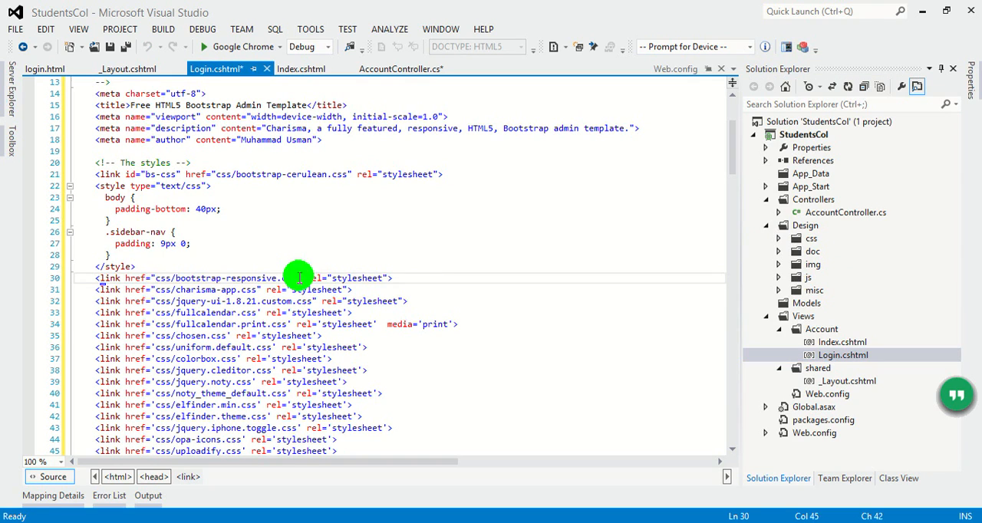
double_click(234, 278)
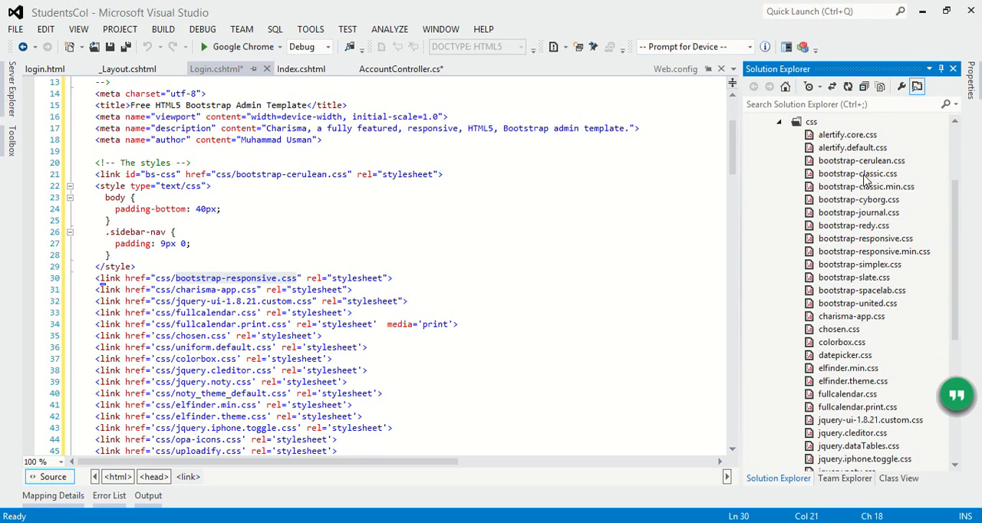
double_click(858, 174)
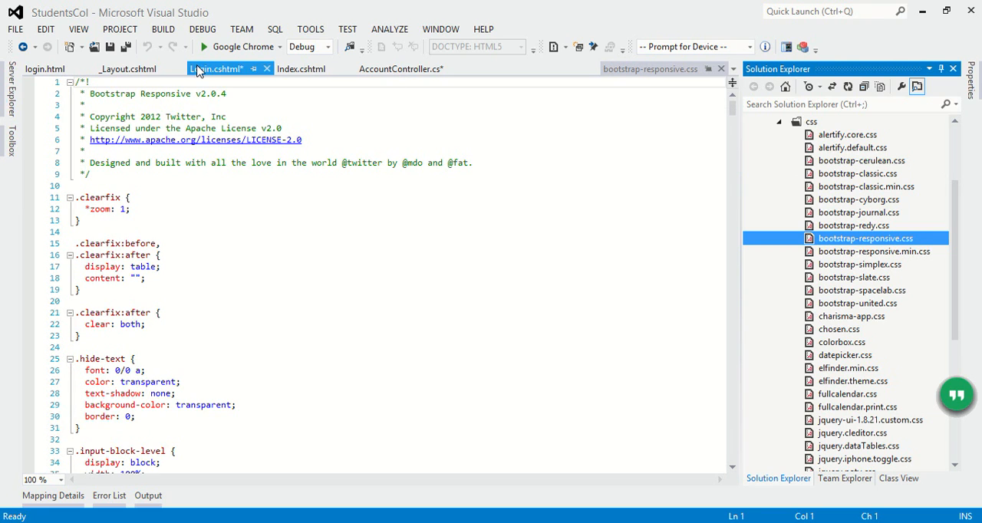
click(217, 69)
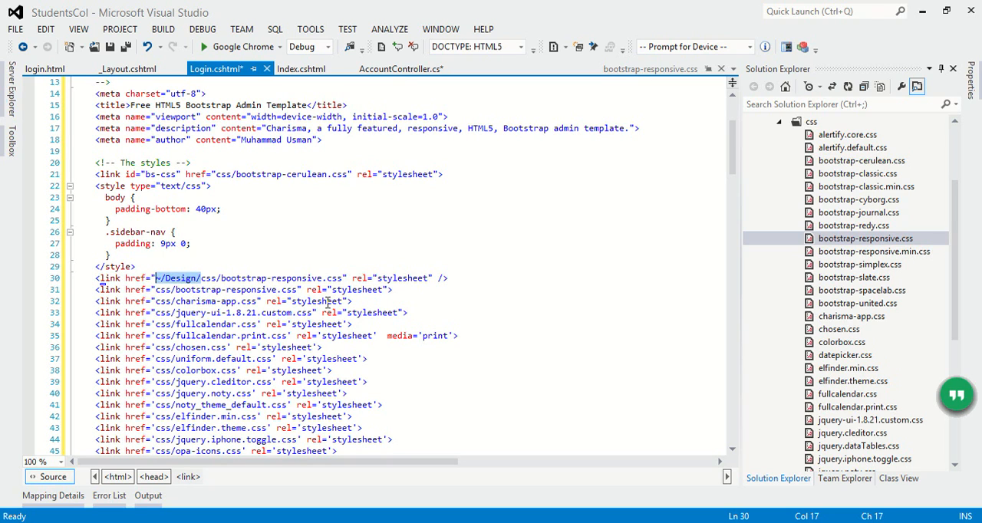
click(215, 175)
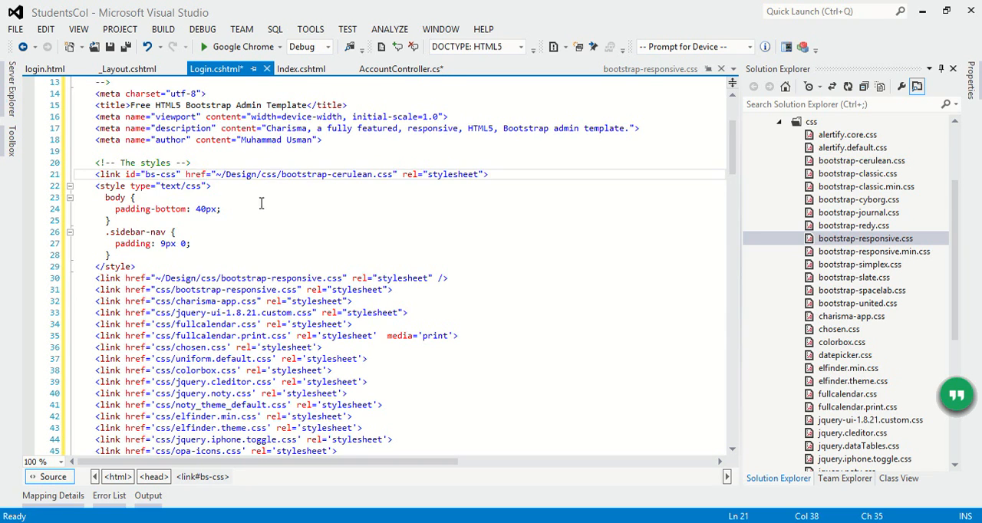
- Prefix the external javascript src paths in Login.cshtml with ~/Design/
scroll(down, 3)
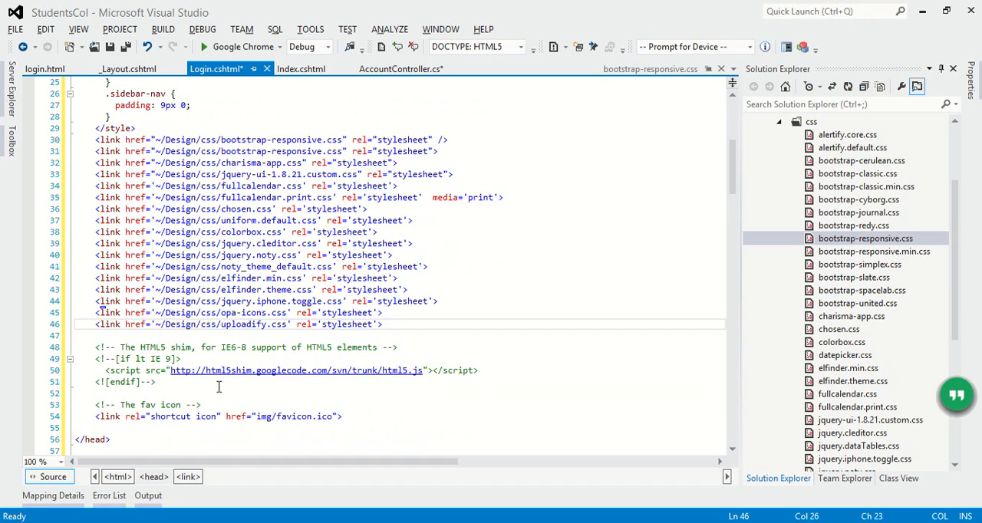
scroll(down, 3)
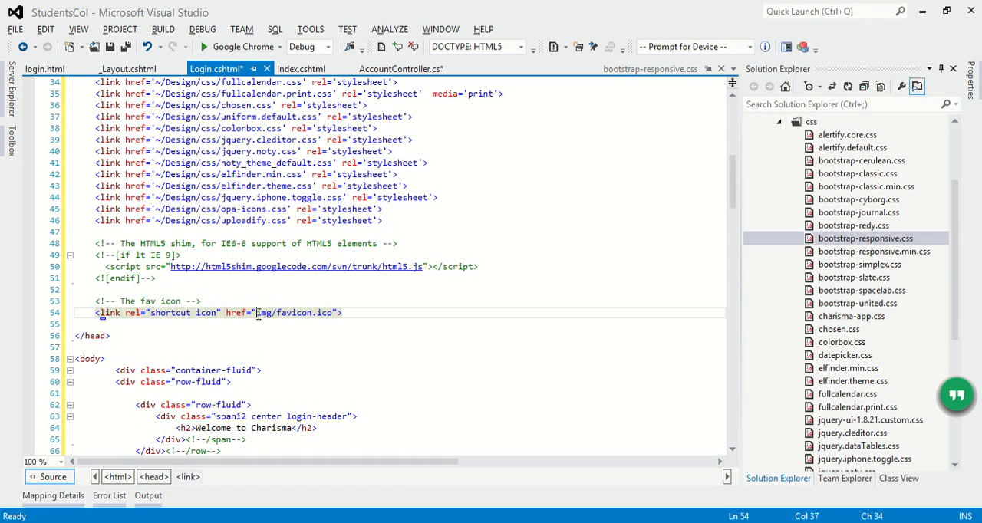
scroll(down, 3)
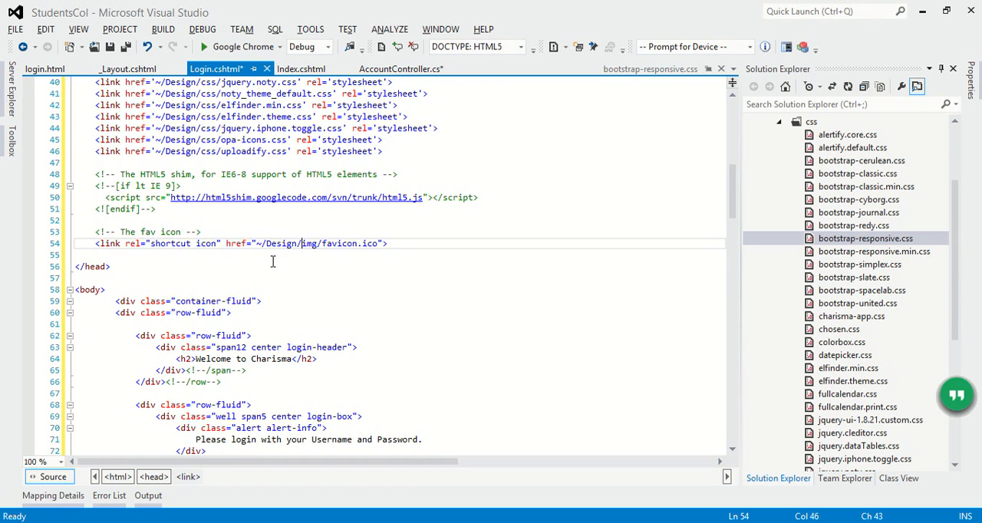
scroll(down, 3)
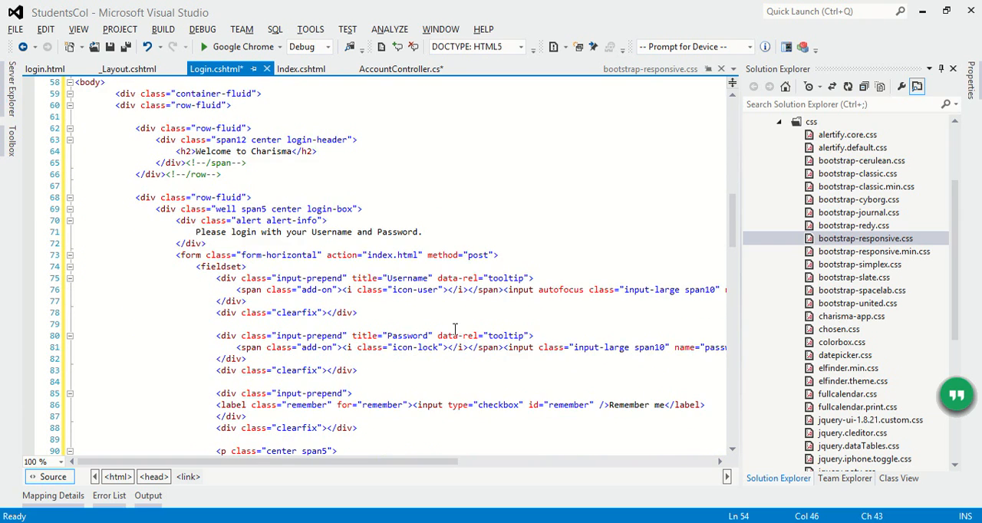
scroll(down, 3)
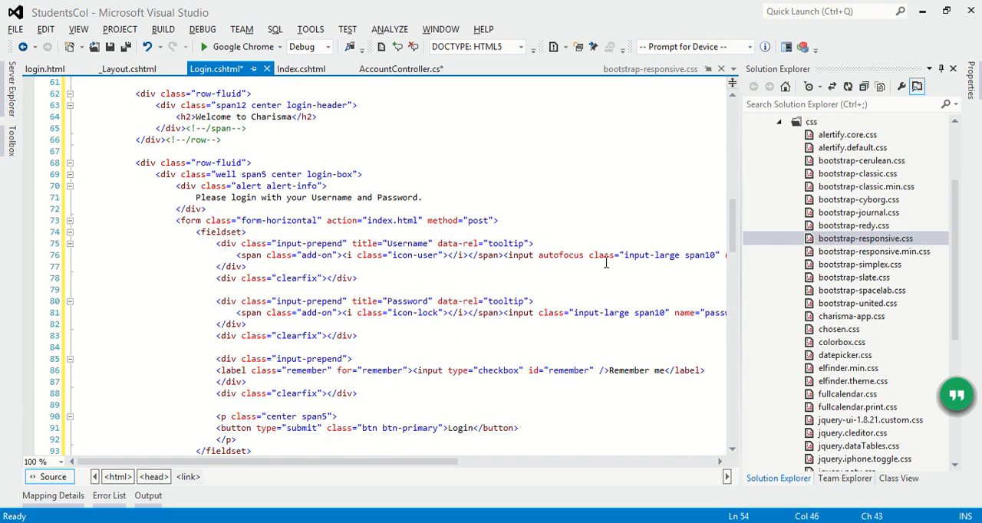
scroll(down, 3)
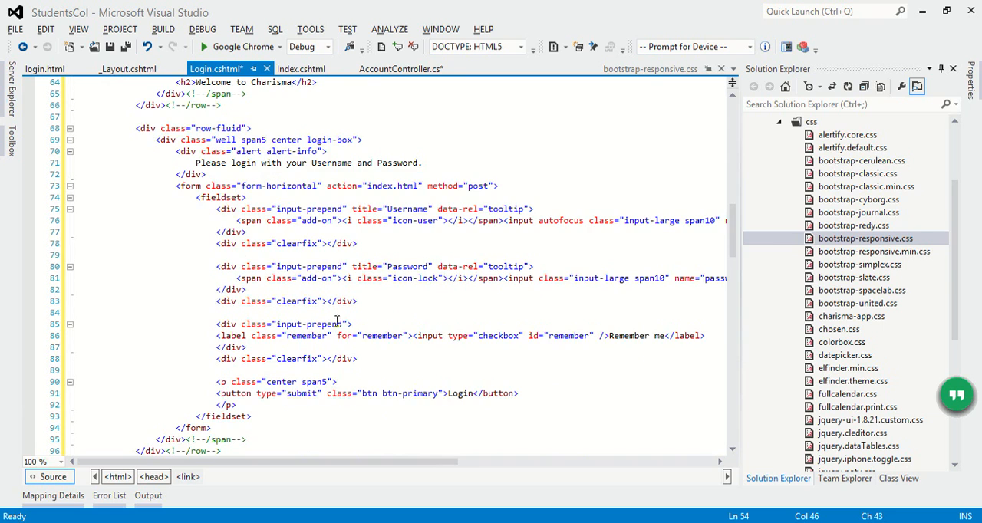
scroll(down, 3)
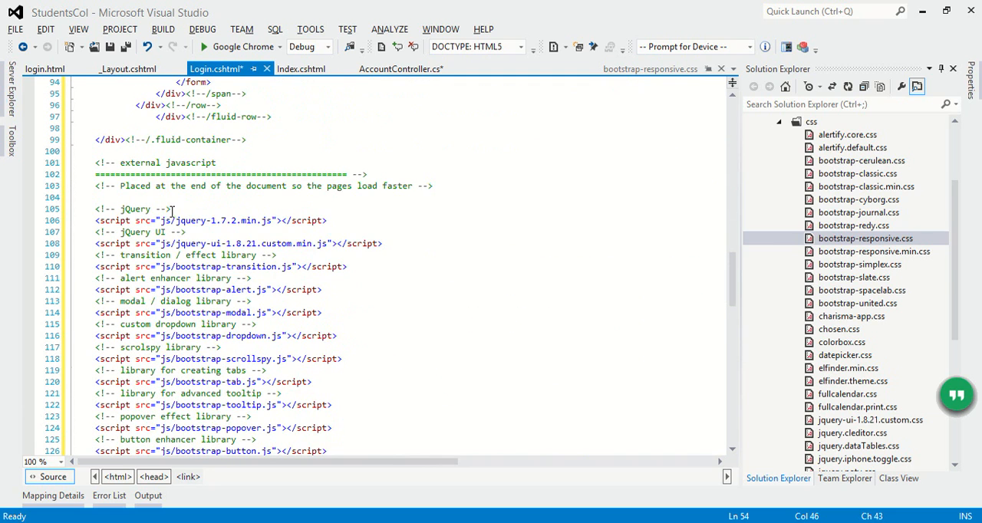
text(~/Design/)
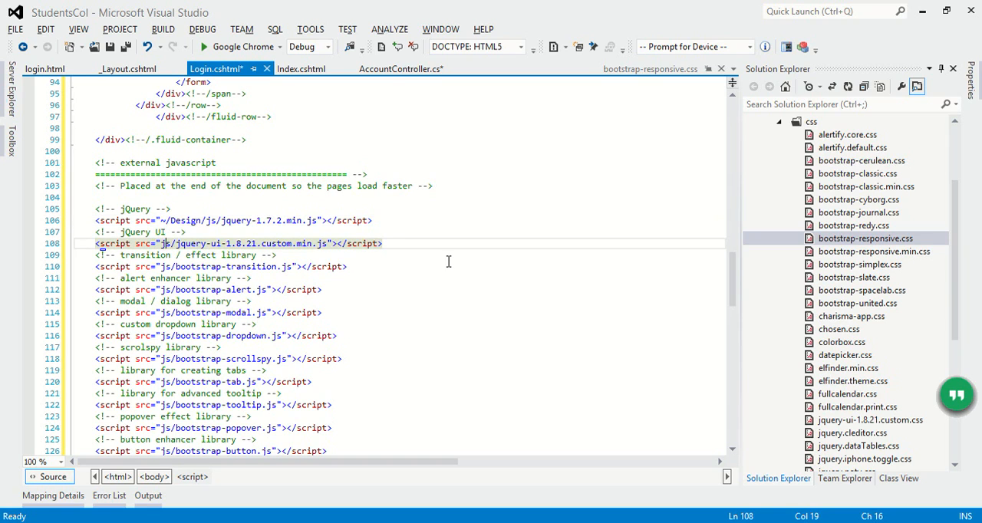
text(~/Design/)
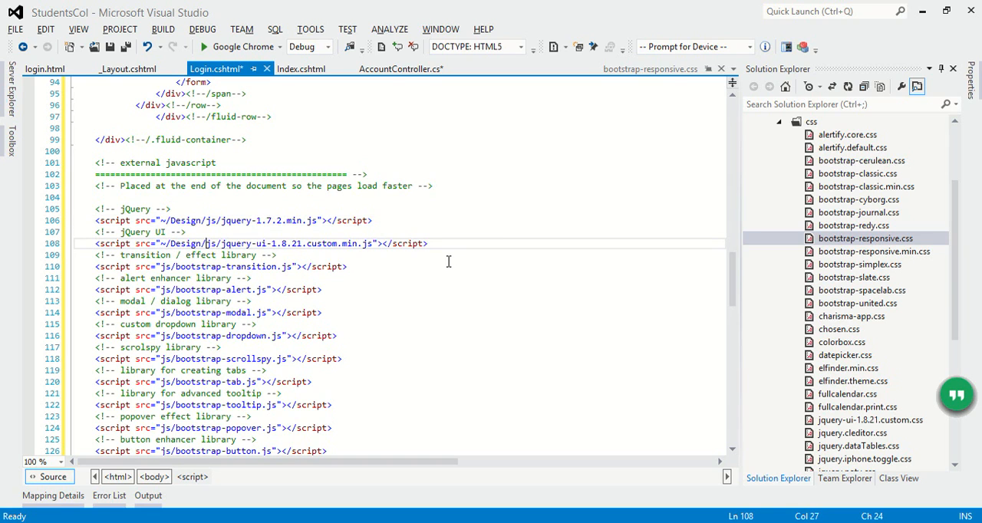
mouse_move(194, 279)
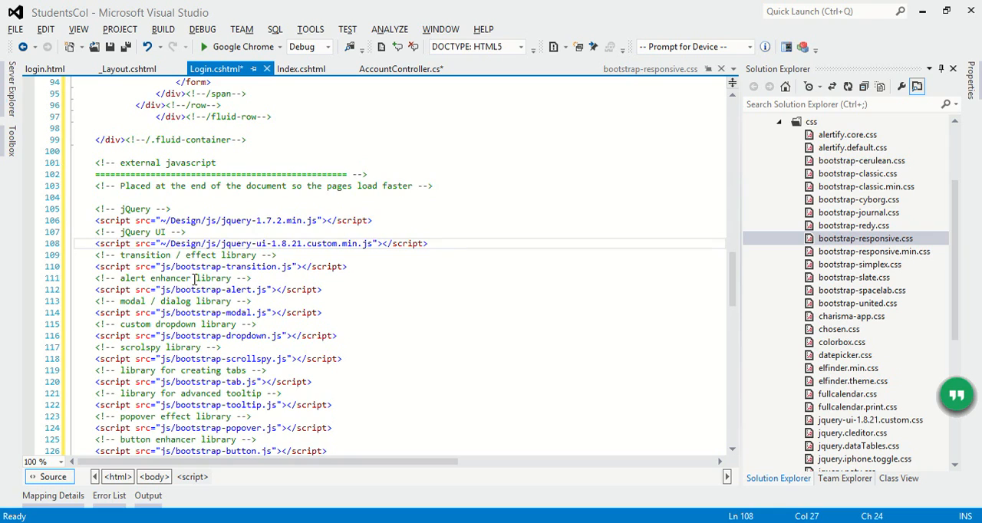
scroll(down, 3)
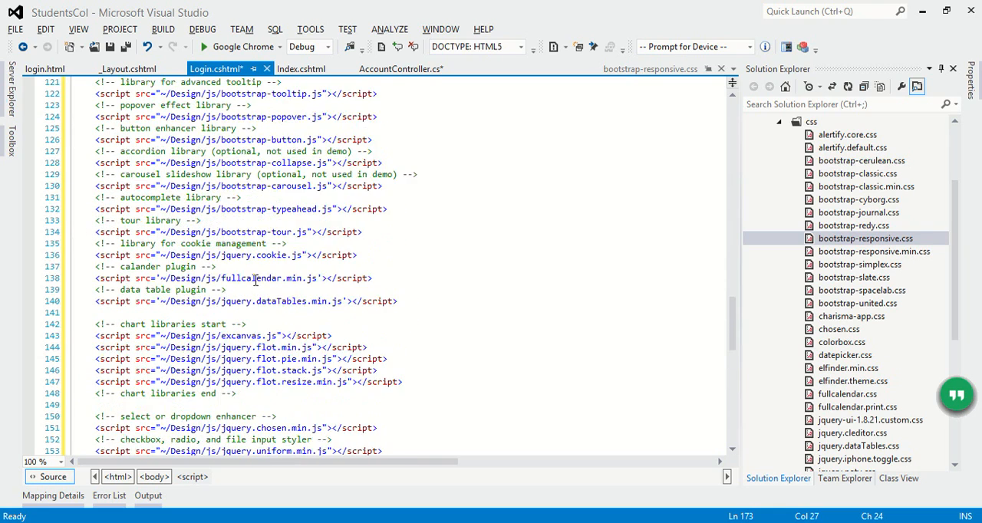
scroll(up, 3)
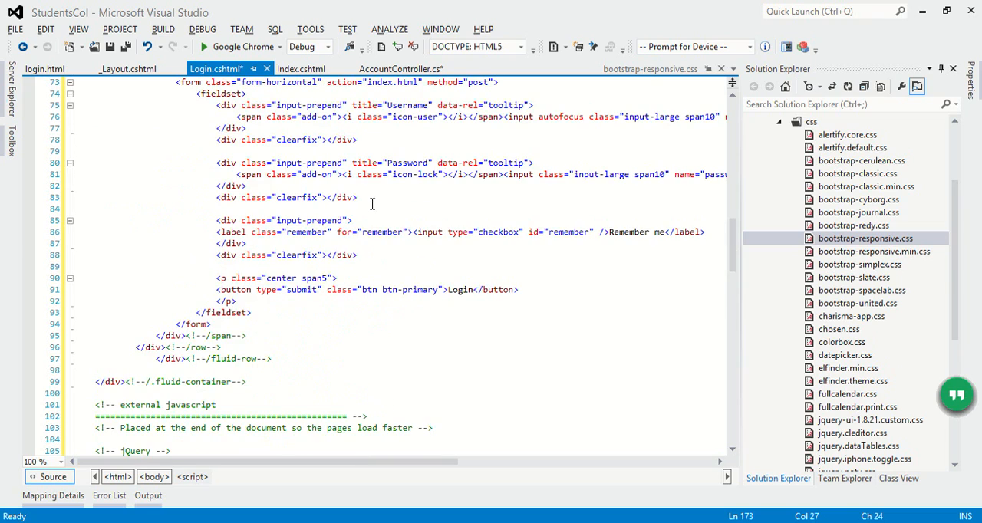
scroll(up, 3)
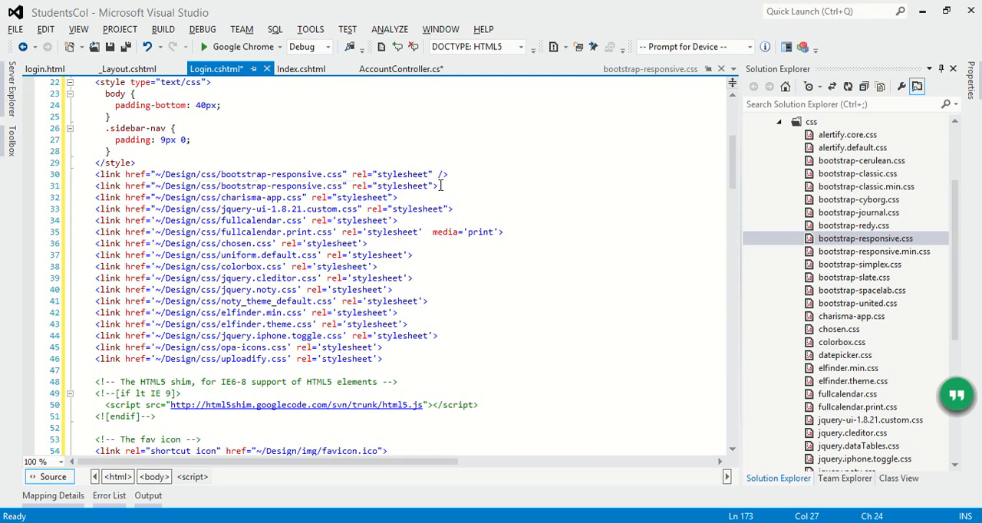
- Delete the second bootstrap-responsive.css link line from Login.cshtml's head
key(Delete)
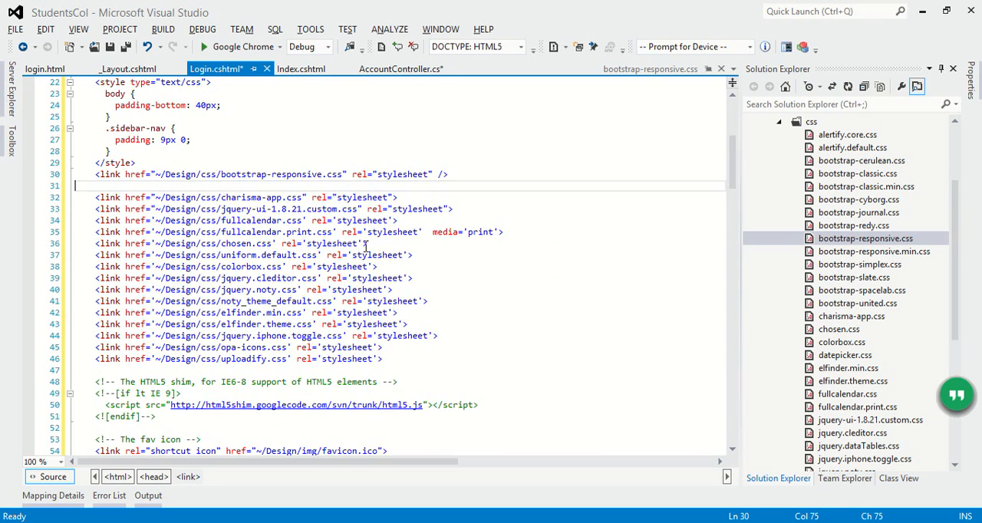
scroll(down, 3)
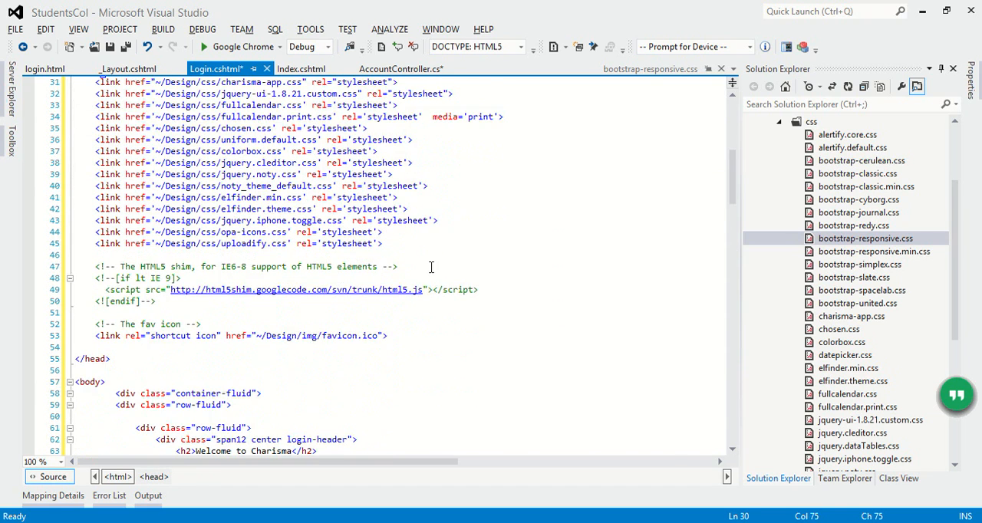
scroll(down, 3)
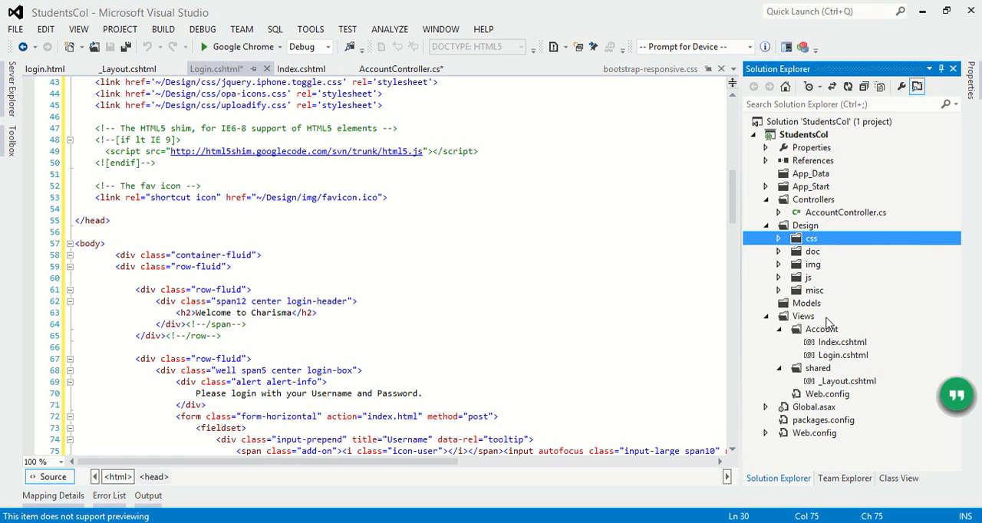
- Change RouteConfig.cs defaults to controller Account, action Login, and save
click(765, 187)
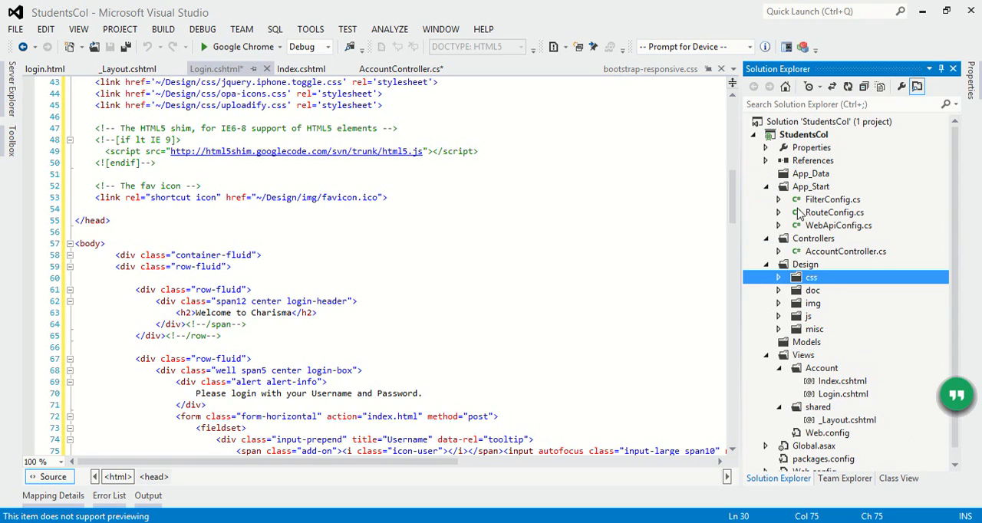
mouse_move(835, 221)
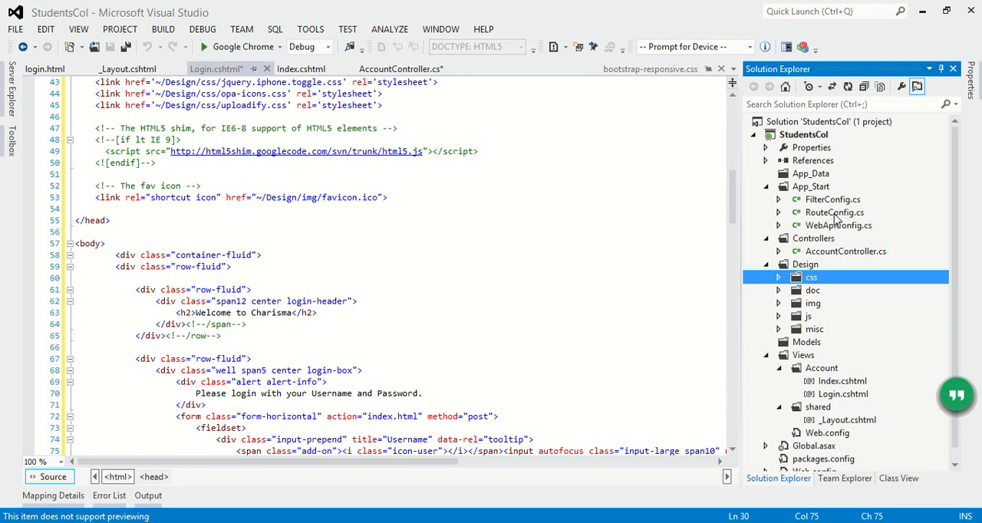
double_click(834, 212)
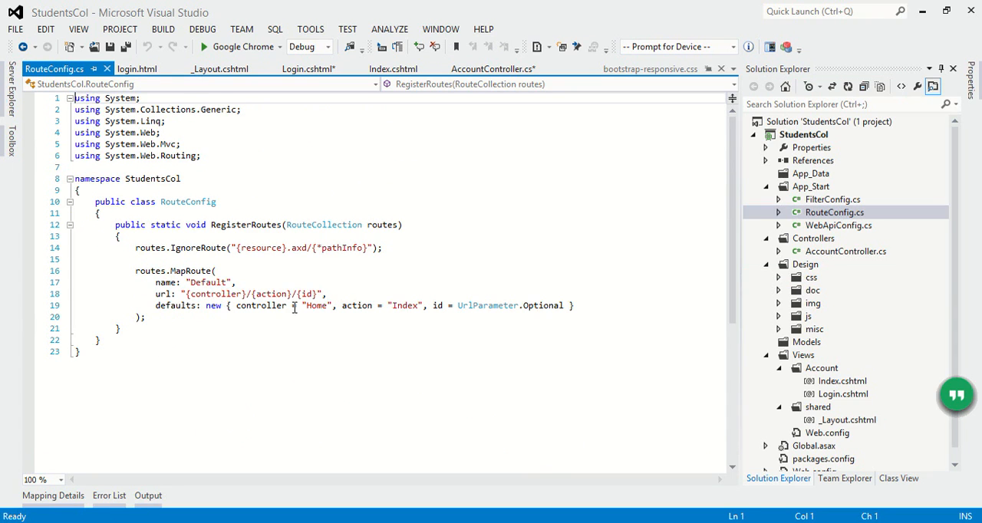
double_click(316, 305)
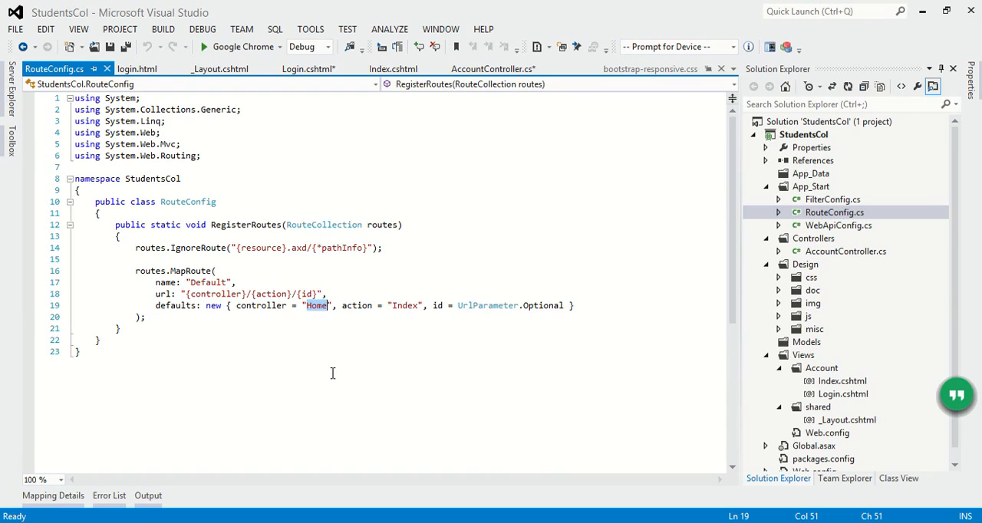
text(Account)
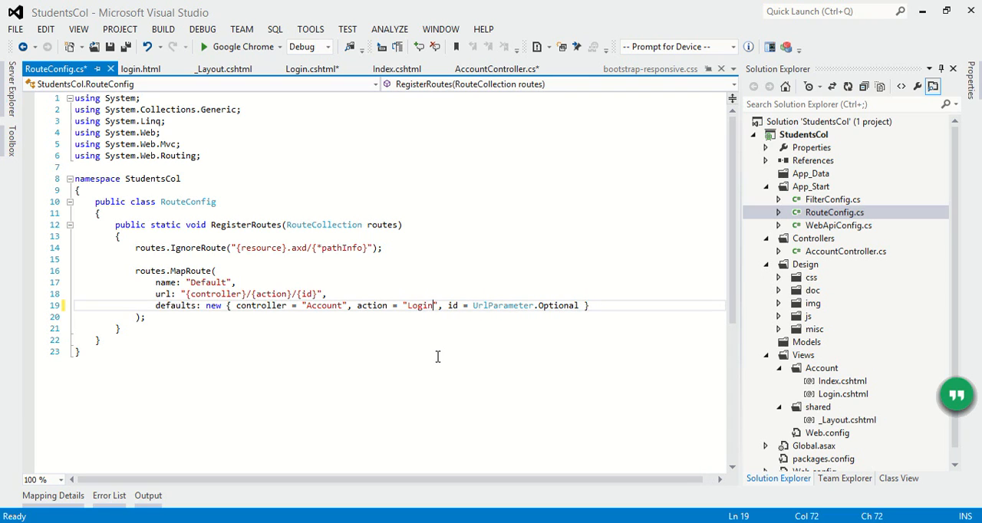
key(ctrl+s)
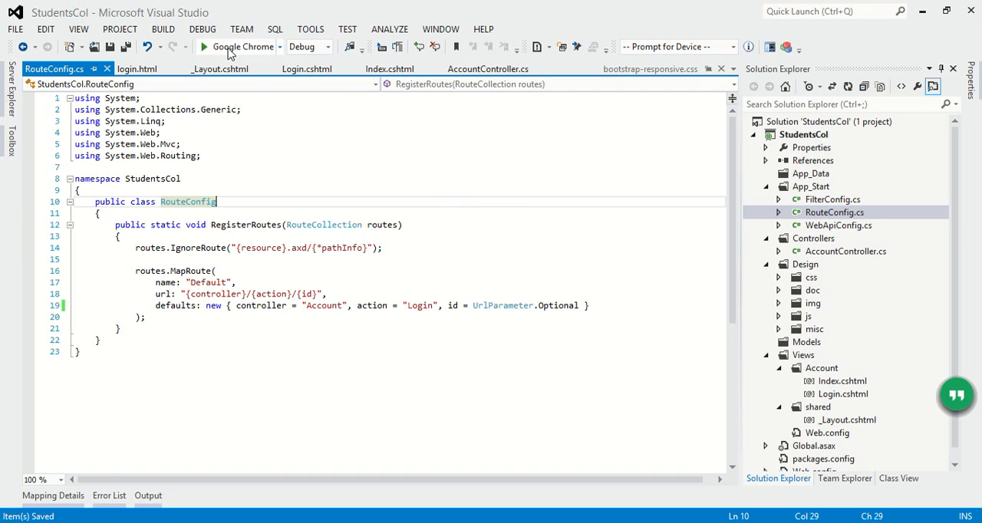
mouse_move(241, 47)
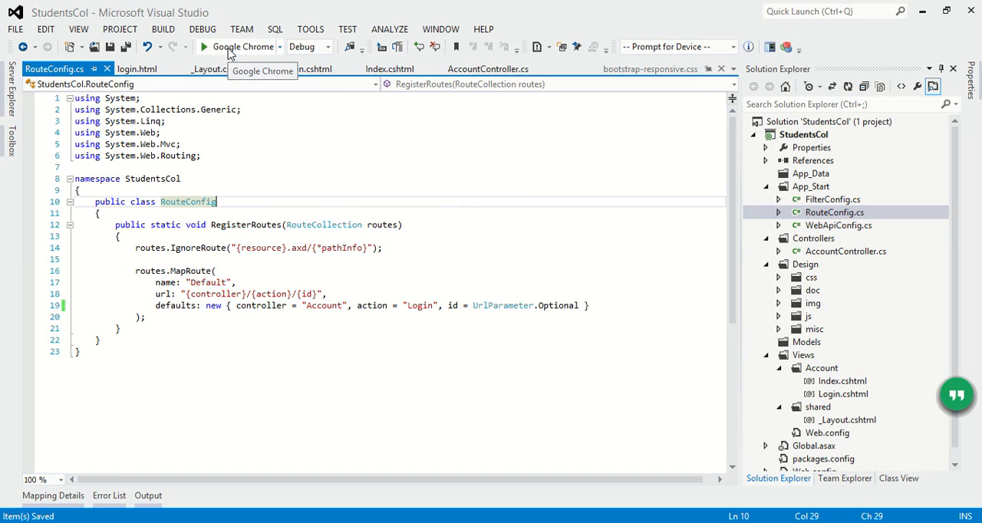
- Run StudentsCol in Chrome to view the unstyled localhost login page, then return to Visual Studio
click(241, 46)
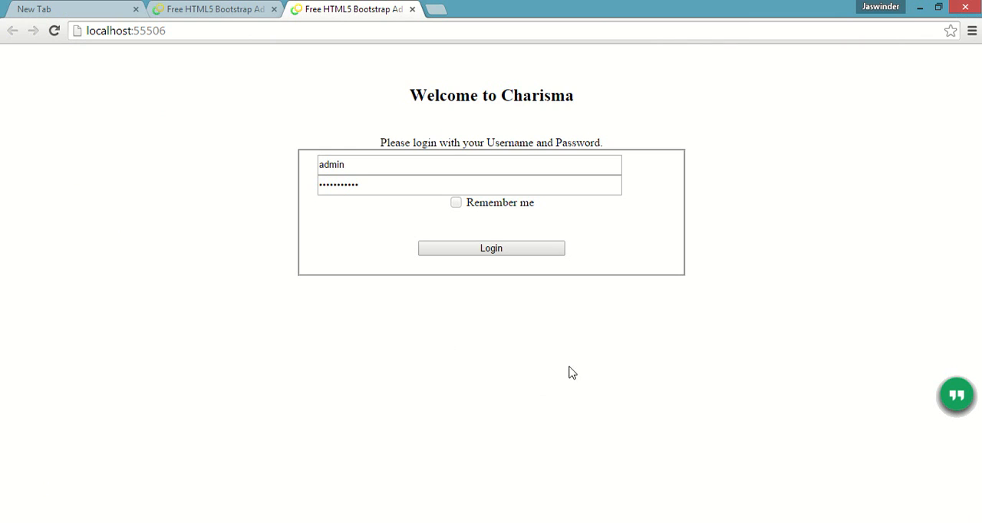
mouse_move(283, 71)
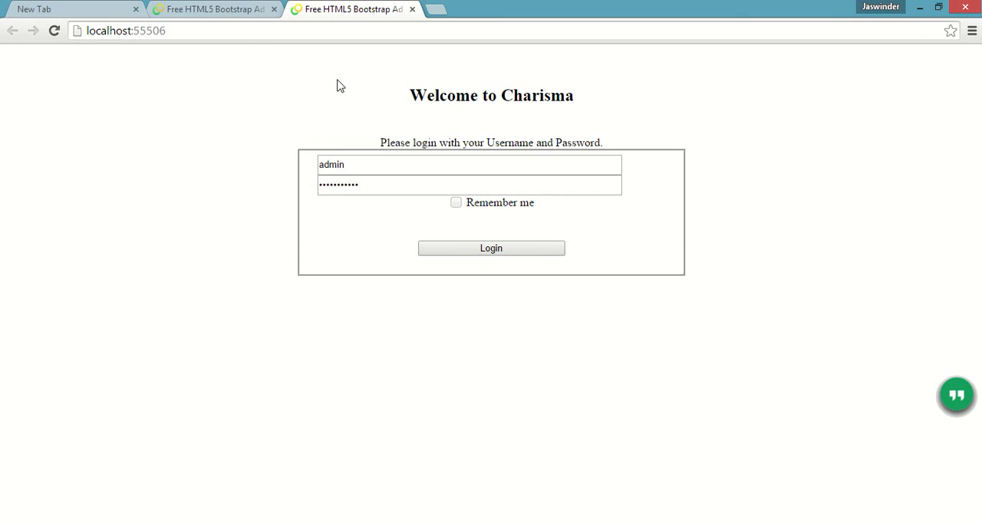
click(354, 9)
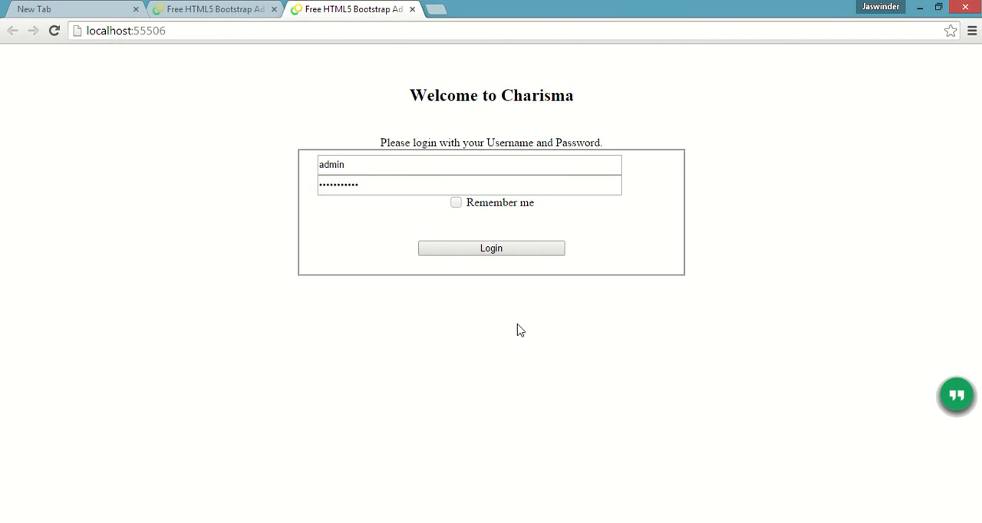
mouse_move(335, 405)
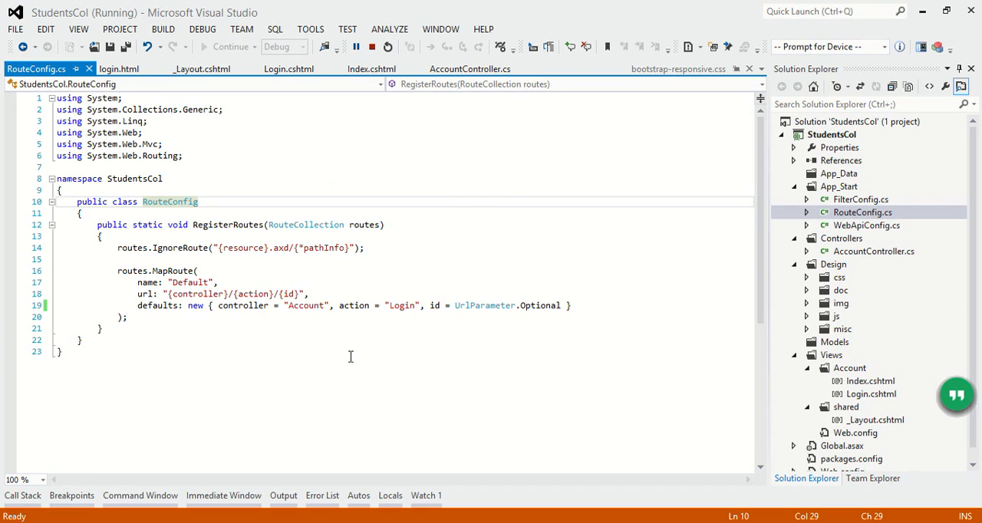
- Wrap the charisma.js script line at the bottom of Login.cshtml in @* *@ and save
click(290, 68)
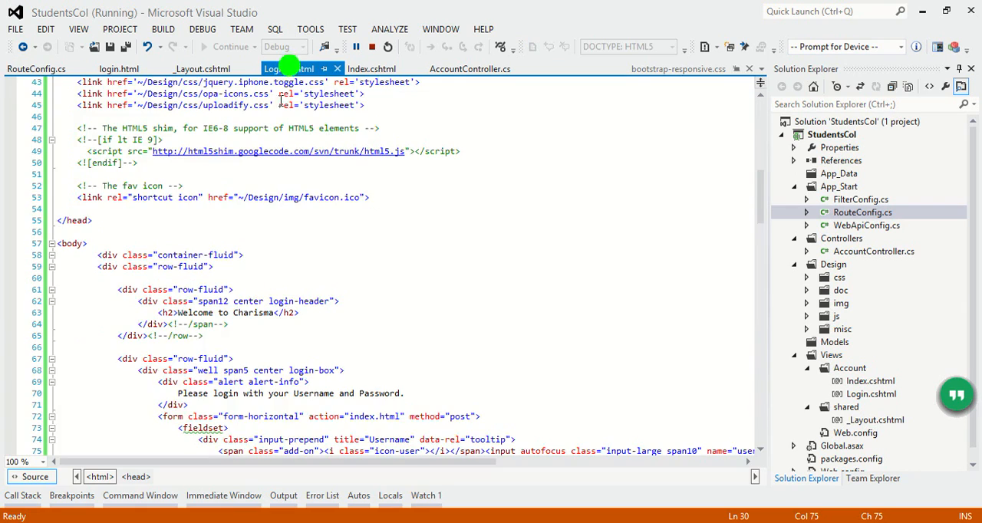
scroll(down, 3)
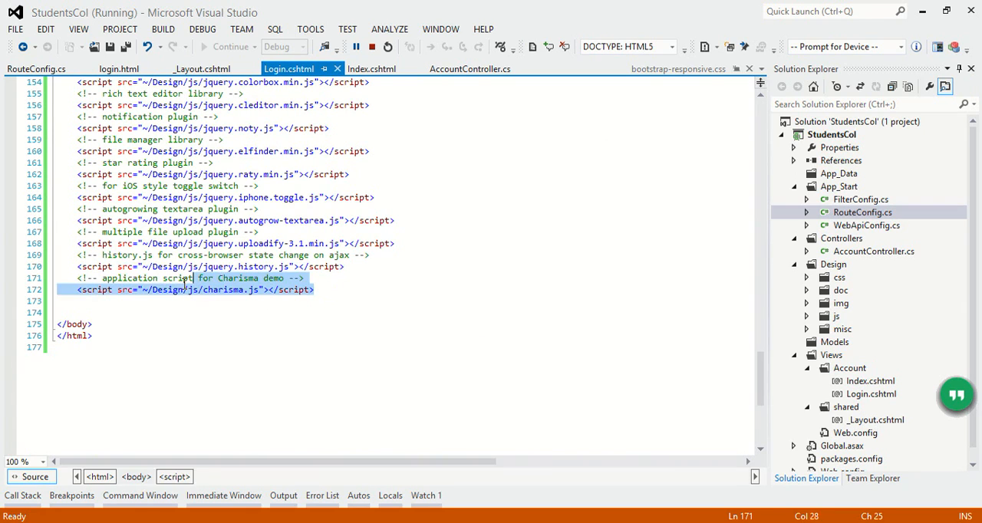
click(78, 289)
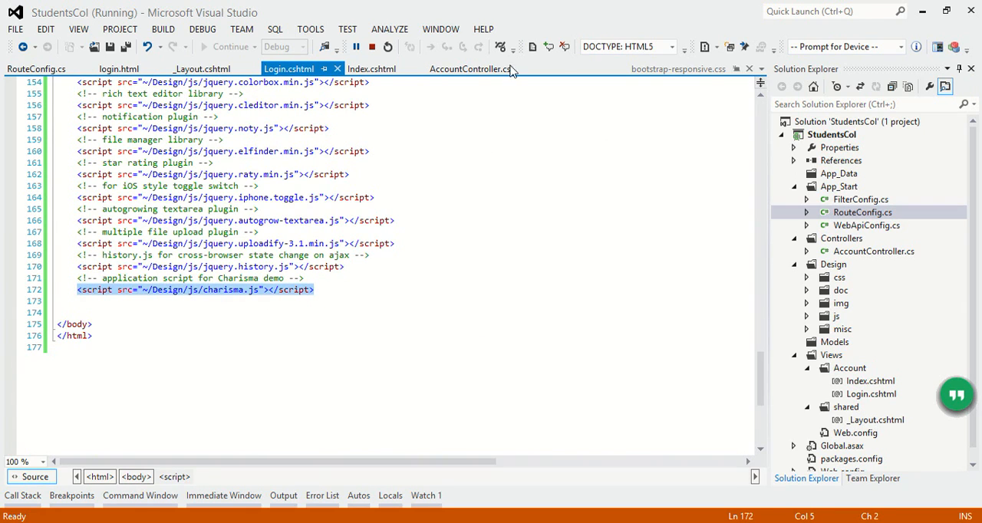
text(@*)
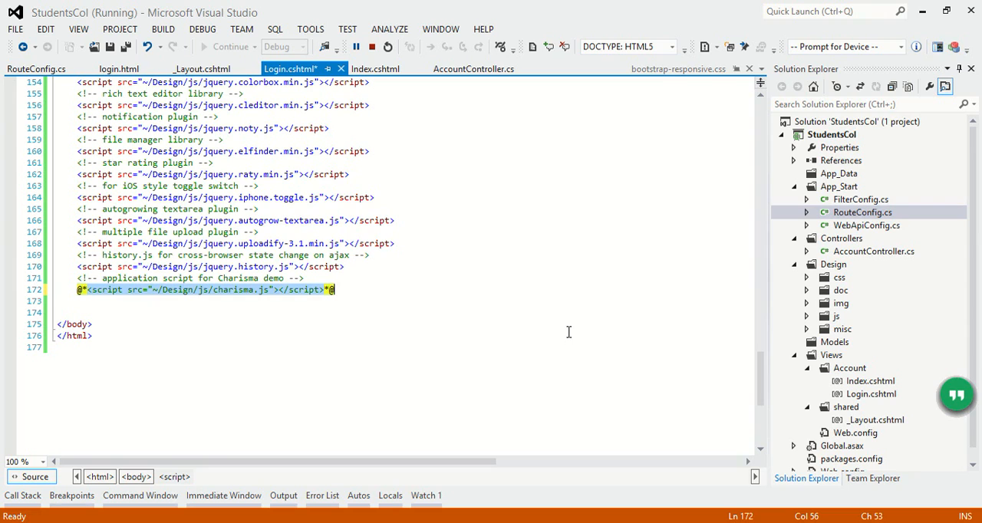
key(ctrl+s)
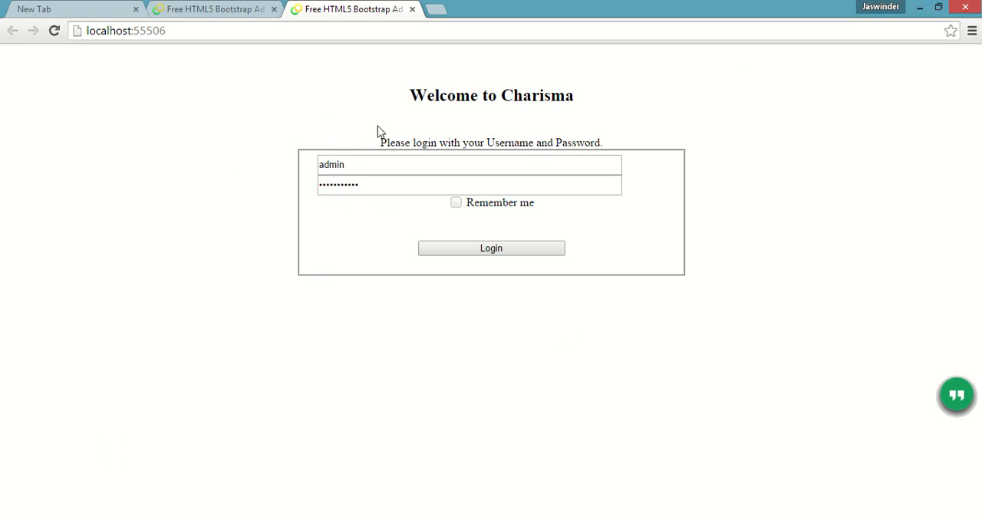
- Reload the styled login page and open Charisma's index.html in Google Chrome
click(491, 248)
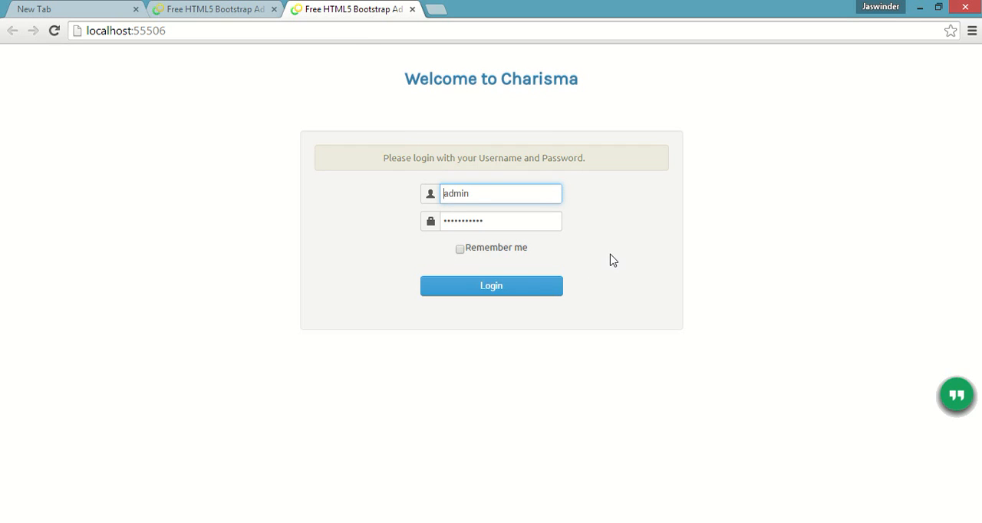
mouse_move(222, 15)
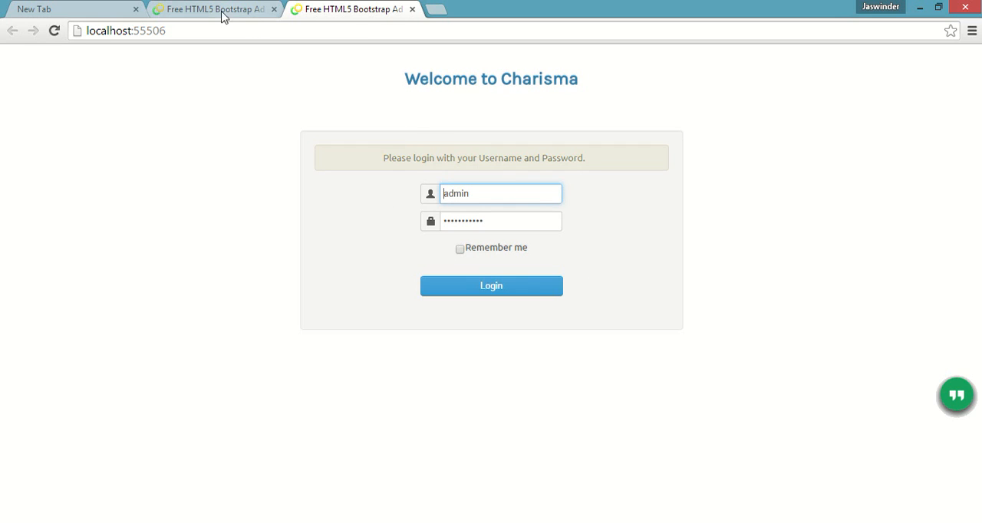
click(349, 8)
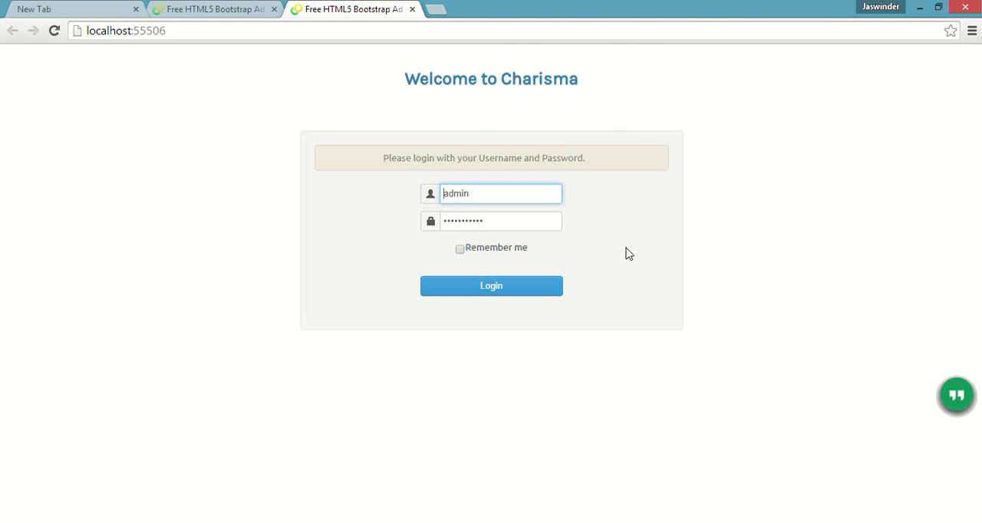
mouse_move(620, 208)
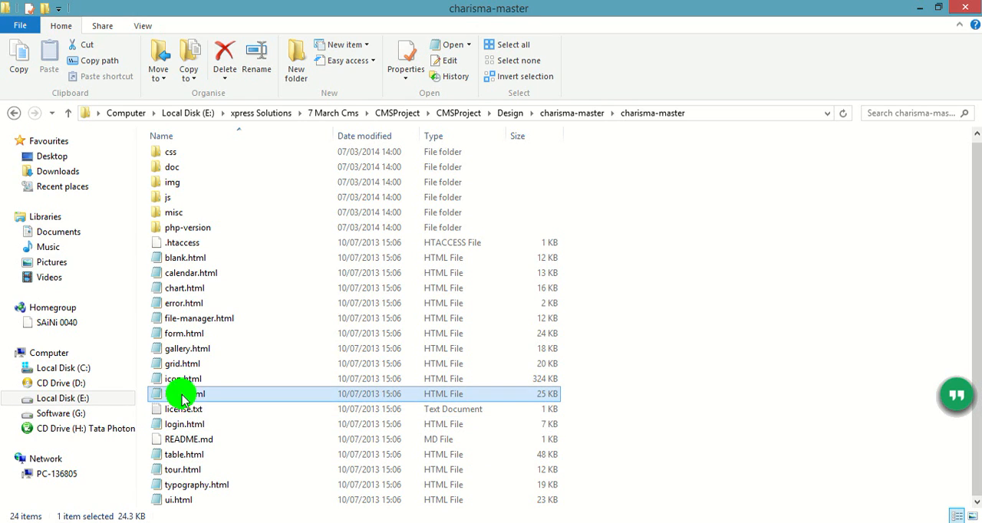
right_click(184, 393)
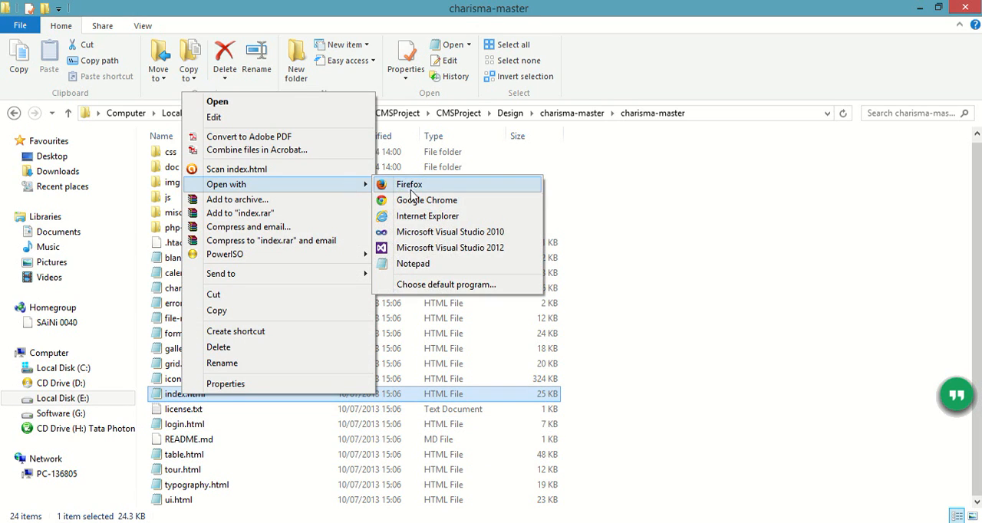
click(409, 184)
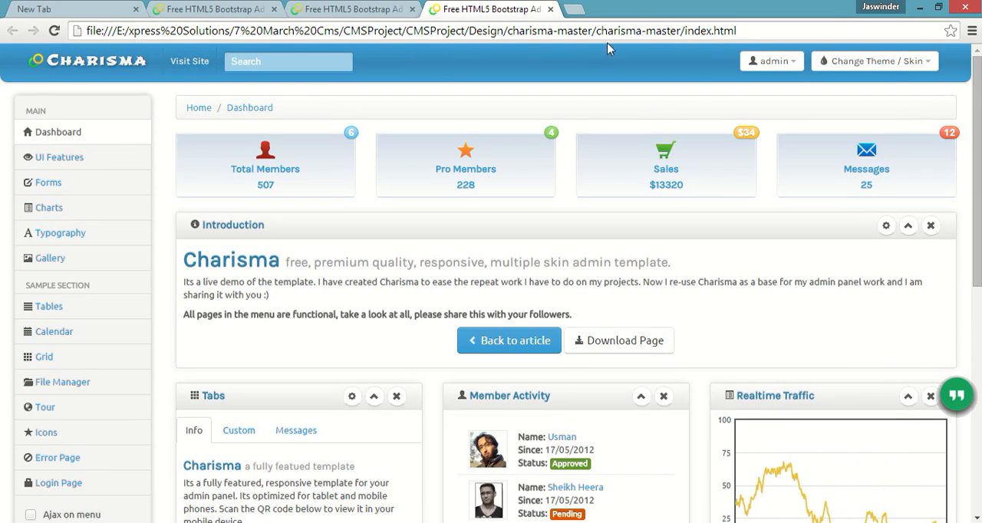
mouse_move(444, 73)
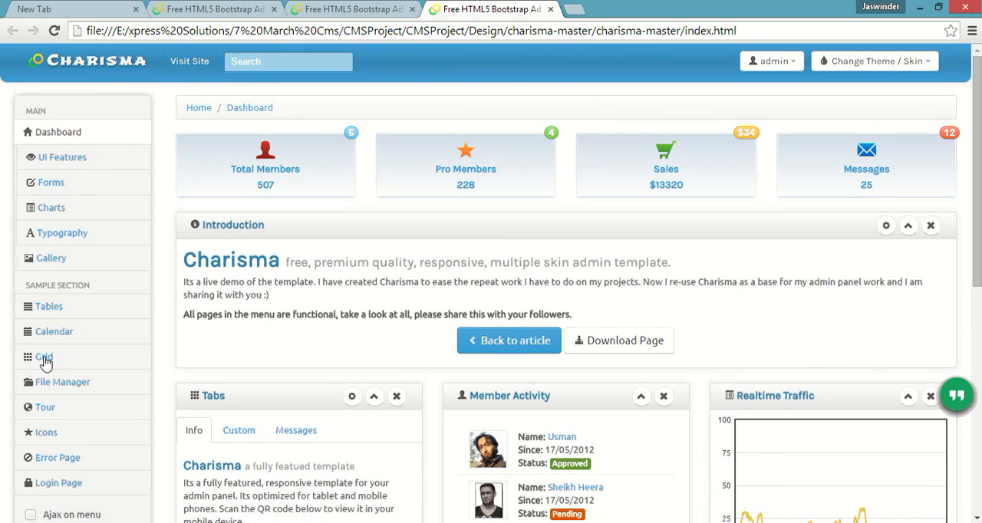
mouse_move(63, 158)
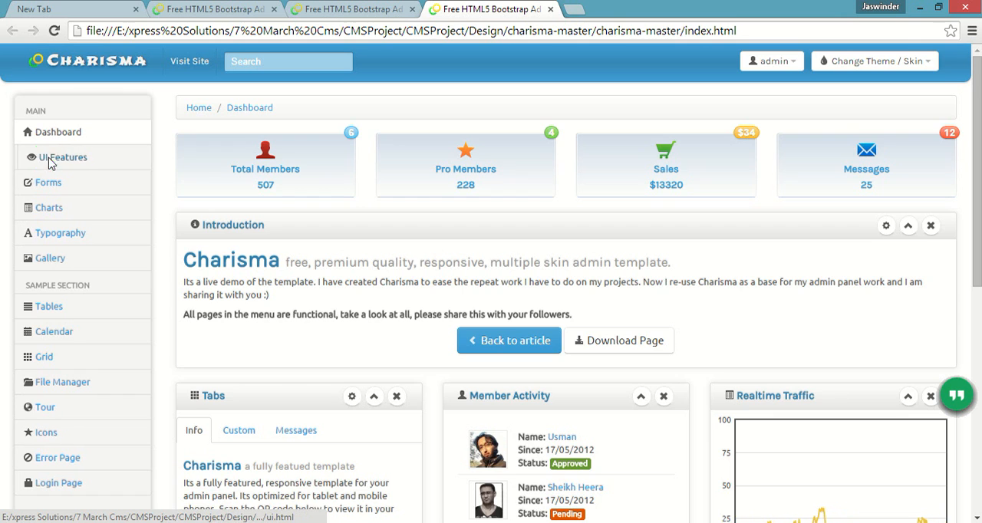
click(61, 157)
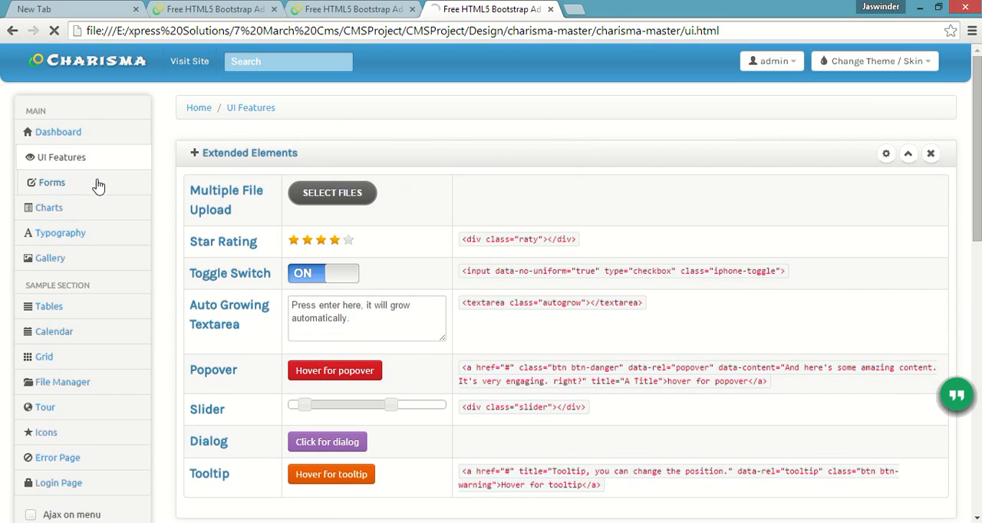
click(51, 182)
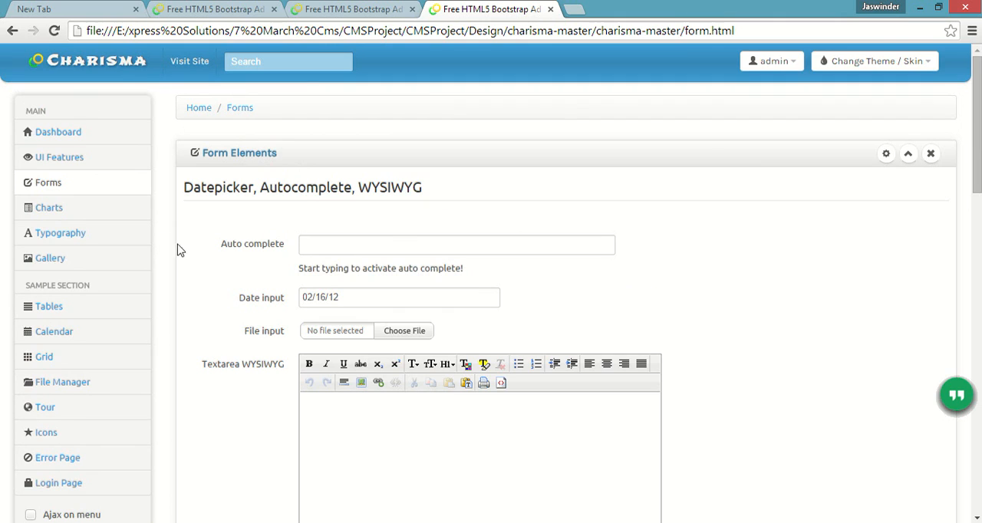
mouse_move(247, 132)
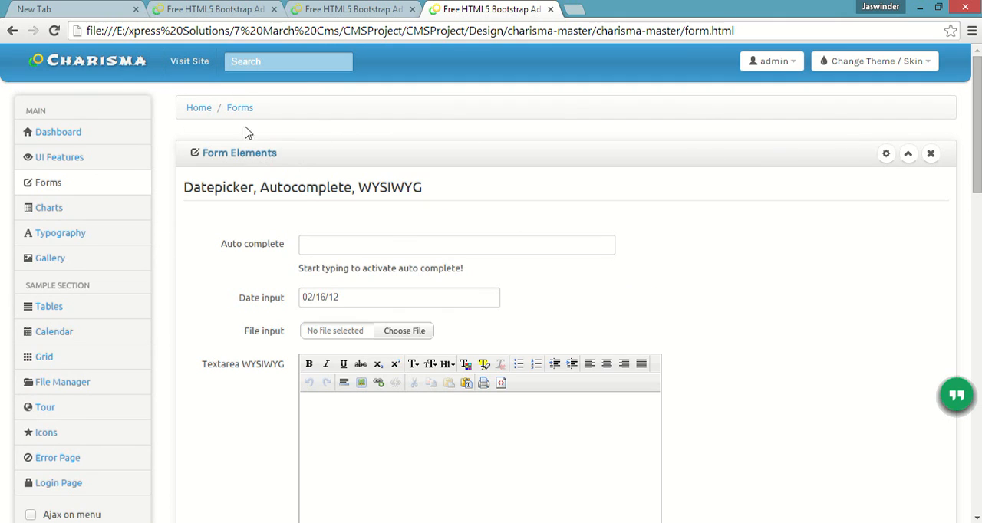
mouse_move(263, 144)
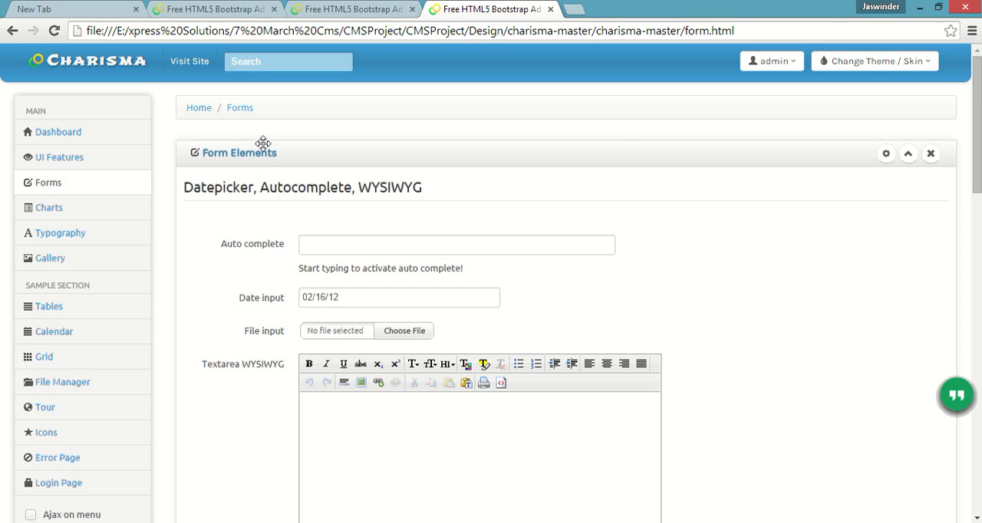
mouse_move(73, 132)
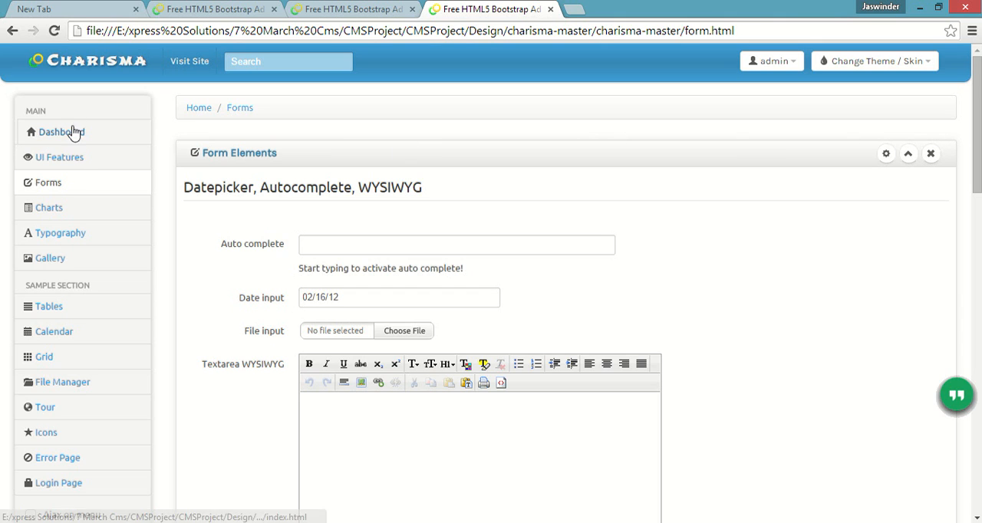
click(60, 131)
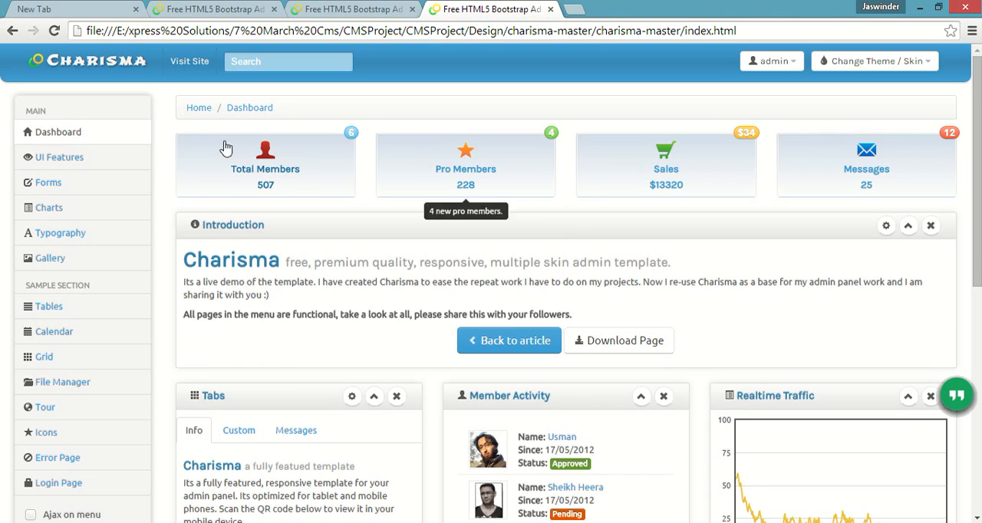
mouse_move(936, 142)
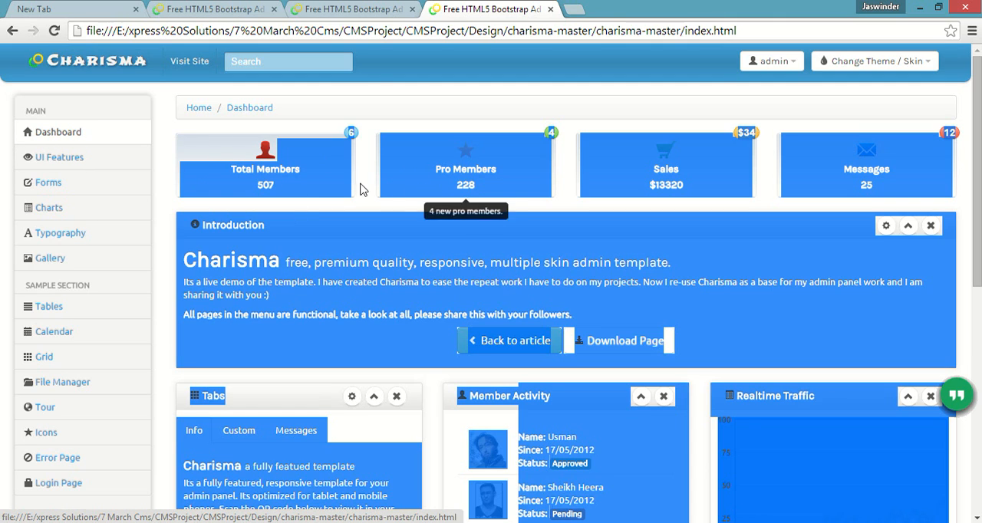
mouse_move(362, 189)
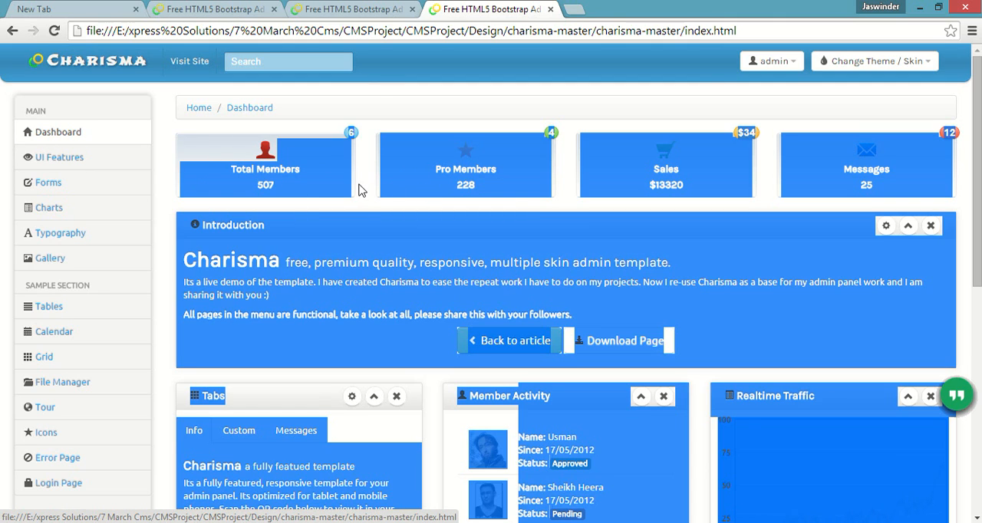
mouse_move(962, 118)
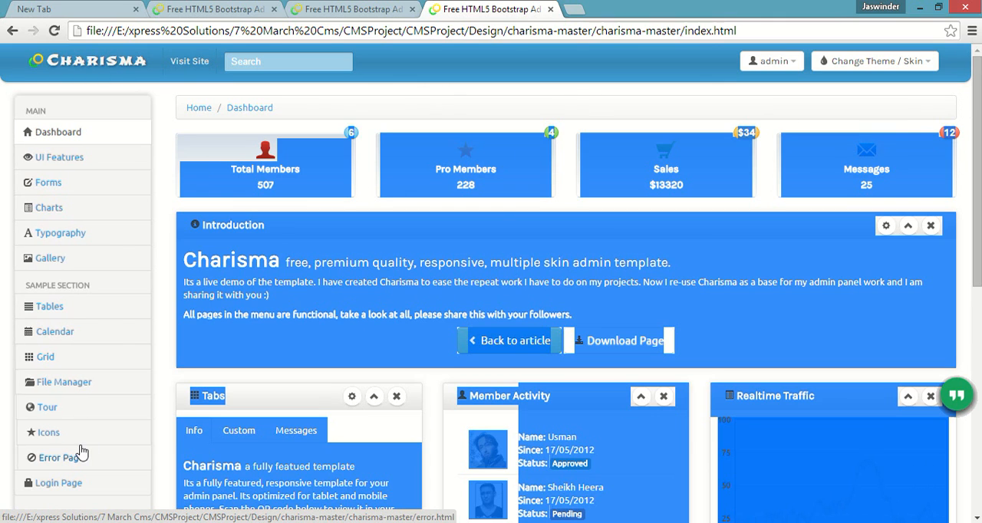
scroll(down, 3)
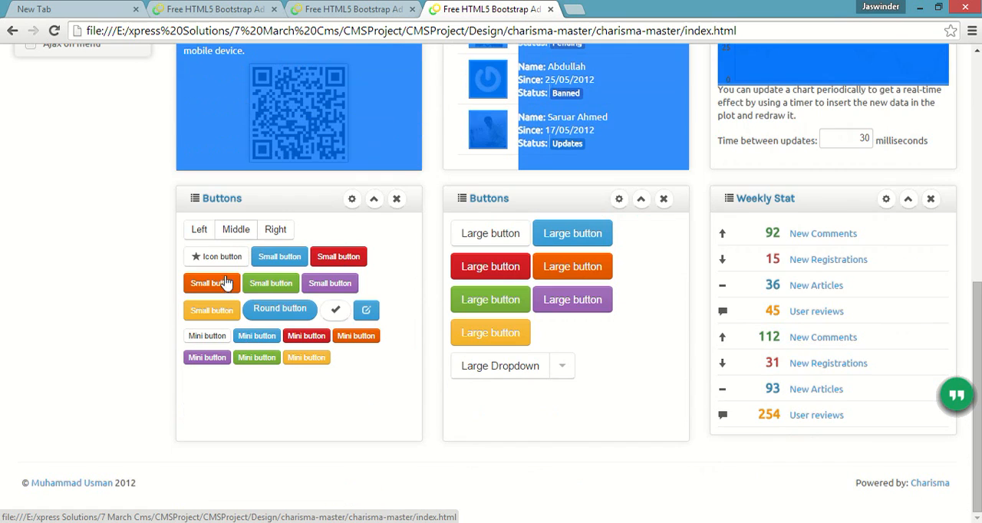
mouse_move(972, 481)
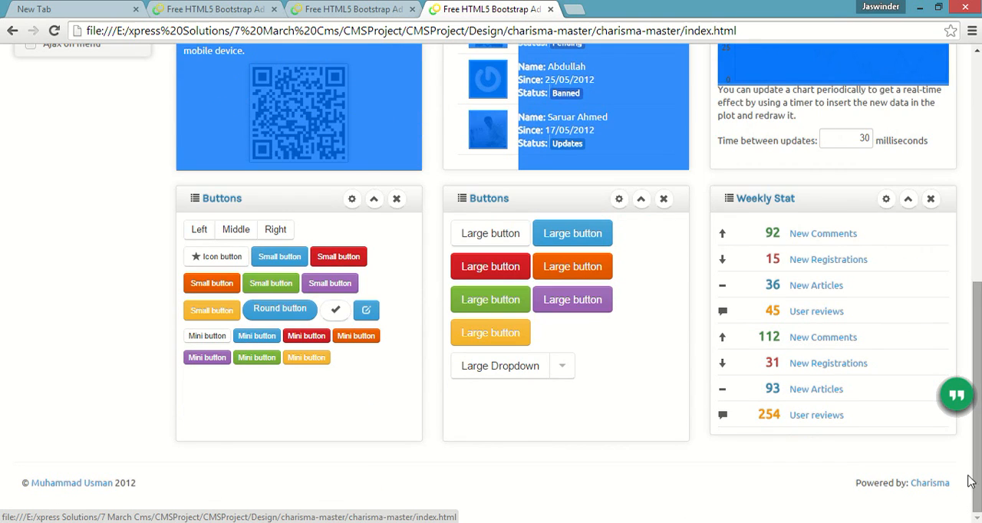
mouse_move(530, 489)
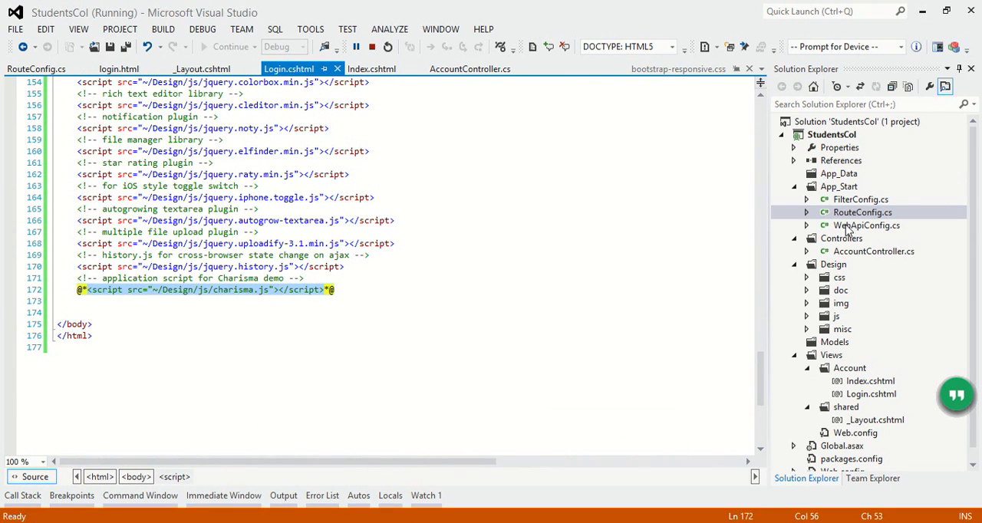
- Add an empty MVC controller named DashboardController to the Controllers folder
click(794, 186)
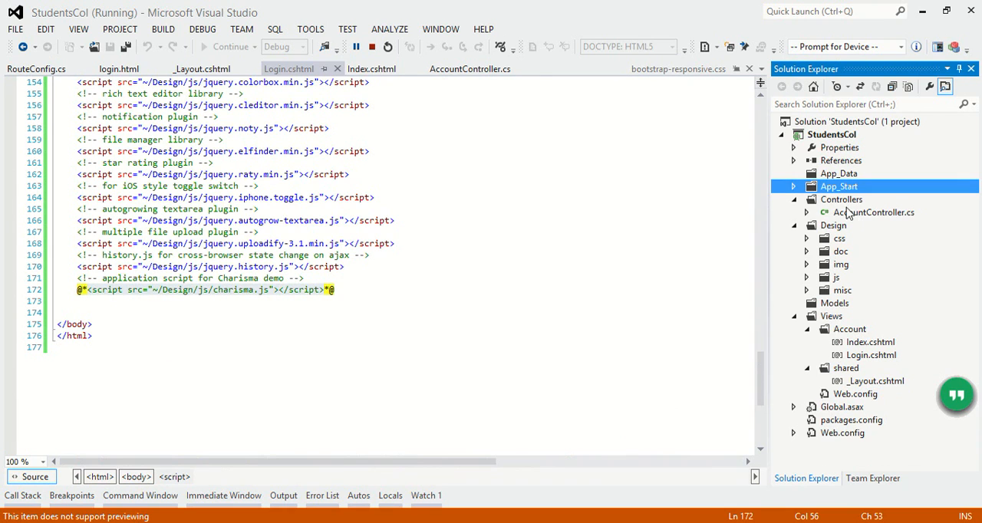
right_click(841, 199)
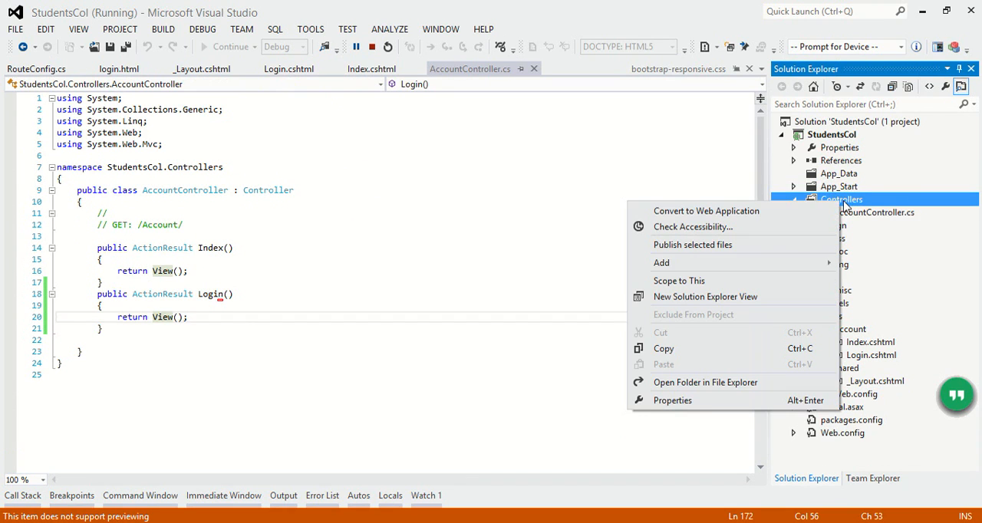
click(661, 262)
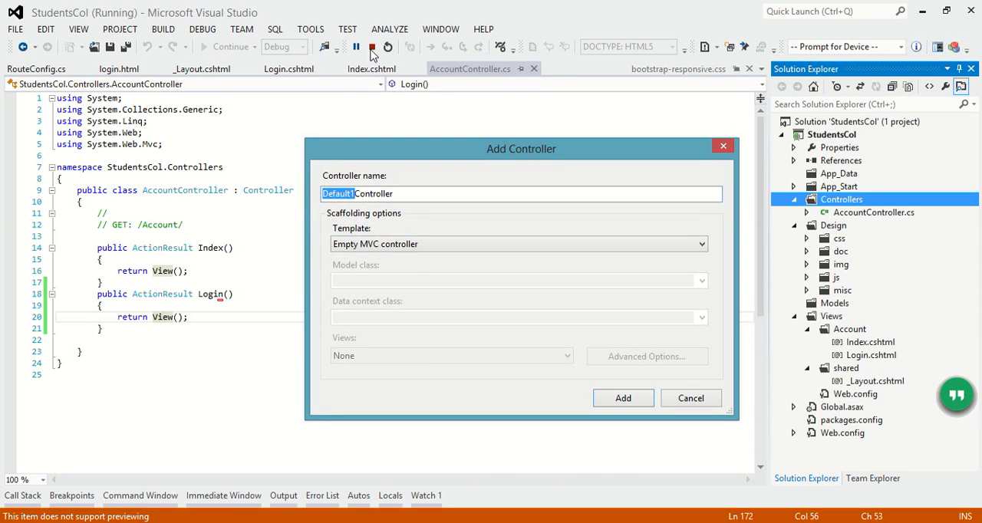
text(Da)
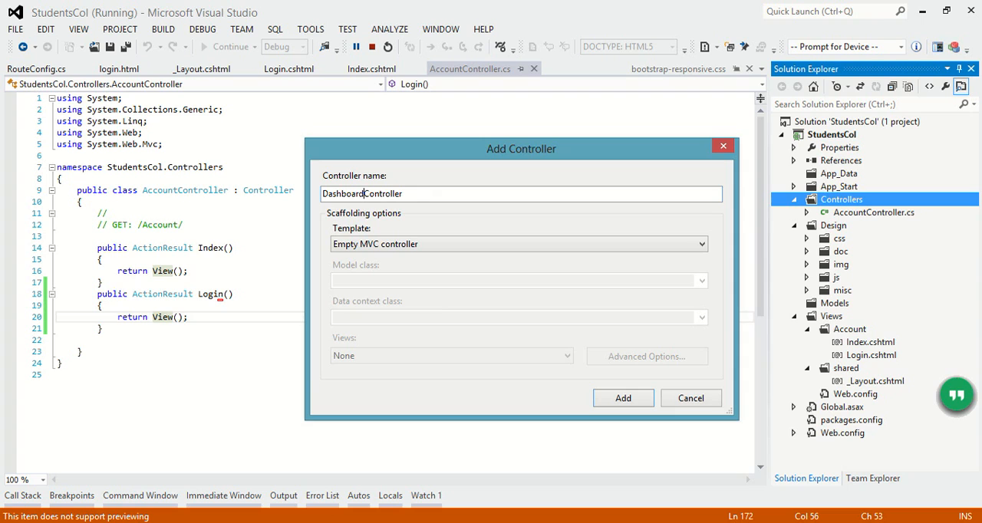
click(623, 398)
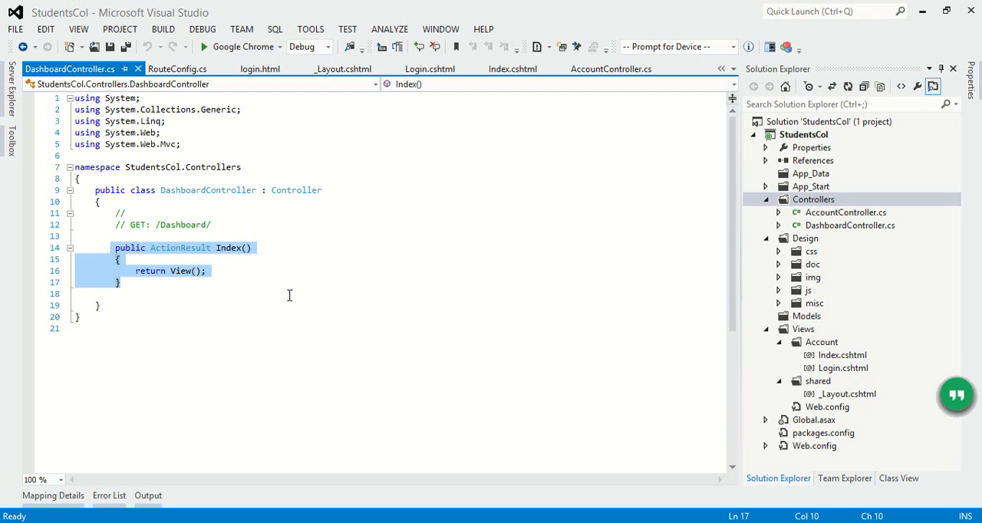
mouse_move(220, 254)
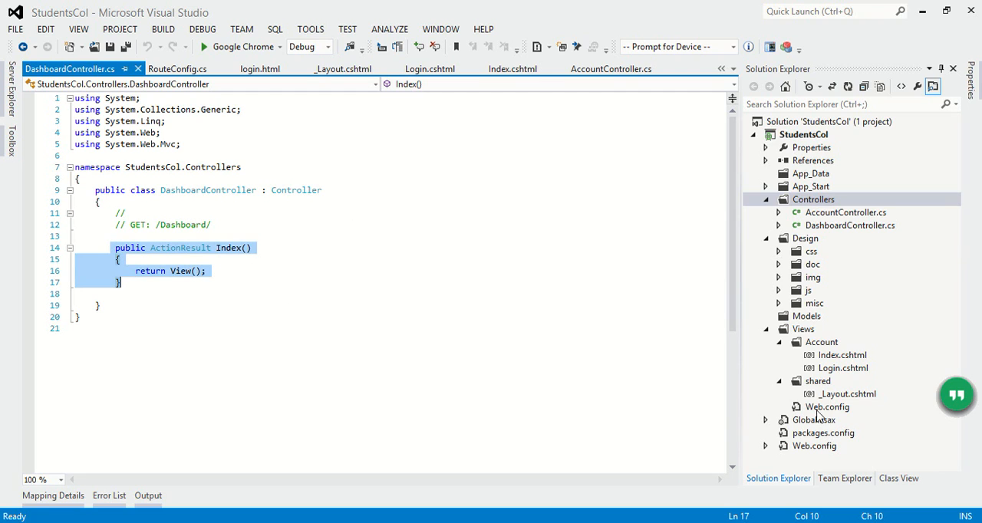
- Open _Layout.cshtml and load Charisma's index.html into the Visual Studio editor
click(847, 394)
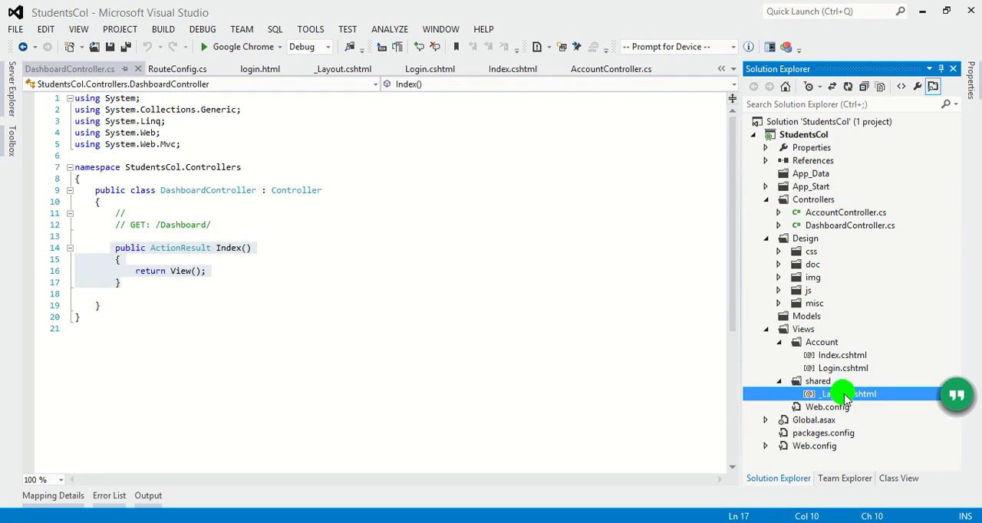
double_click(848, 393)
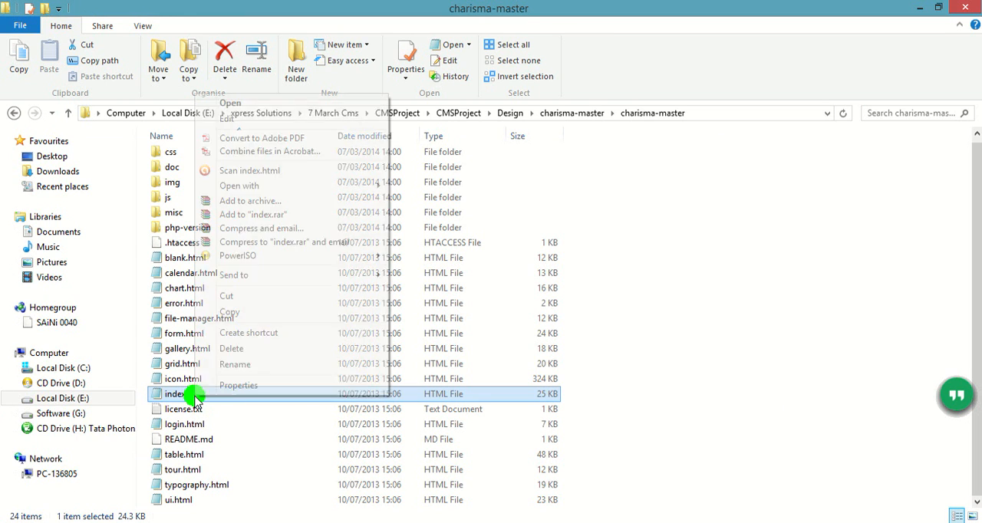
click(239, 186)
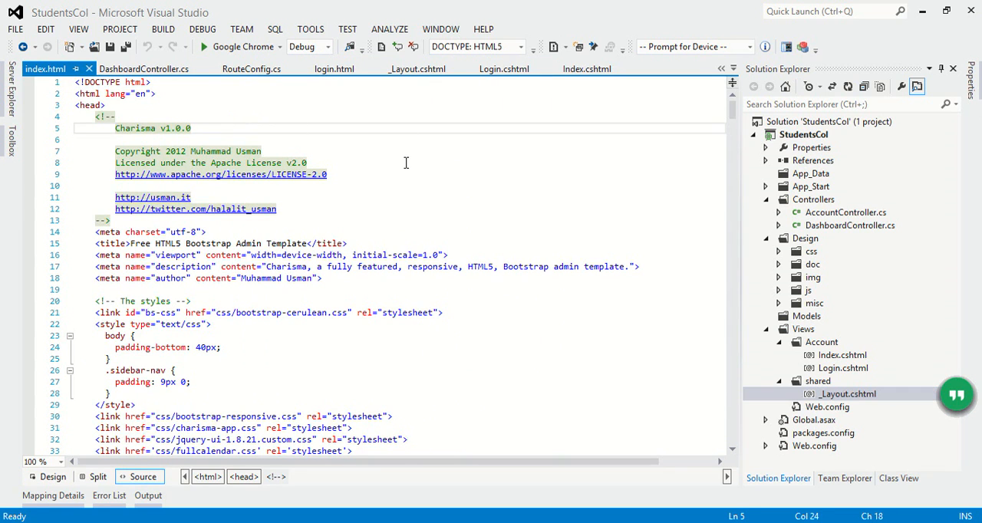
- Put Charisma's markup in _Layout.cshtml with stylesheet links under ~/Design/css, and save
scroll(down, 3)
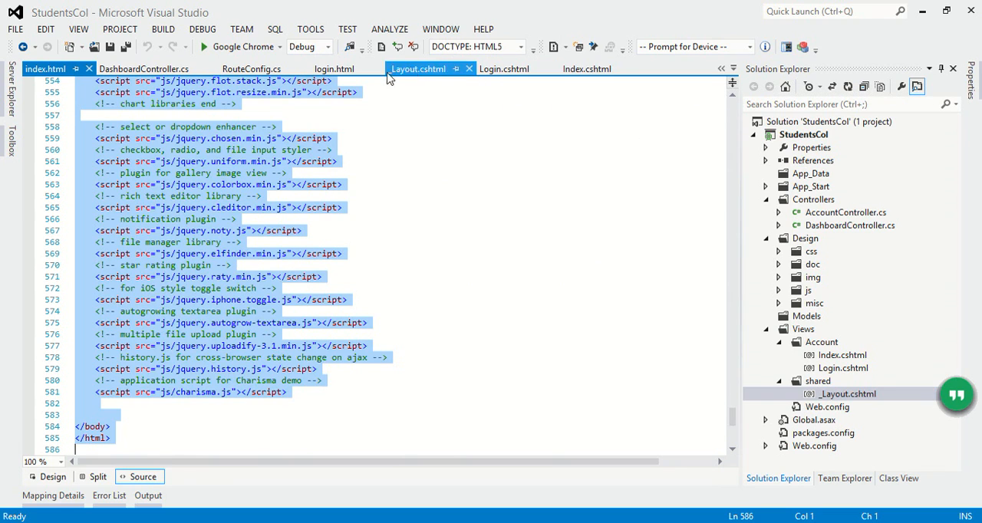
click(419, 68)
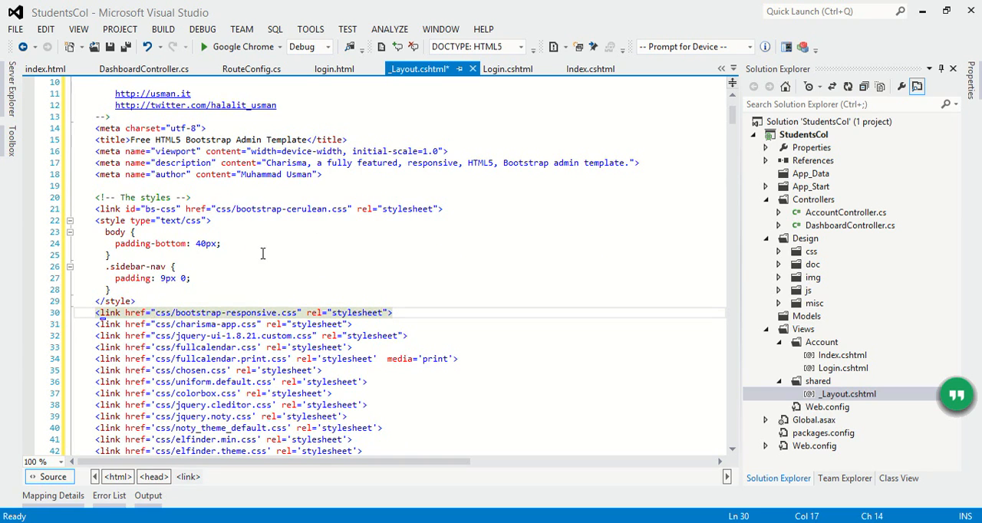
scroll(down, 3)
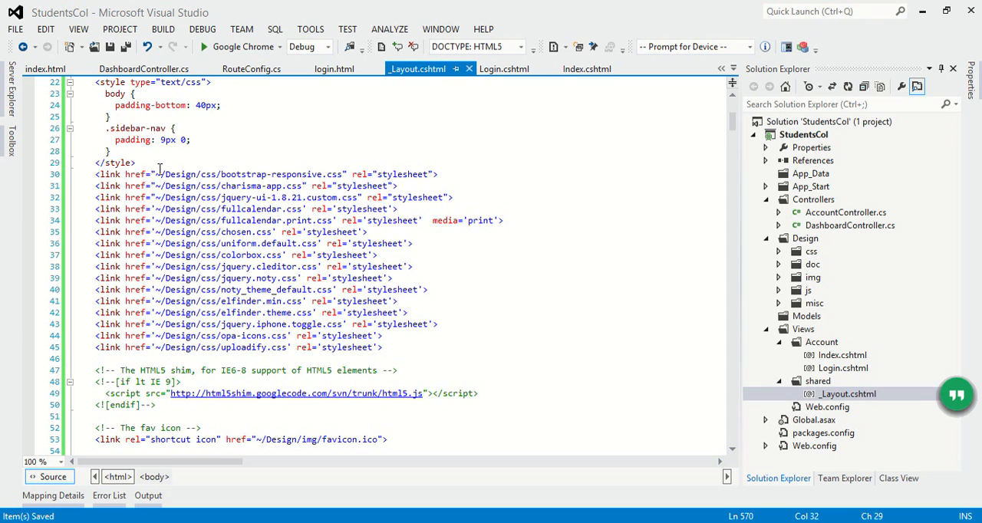
scroll(down, 3)
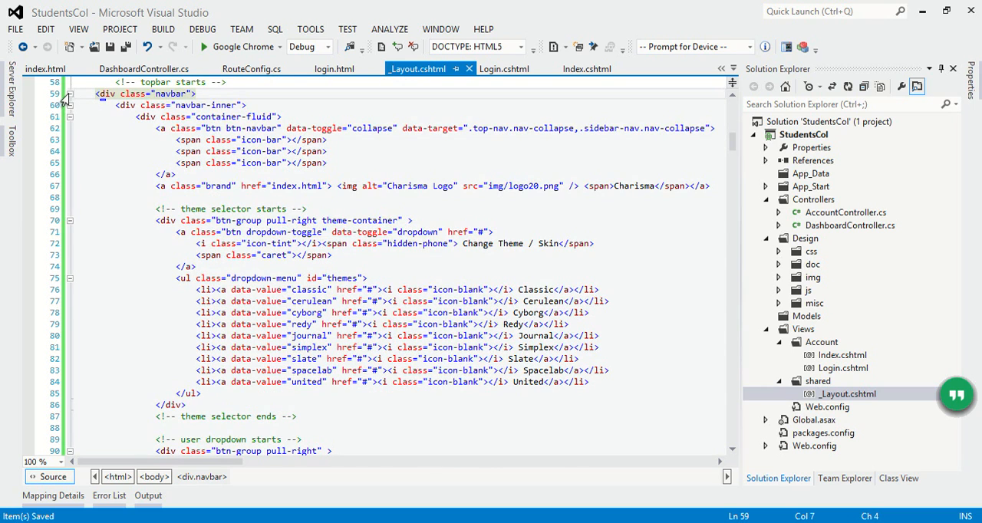
click(68, 93)
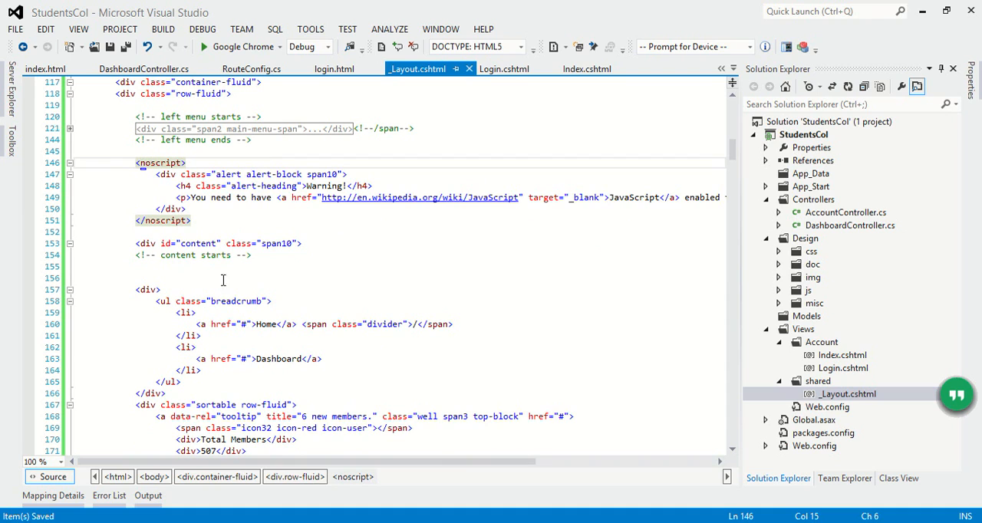
click(70, 163)
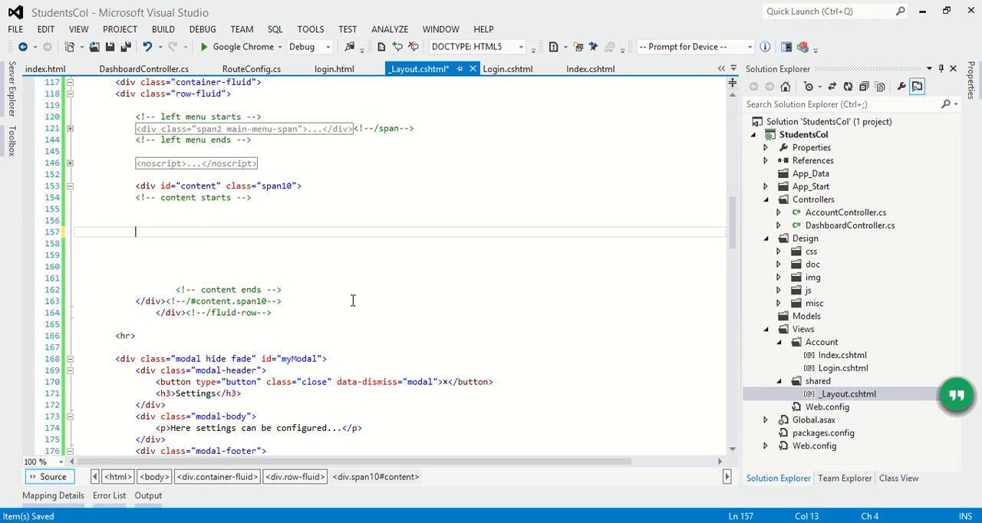
text(@)
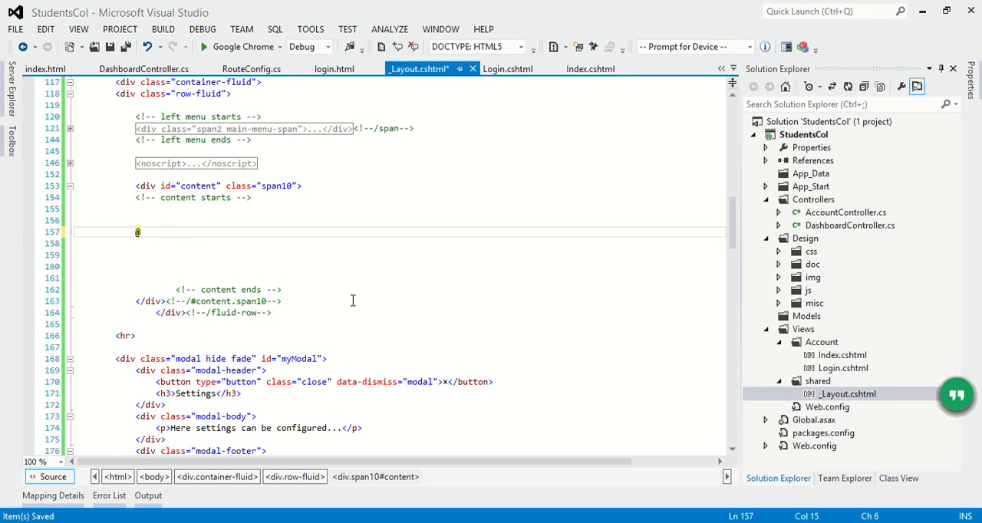
text(ra)
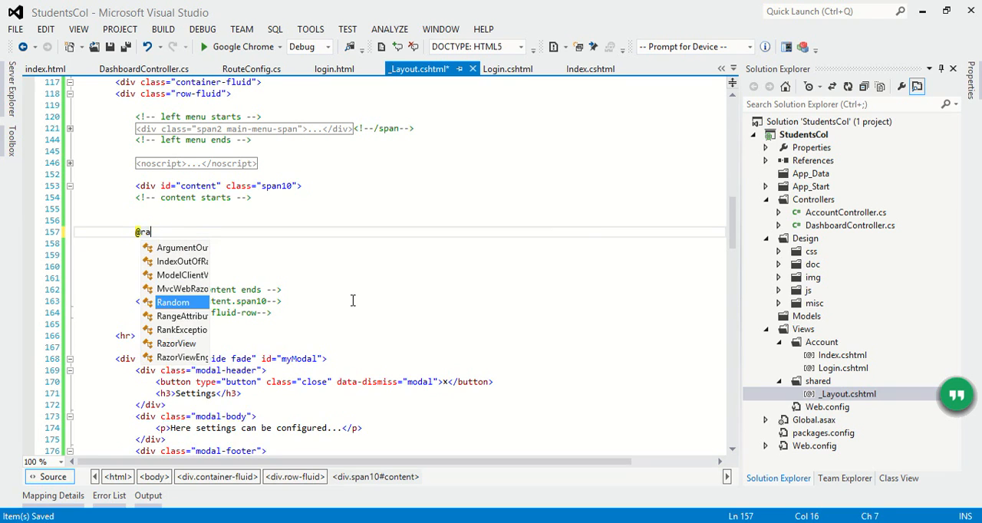
key(Backspace)
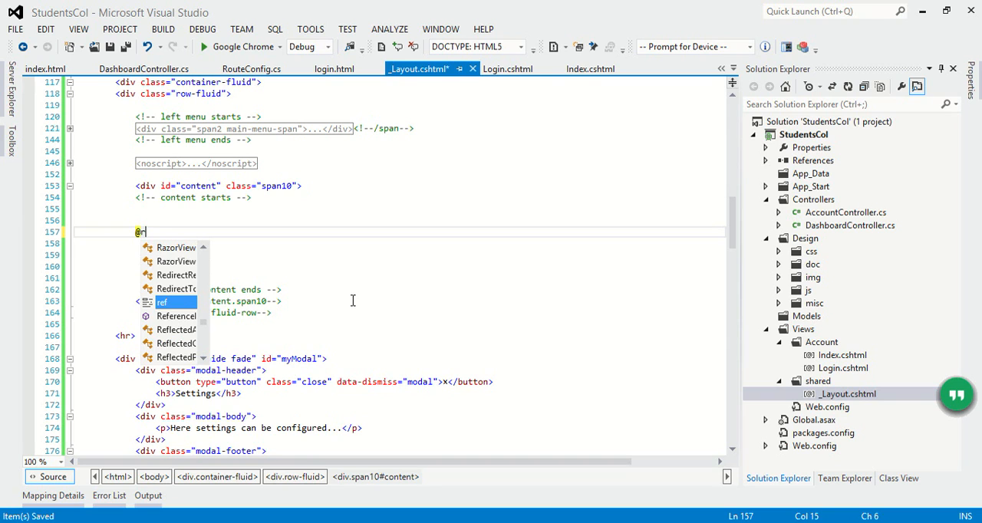
text(an)
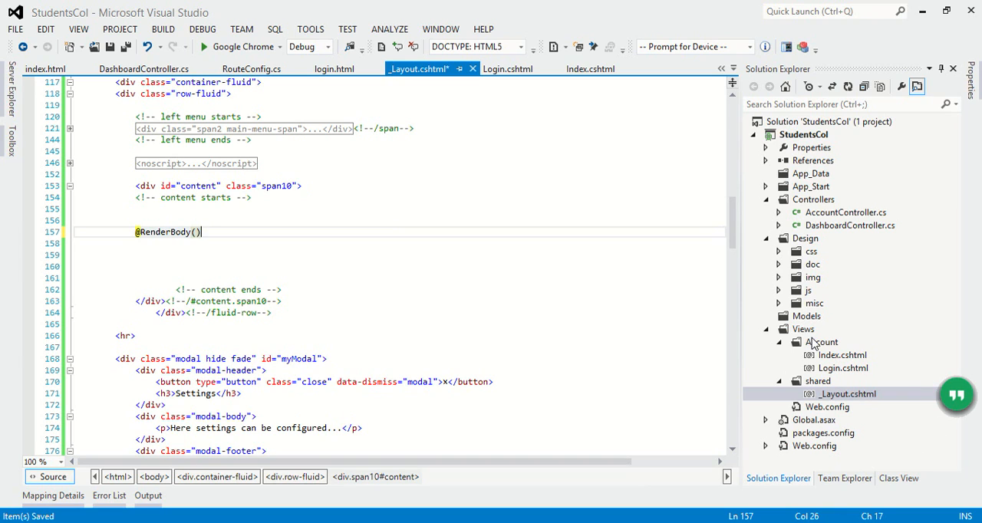
mouse_move(837, 232)
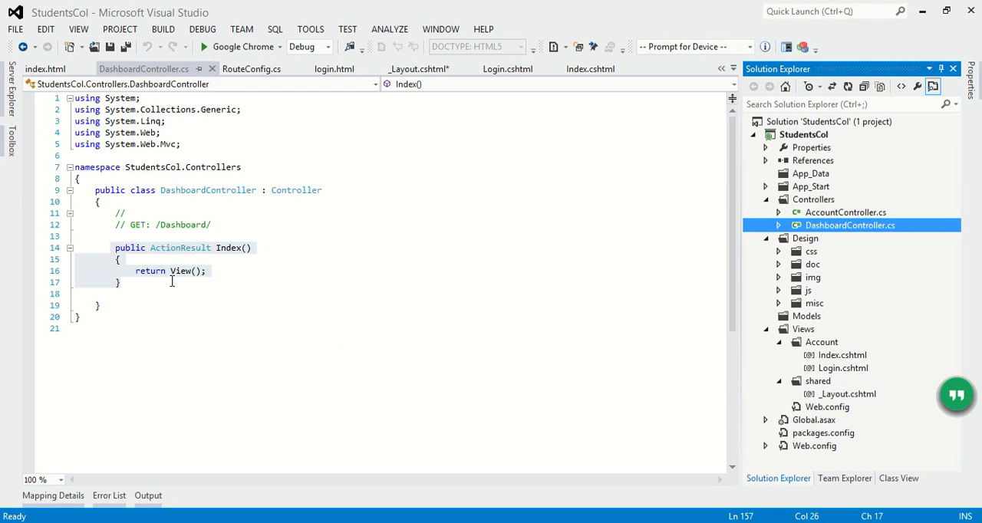
- Create an Index view for DashboardController's Index action with default settings
right_click(171, 281)
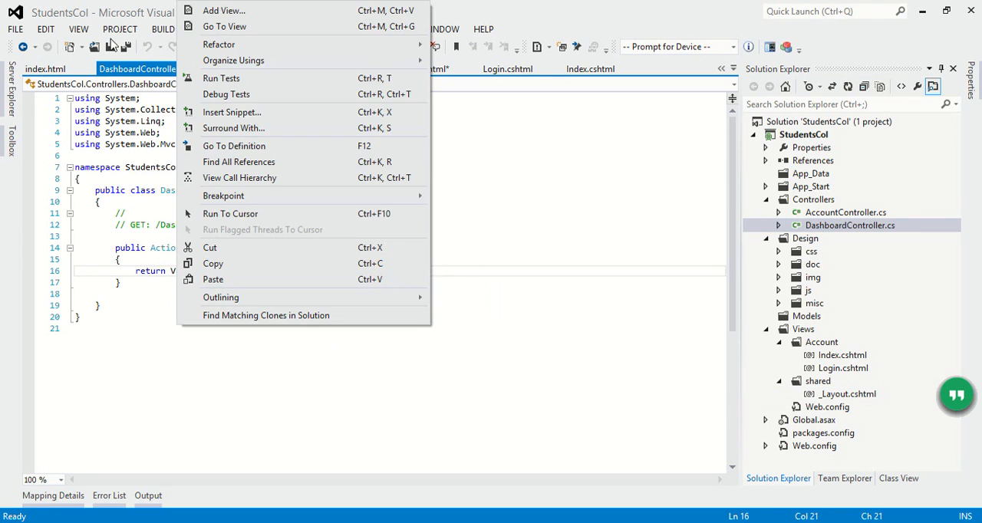
click(223, 10)
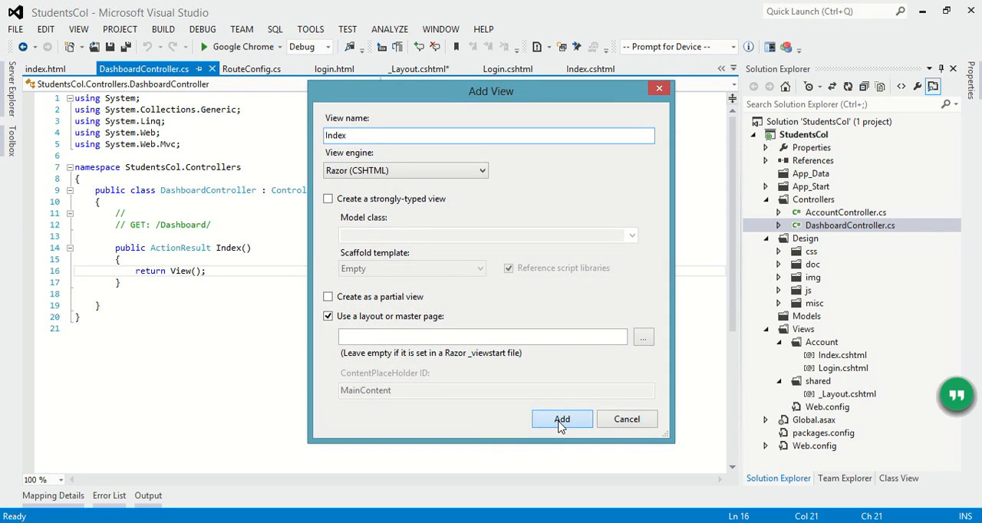
click(561, 419)
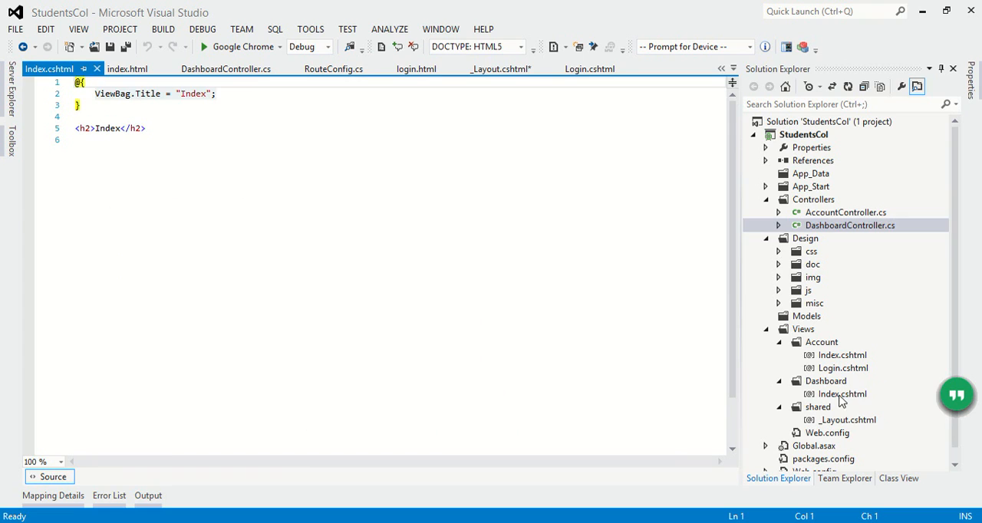
- Review the new Dashboard Index view, collapse the Account views folder, and select Views
click(842, 394)
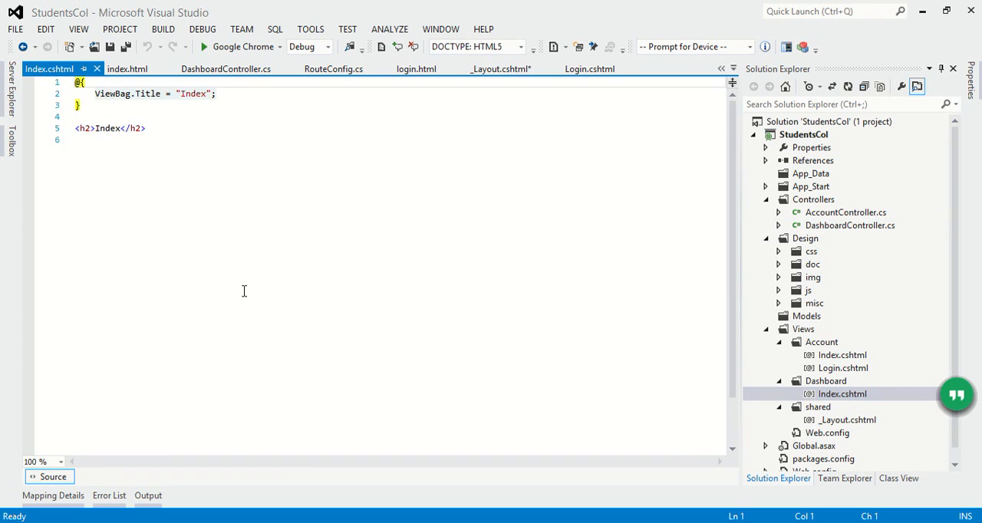
scroll(down, 3)
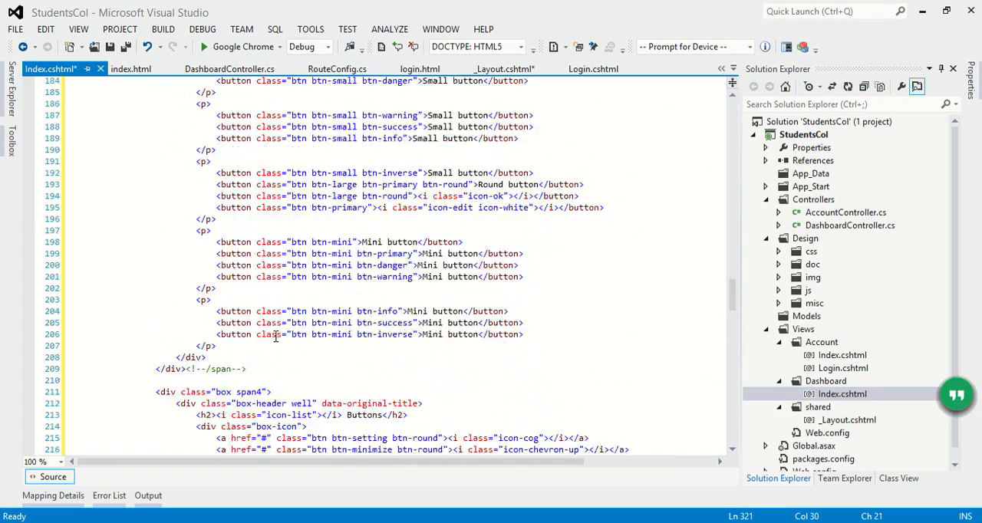
scroll(up, 3)
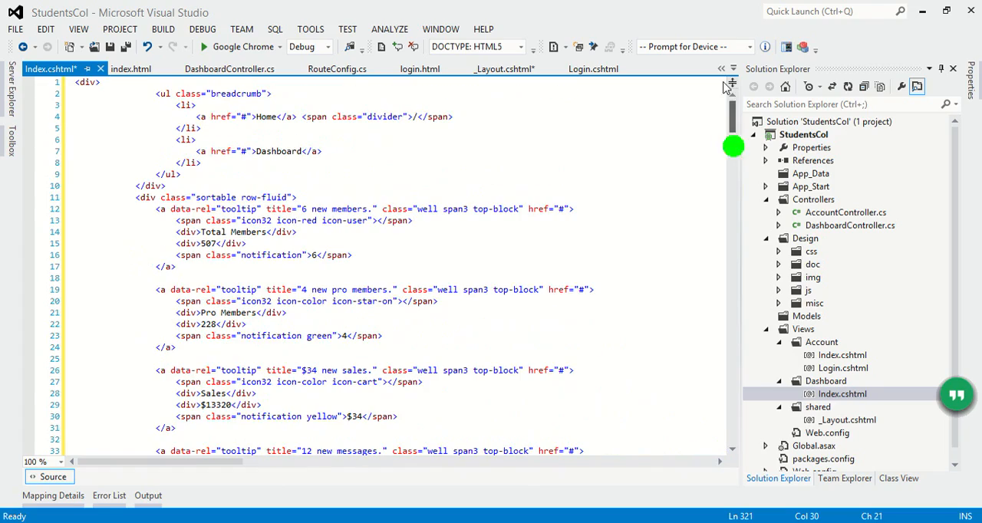
scroll(down, 3)
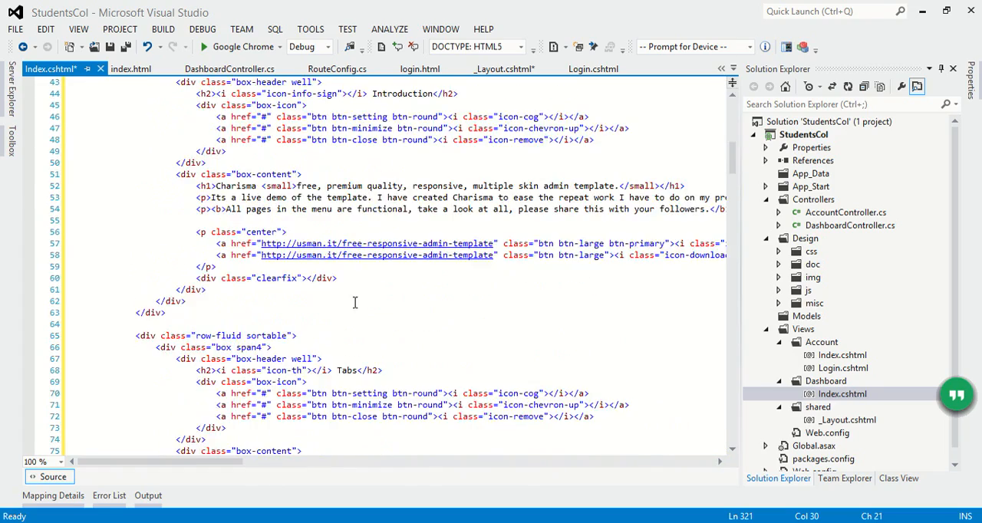
scroll(down, 3)
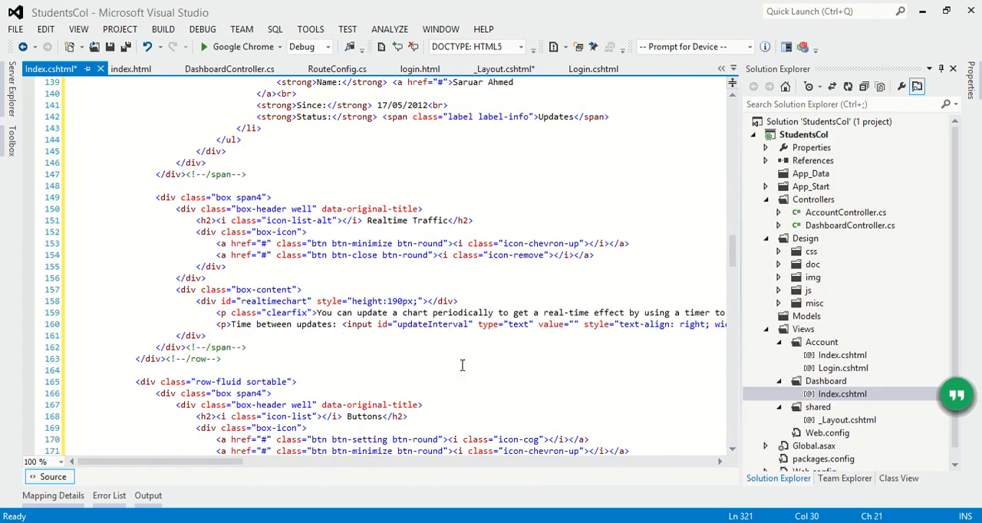
click(779, 354)
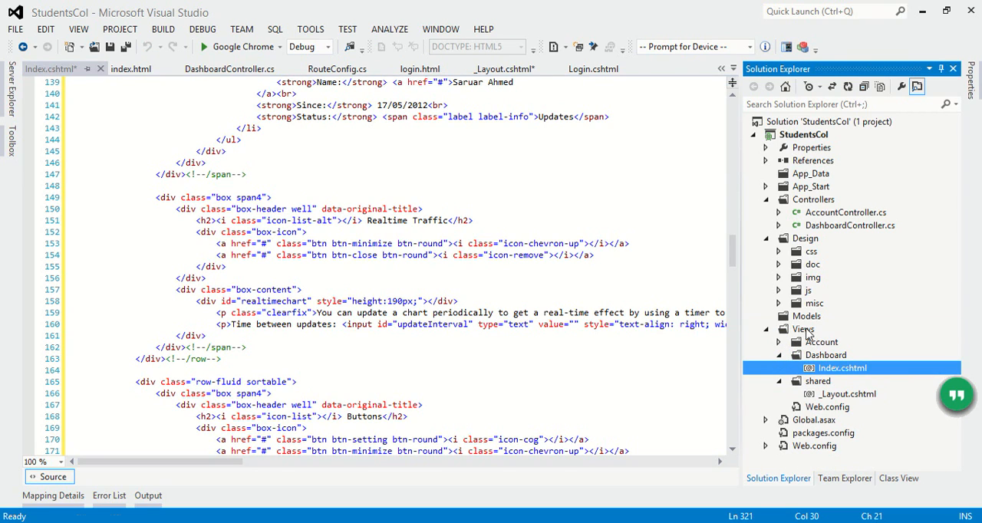
click(803, 329)
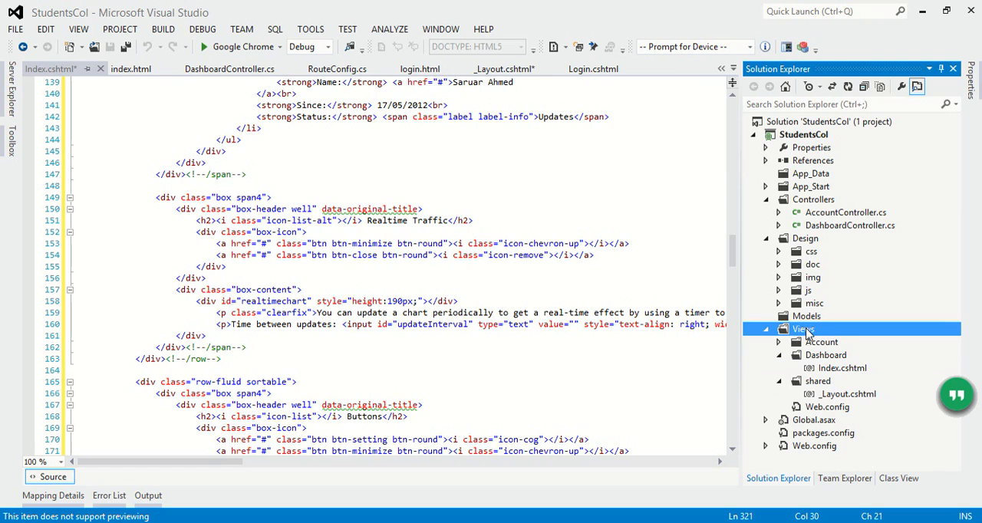
- Add _ViewStart.cshtml to Views as a view page using _Layout.cshtml as layout
right_click(802, 328)
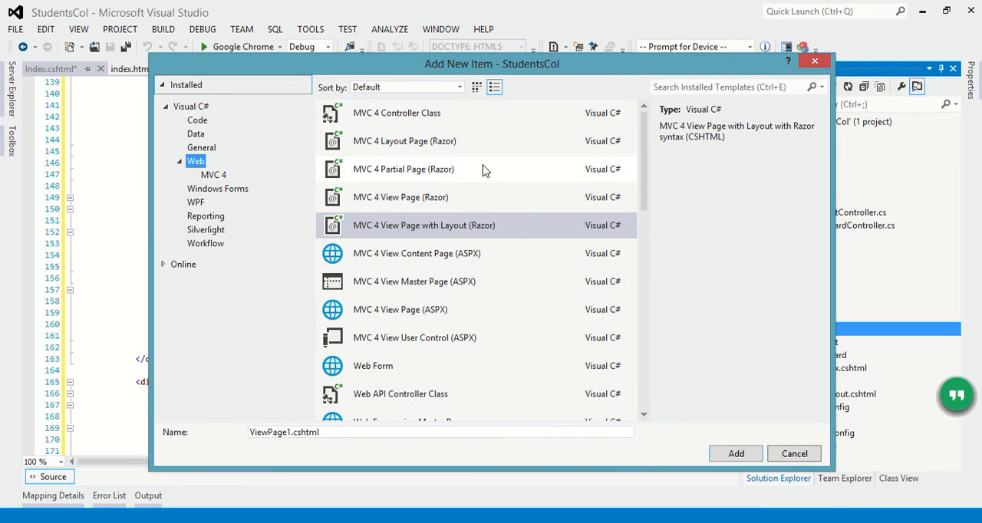
click(423, 225)
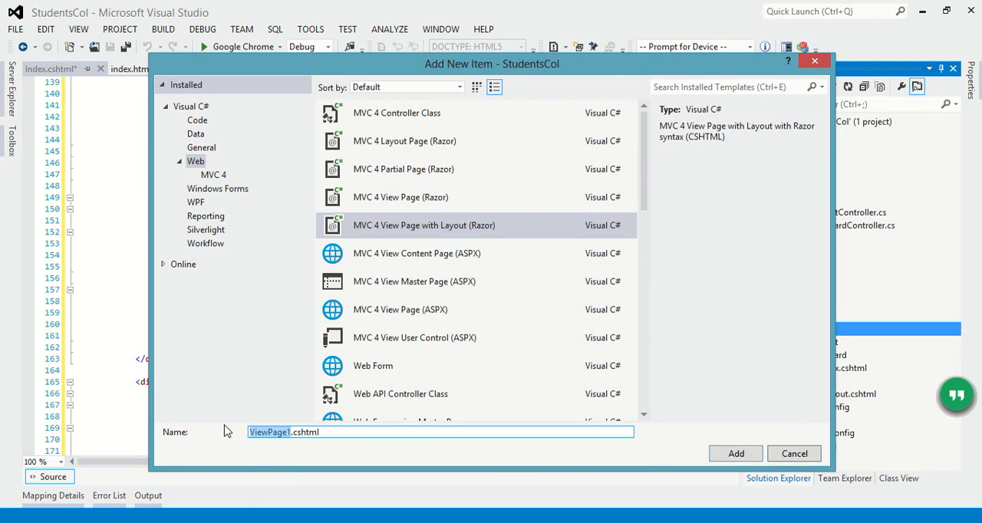
key(Delete)
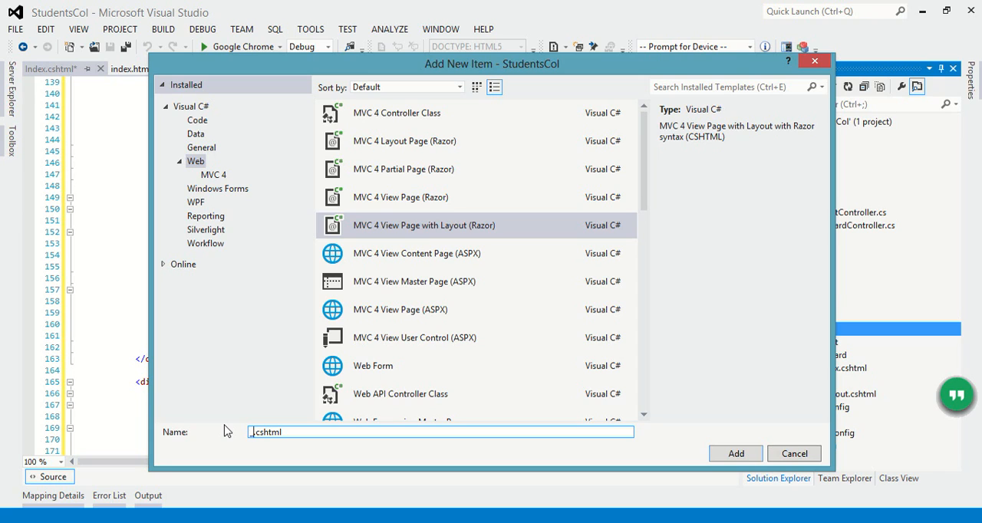
text(_View)
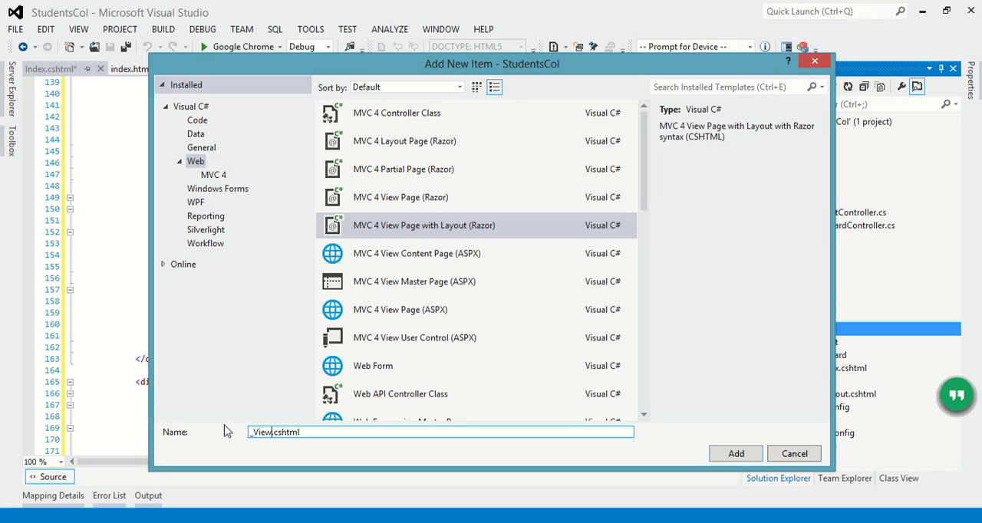
text(Start)
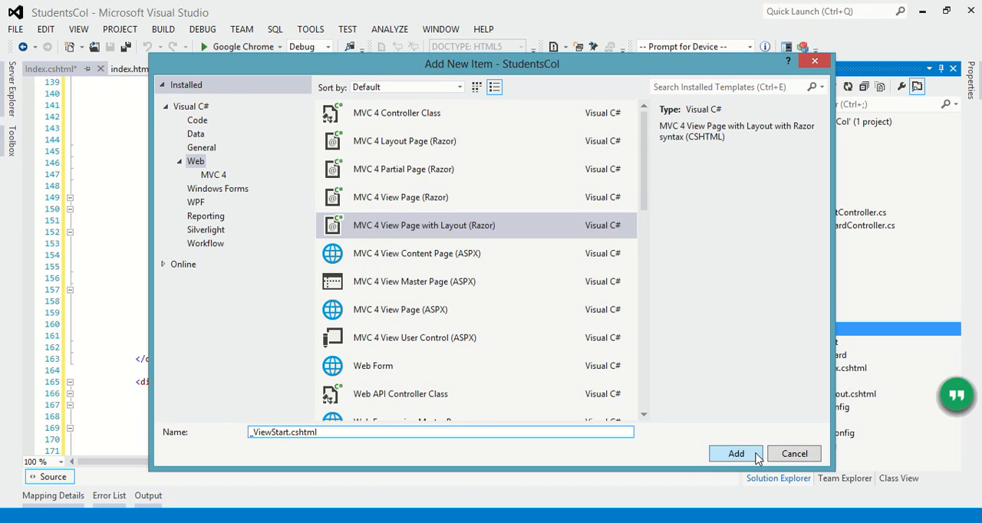
click(735, 453)
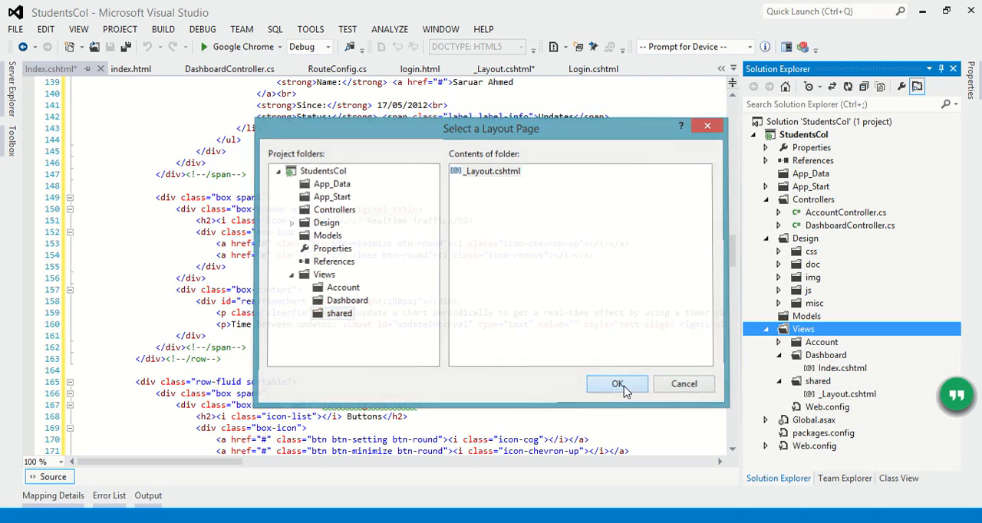
click(617, 384)
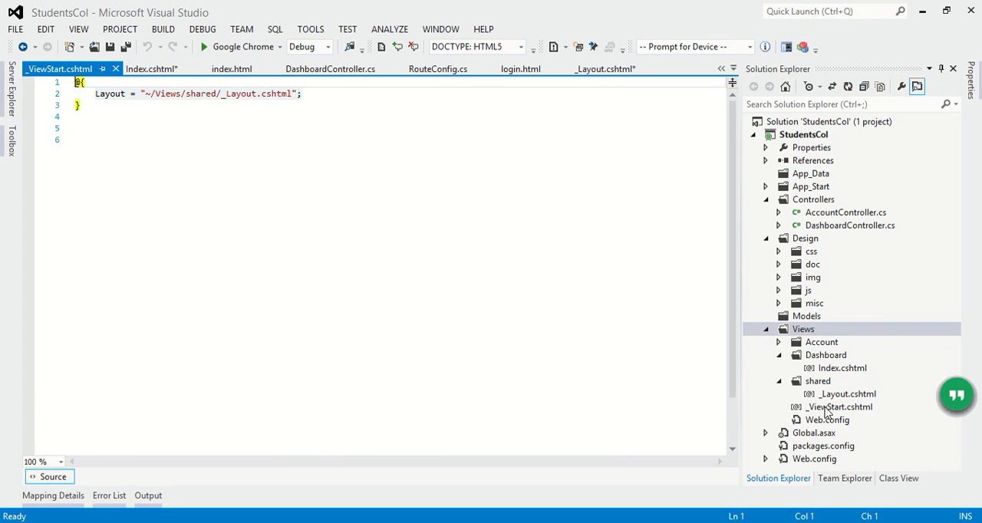
click(838, 407)
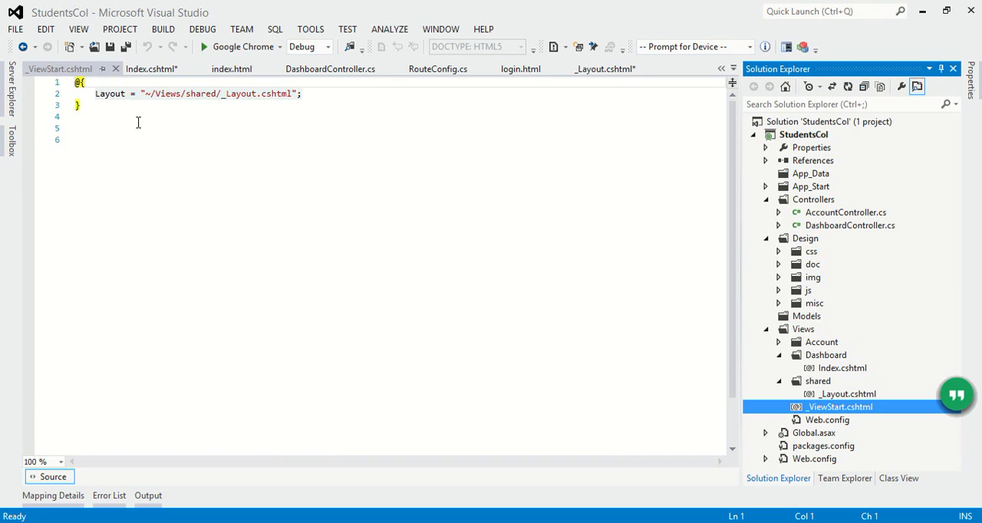
mouse_move(170, 93)
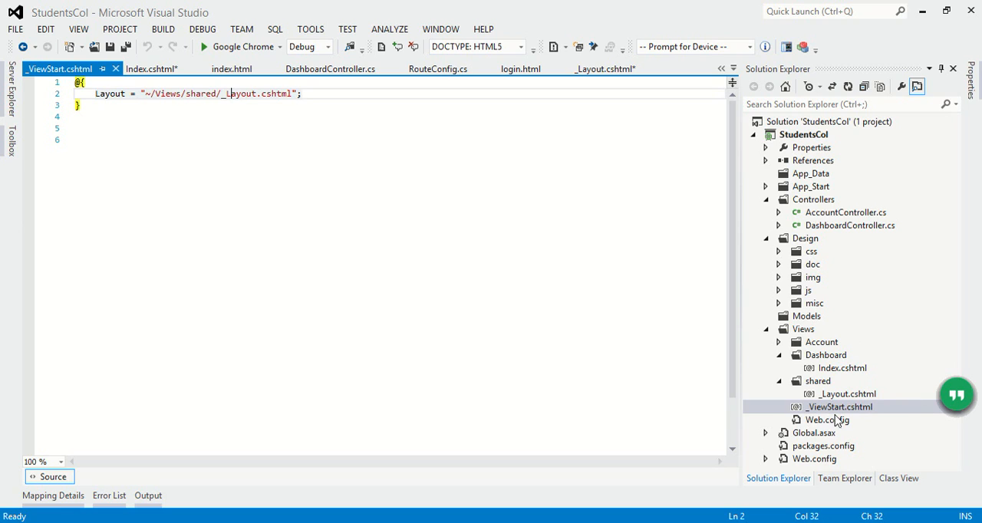
mouse_move(601, 270)
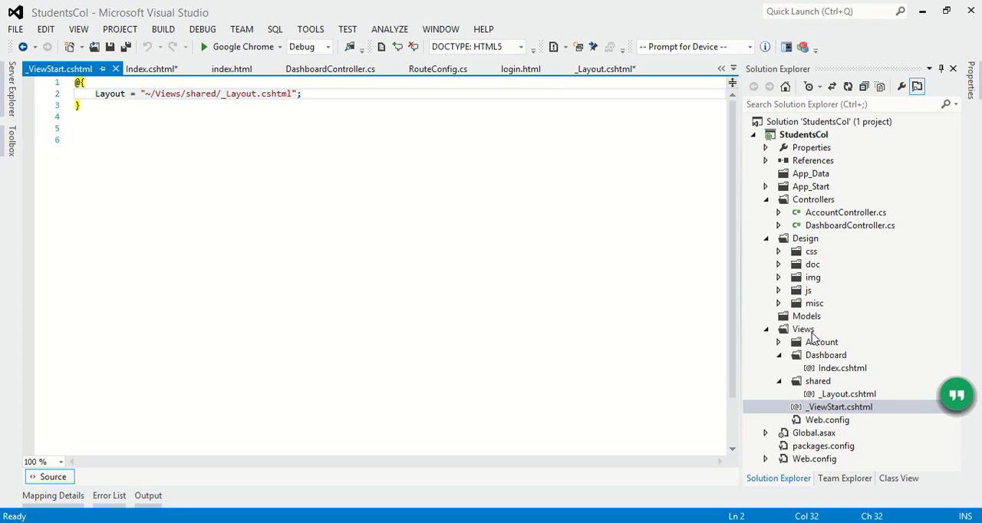
click(803, 329)
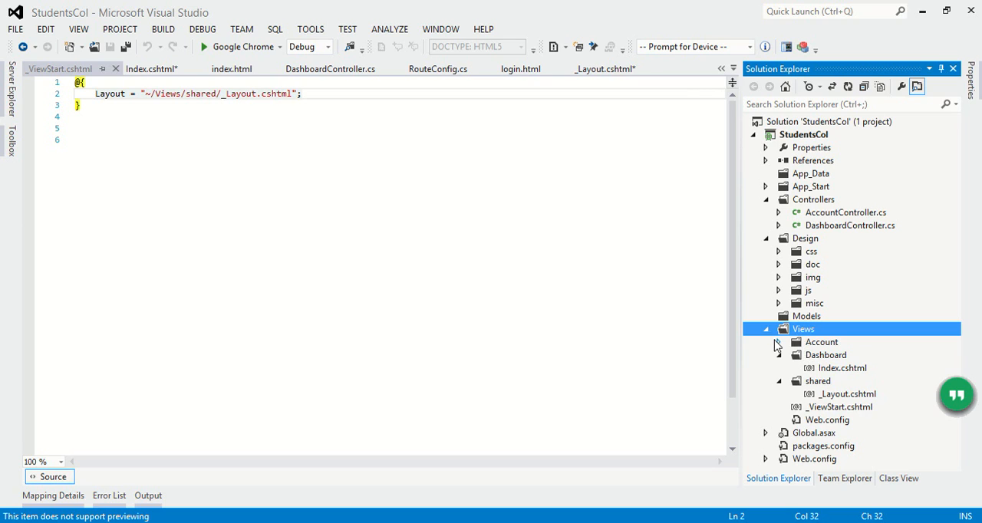
- Open Account/Login.cshtml and set Layout = "" in its top Razor block
click(778, 342)
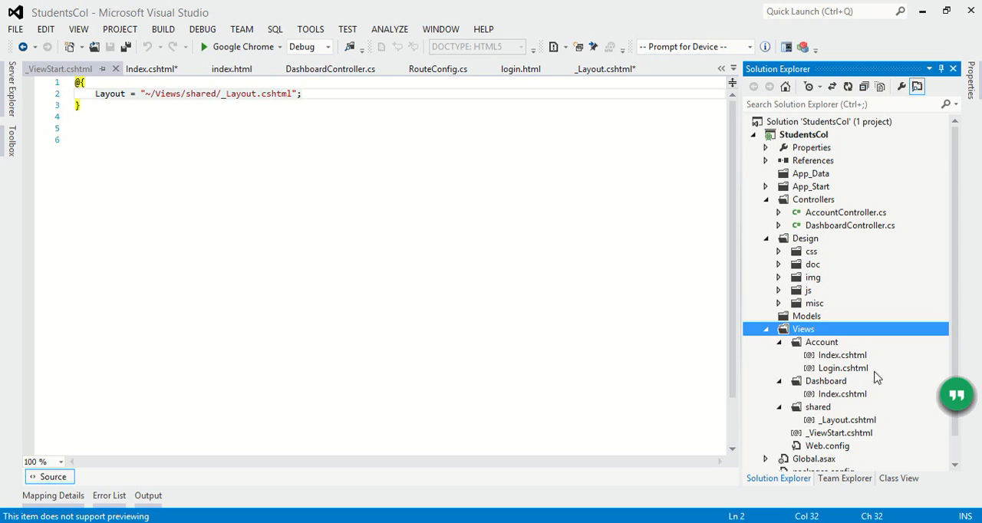
double_click(843, 367)
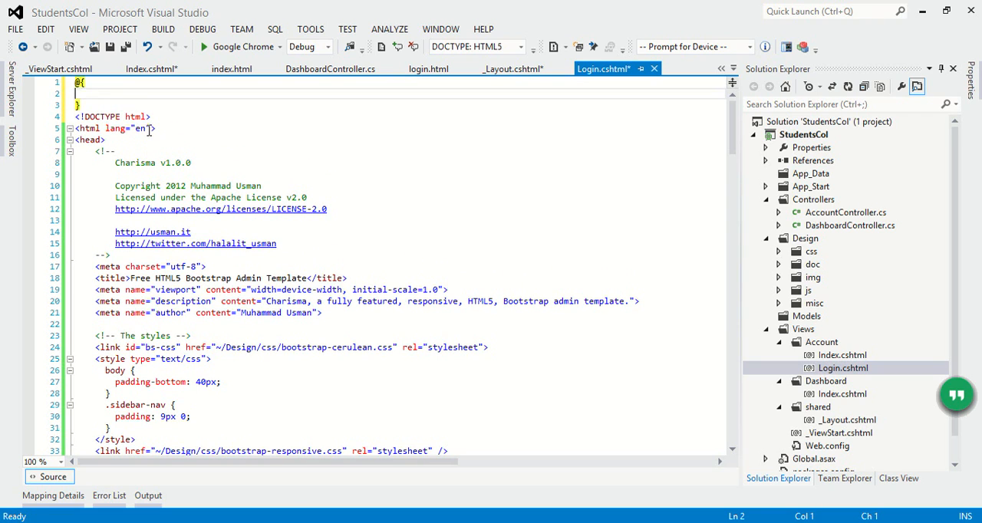
text(Layout)
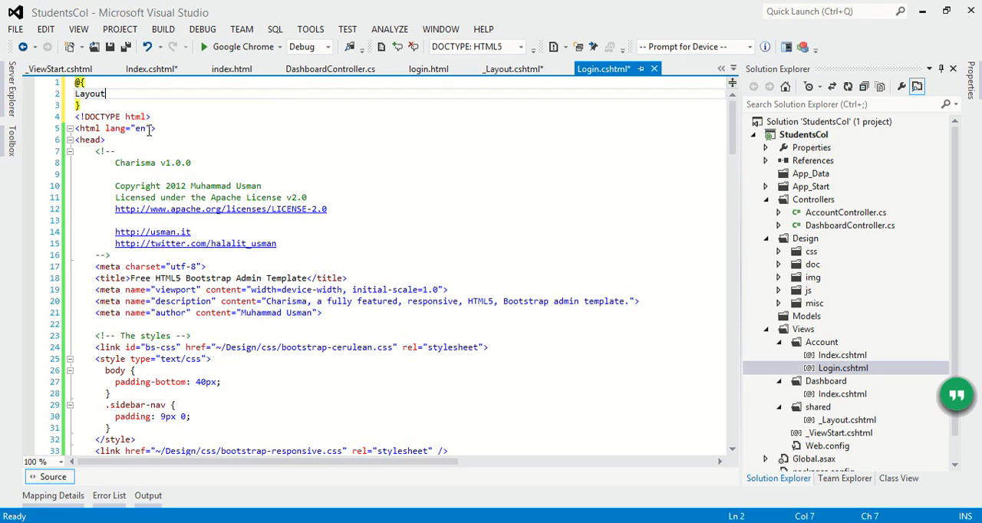
text(="")
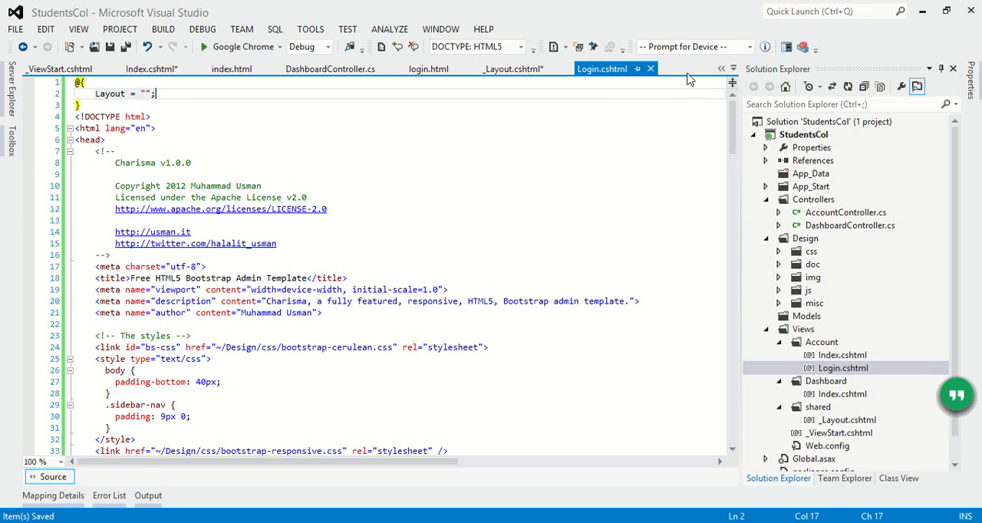
mouse_move(518, 170)
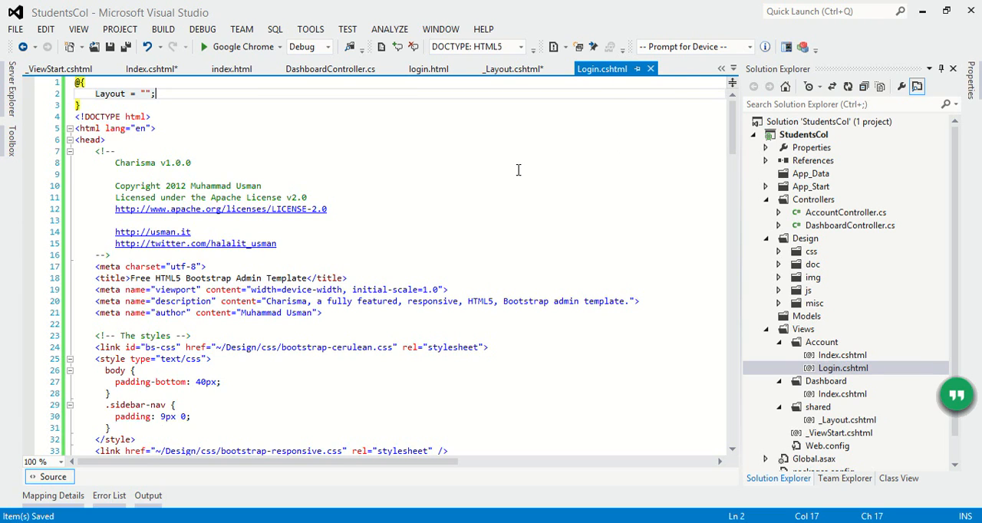
mouse_move(509, 192)
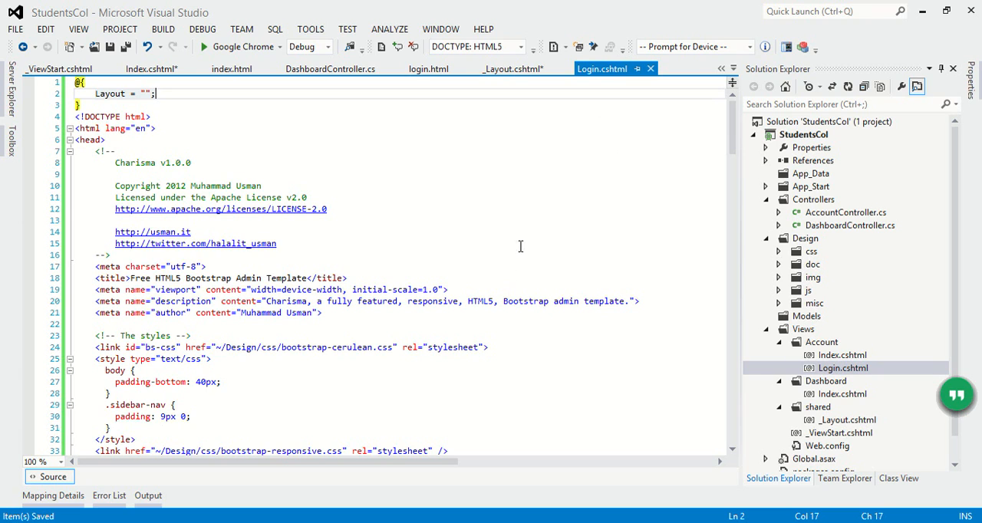
click(512, 68)
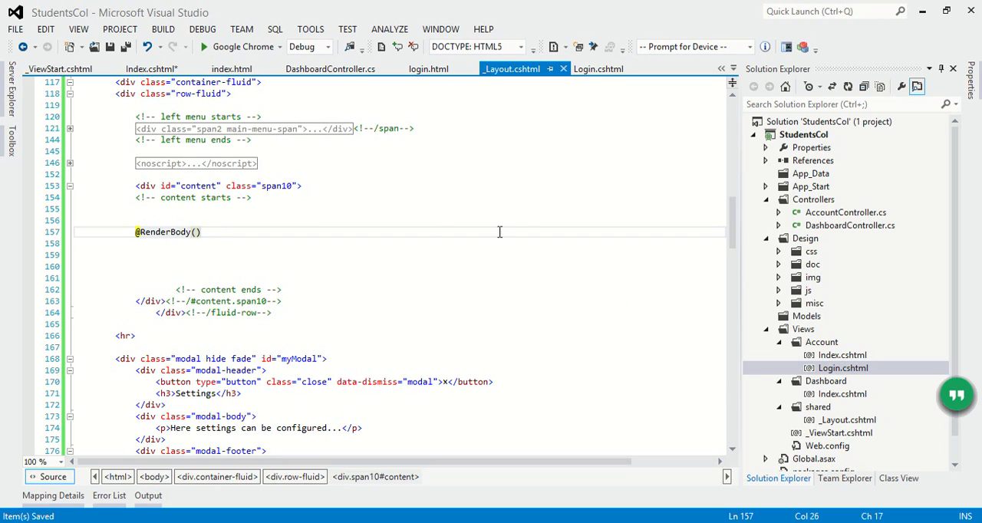
mouse_move(203, 139)
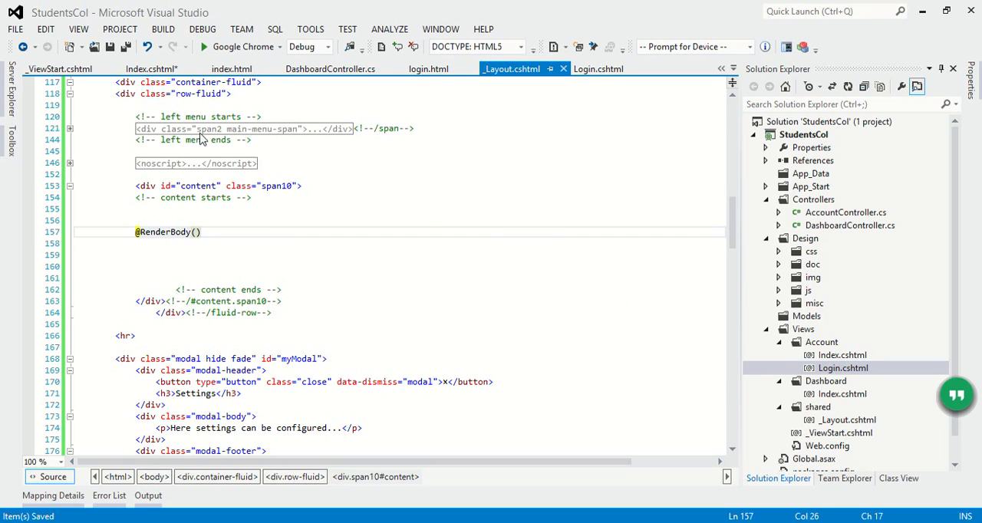
mouse_move(241, 47)
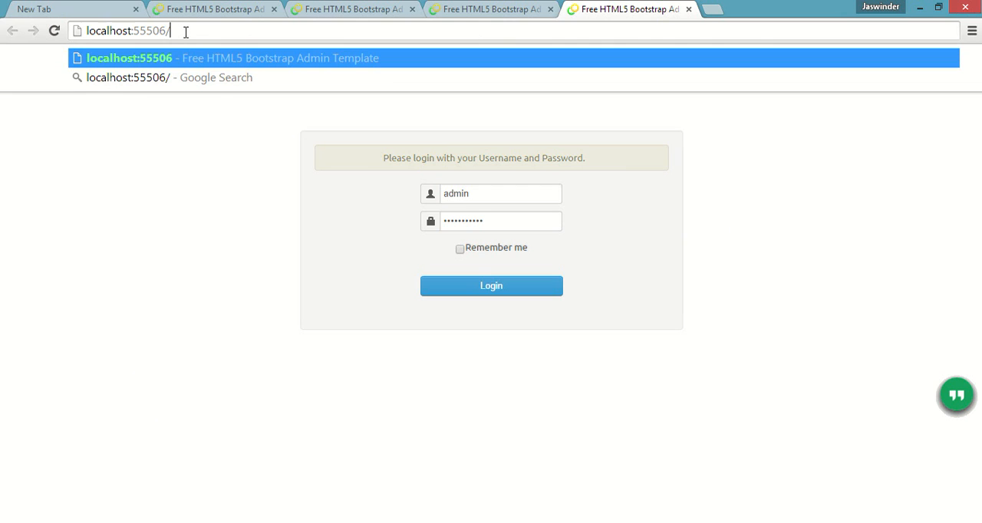
- Load localhost:55506/dashboard/index and scroll through the rendered Charisma dashboard
text(dashboard)
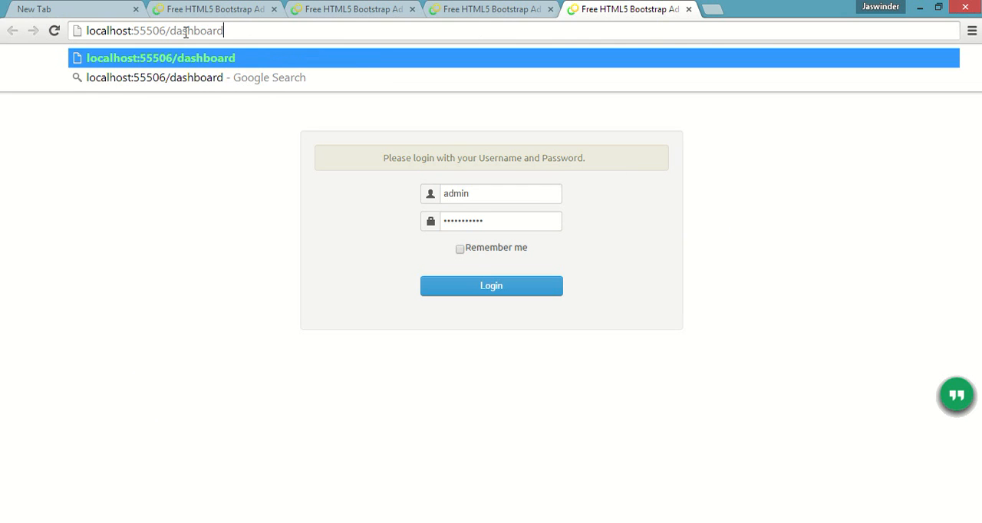
text(/index)
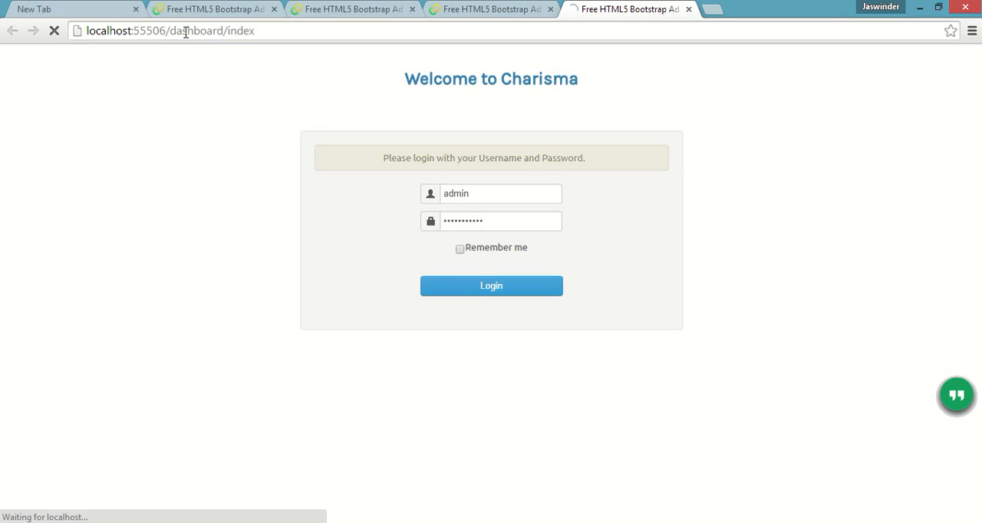
click(491, 285)
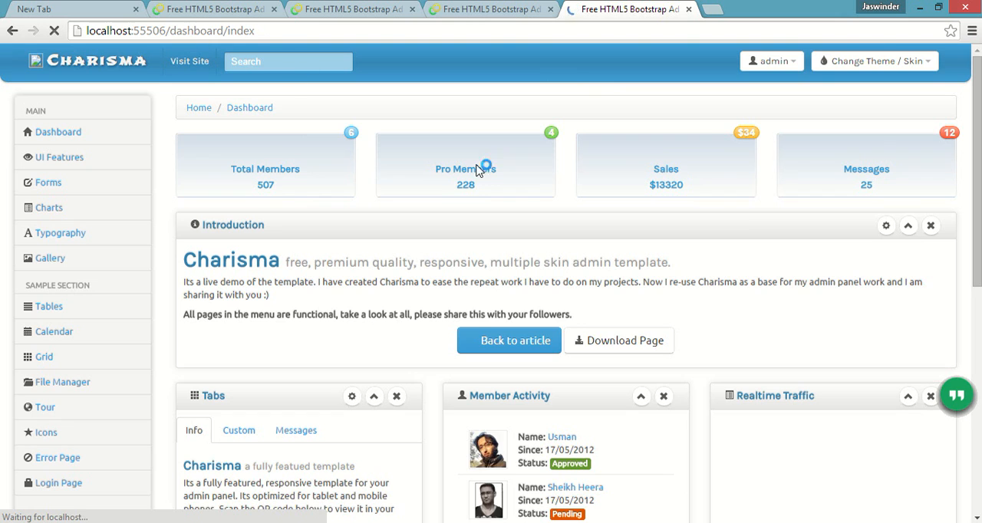
scroll(down, 3)
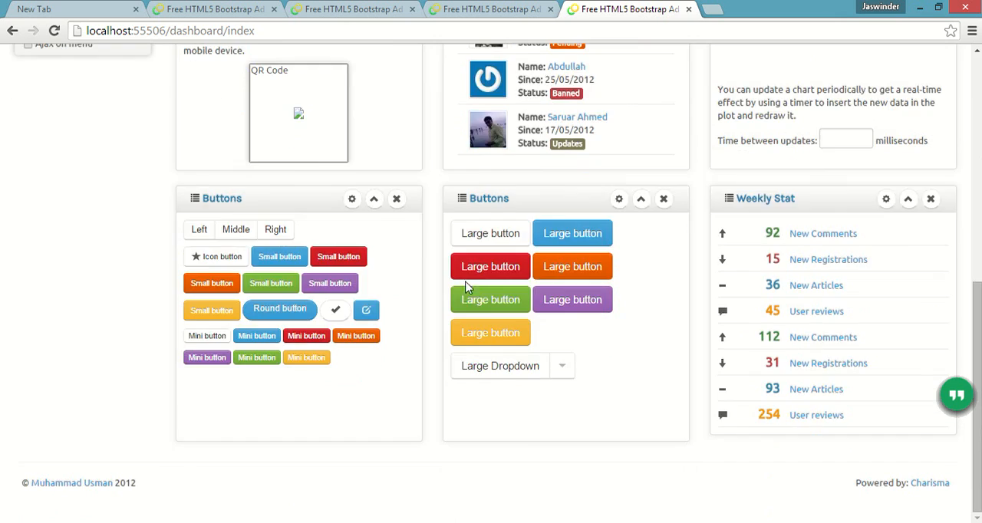
scroll(up, 3)
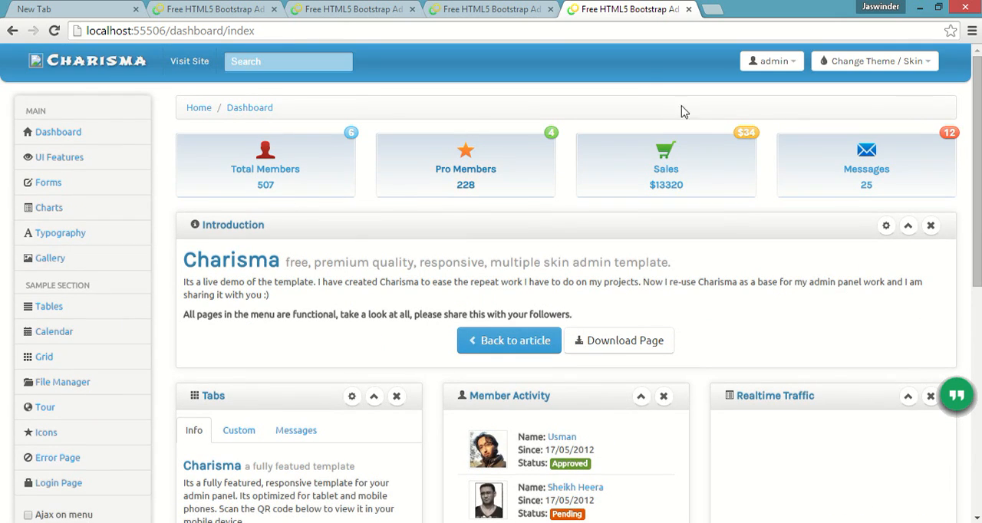
mouse_move(656, 203)
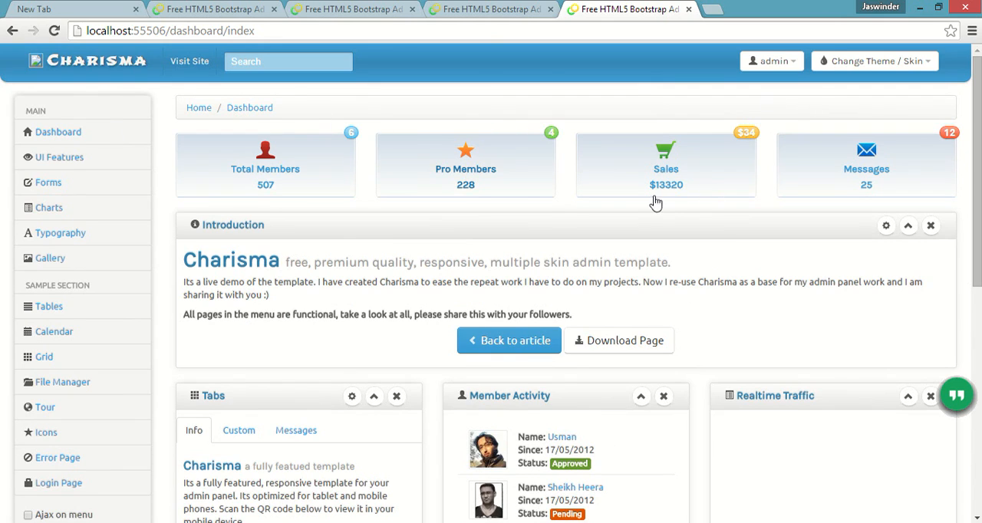
mouse_move(363, 384)
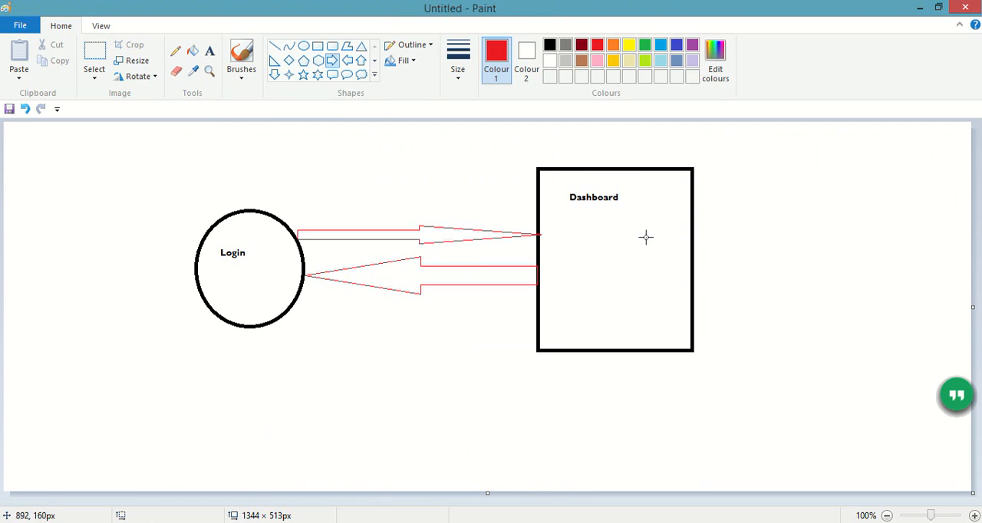
mouse_move(408, 161)
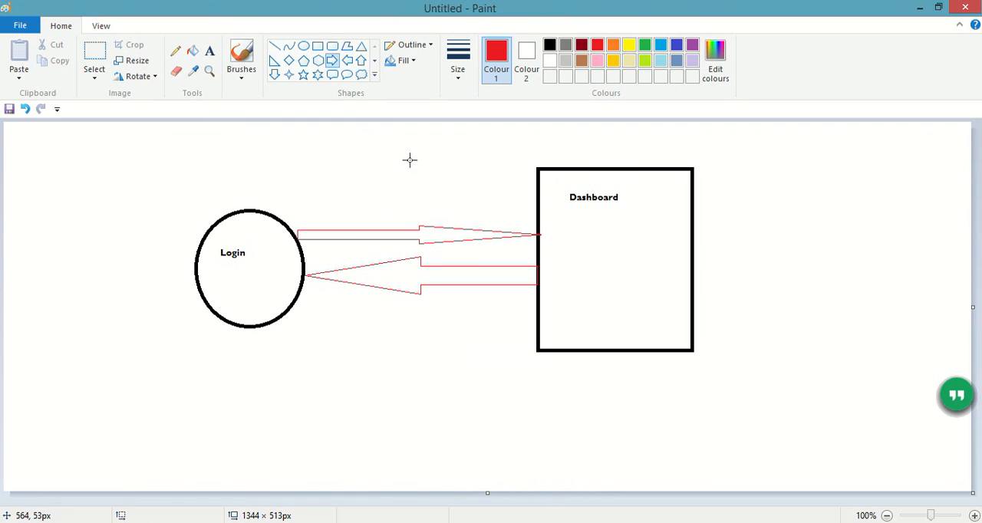
mouse_move(412, 154)
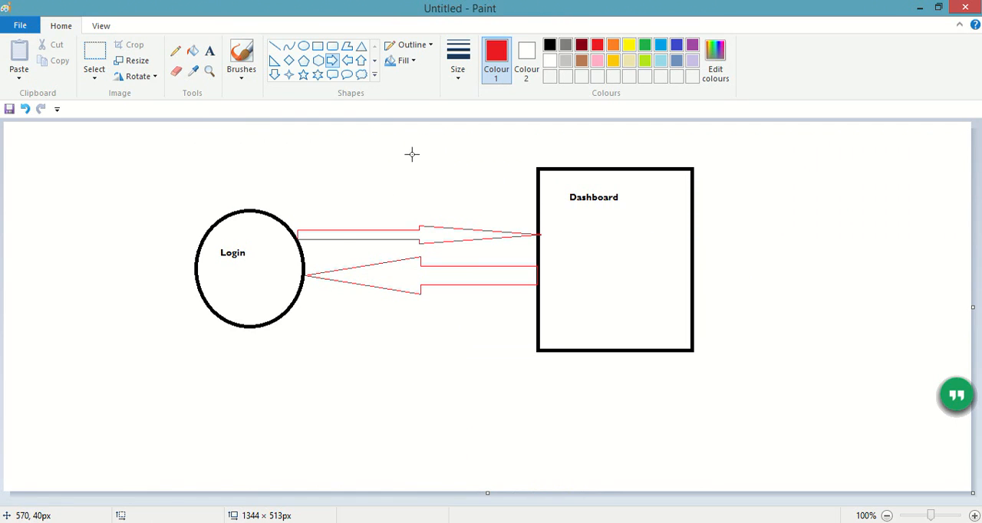
mouse_move(179, 165)
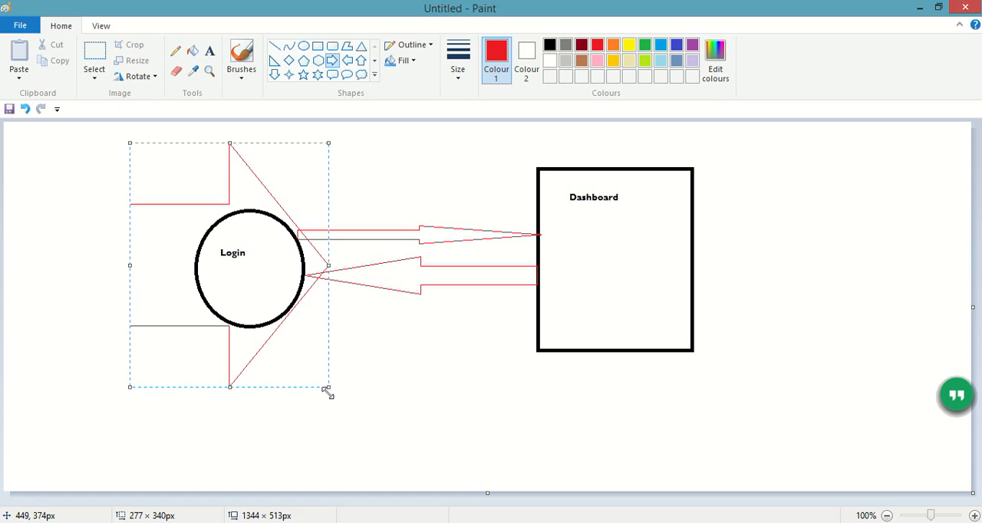
key(Delete)
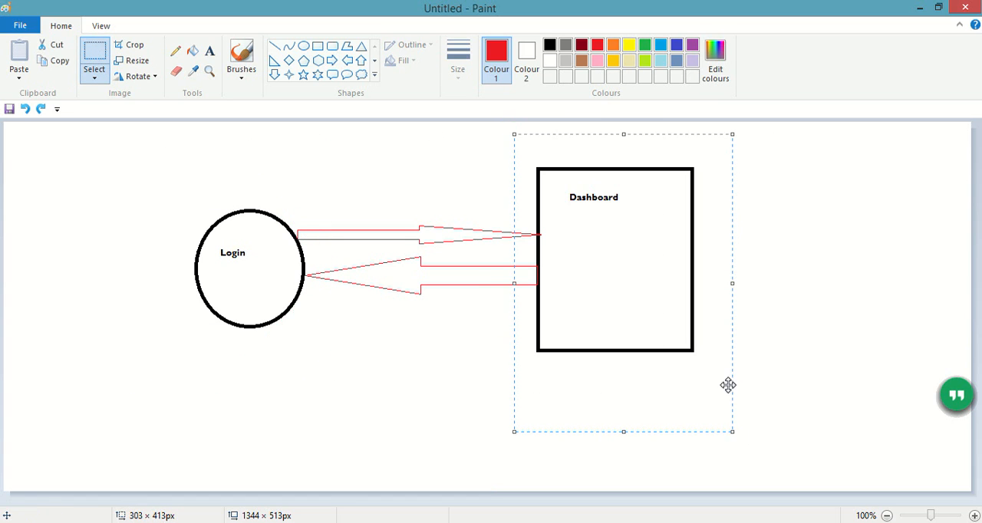
mouse_move(656, 161)
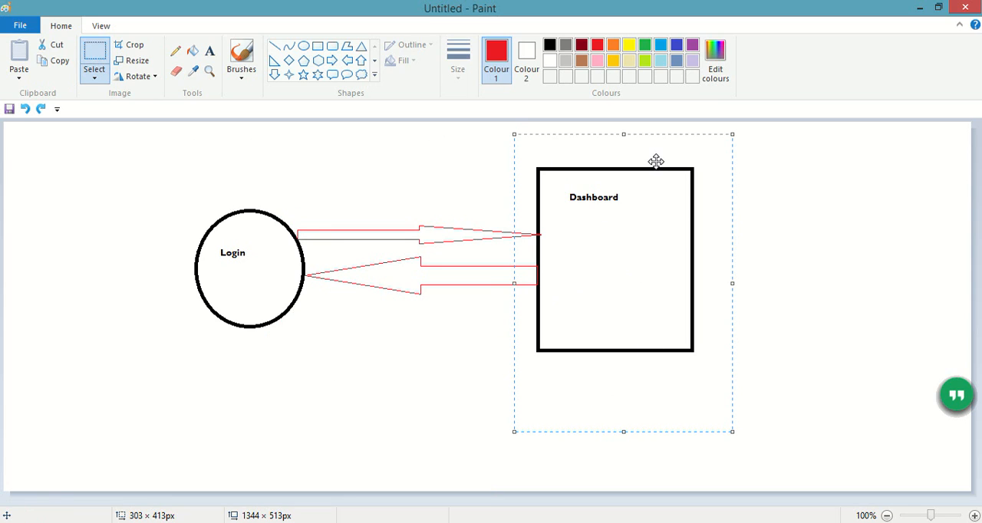
mouse_move(656, 159)
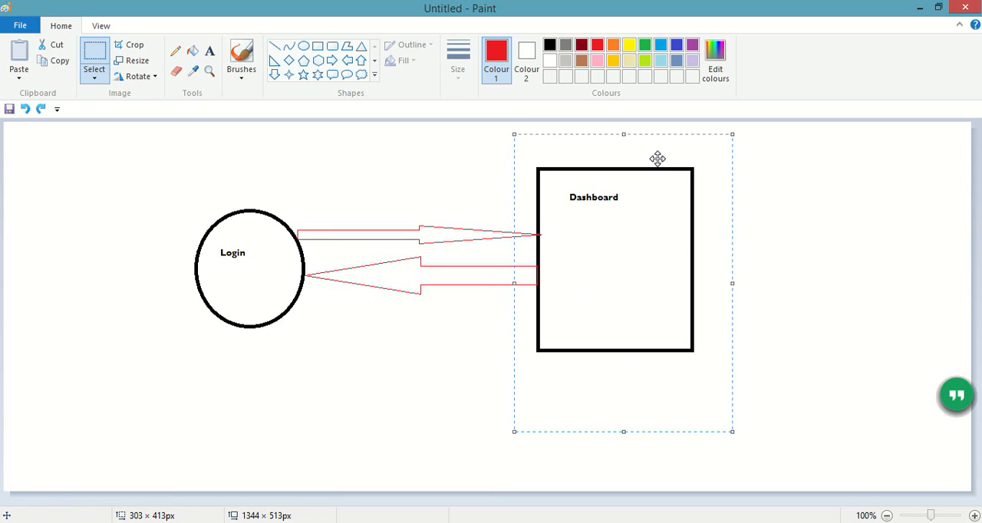
mouse_move(263, 349)
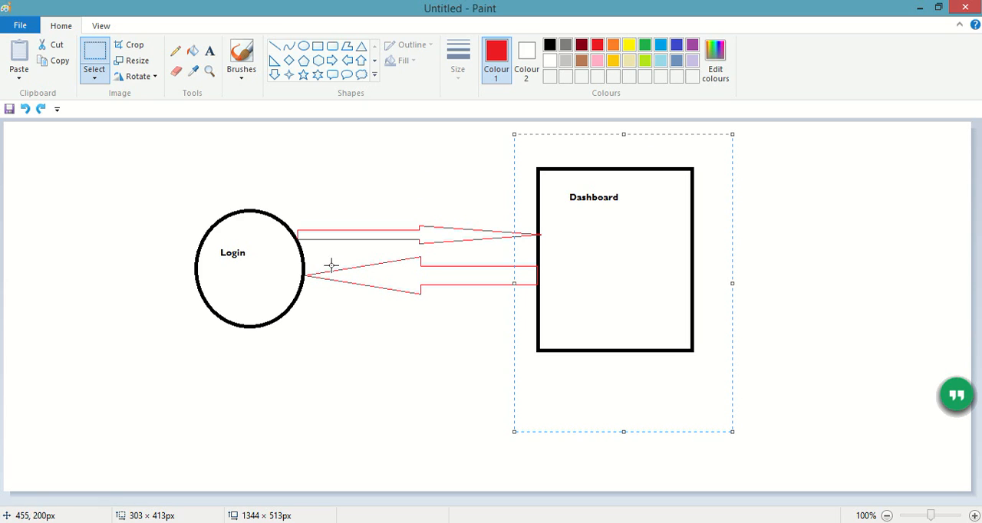
mouse_move(387, 265)
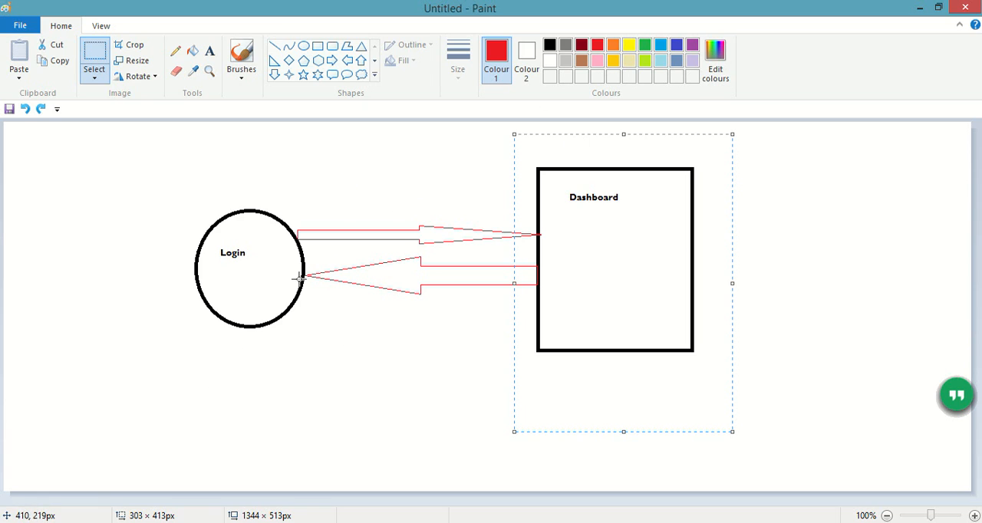
mouse_move(285, 316)
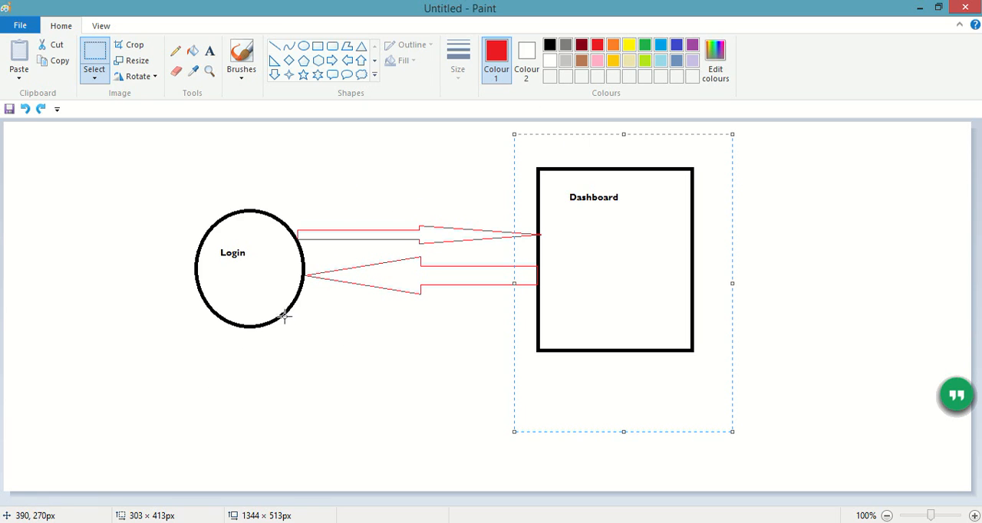
mouse_move(149, 328)
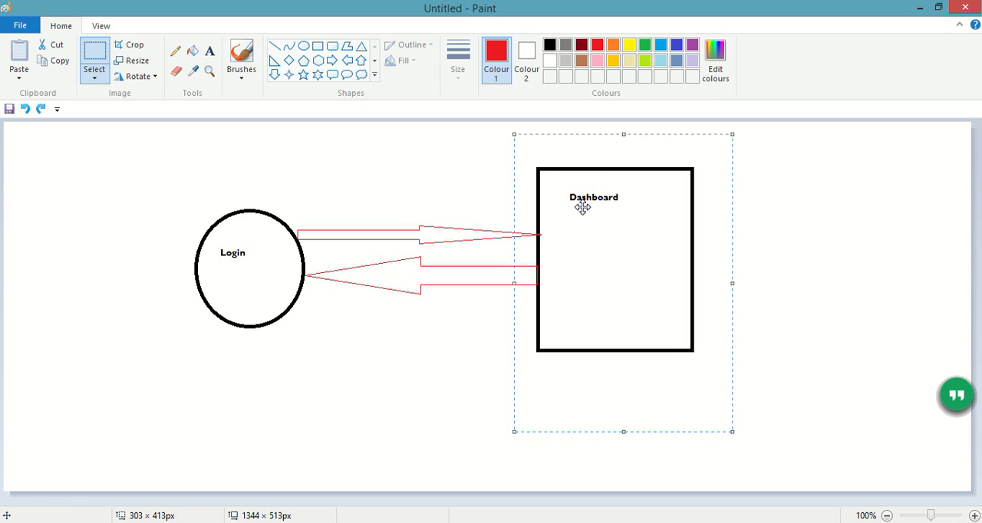
mouse_move(295, 208)
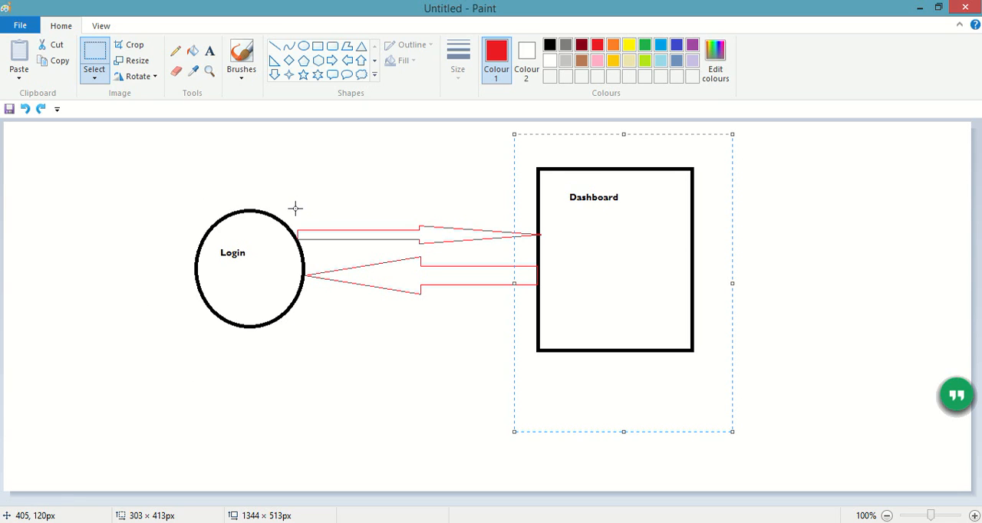
mouse_move(599, 219)
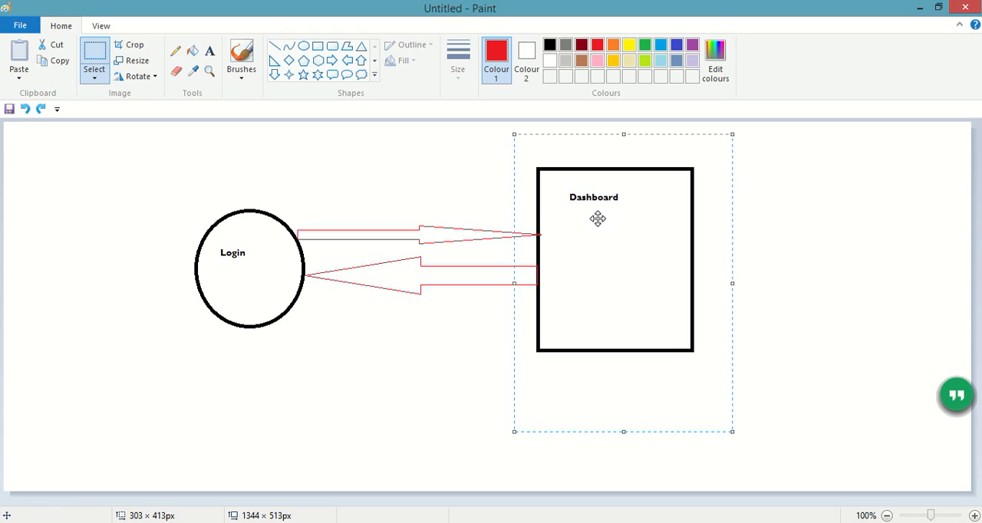
mouse_move(664, 237)
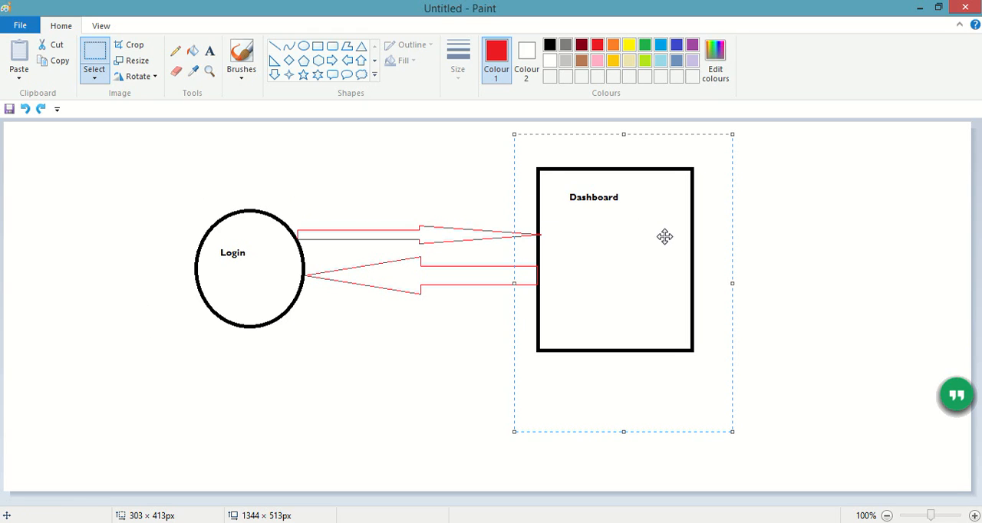
mouse_move(656, 254)
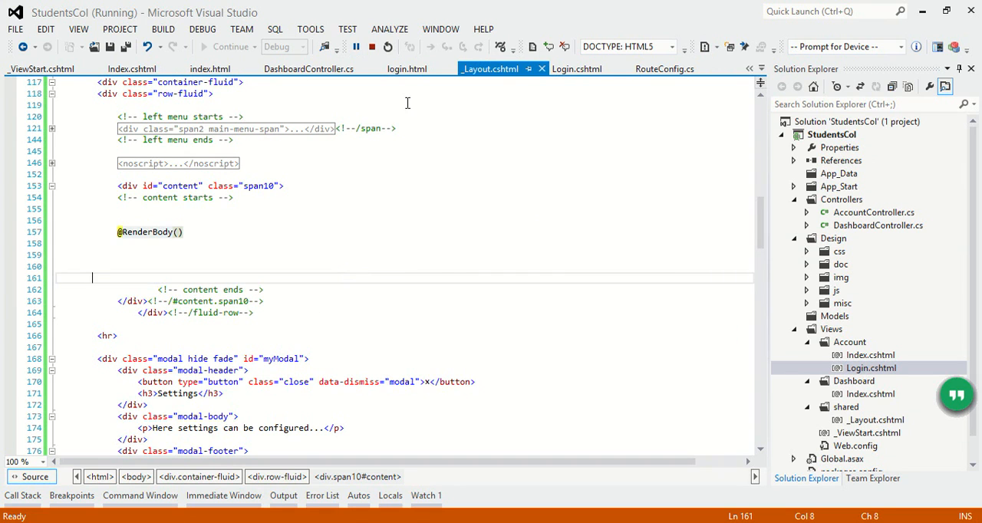
- Bring the login.html template tab to the front in Visual Studio
click(407, 68)
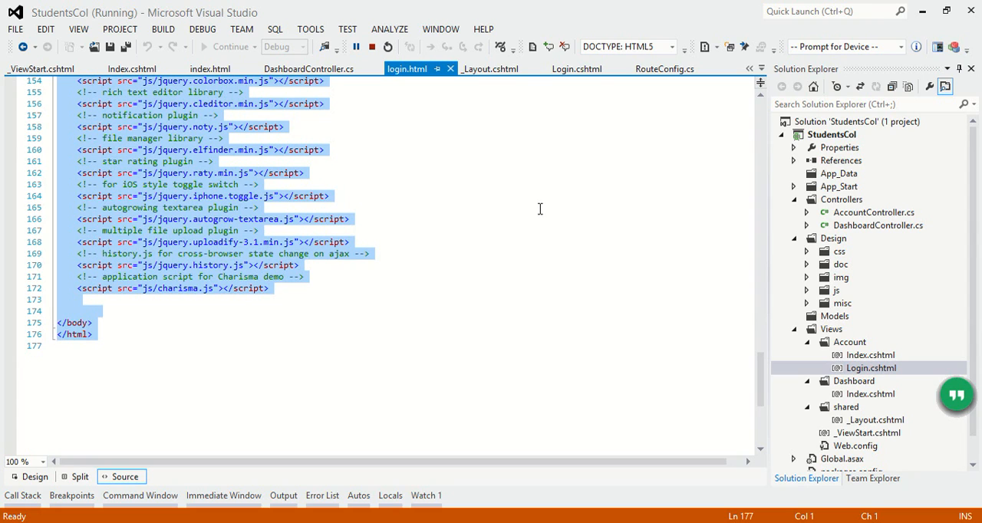
mouse_move(487, 216)
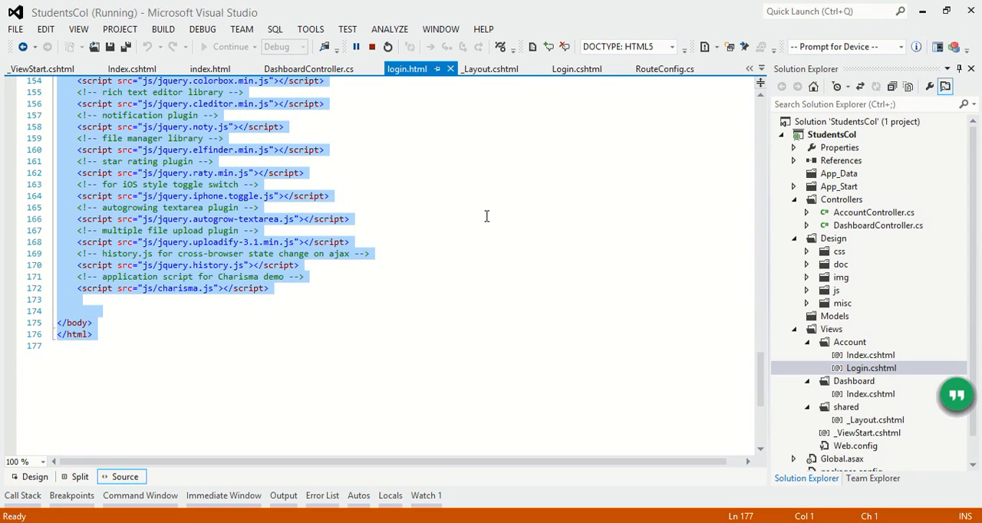